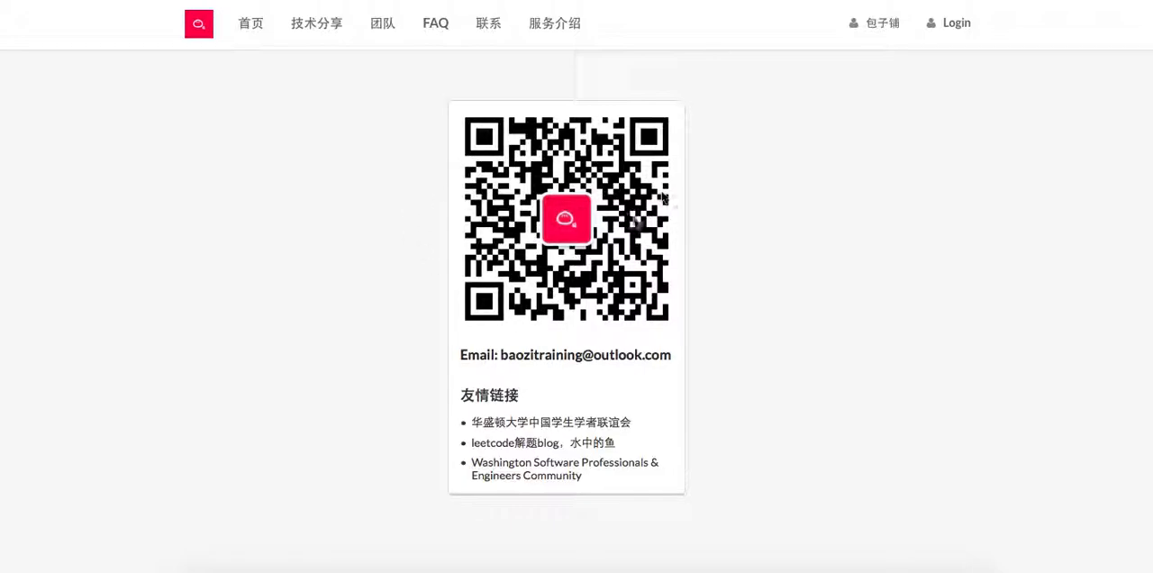
mouse_move(438, 122)
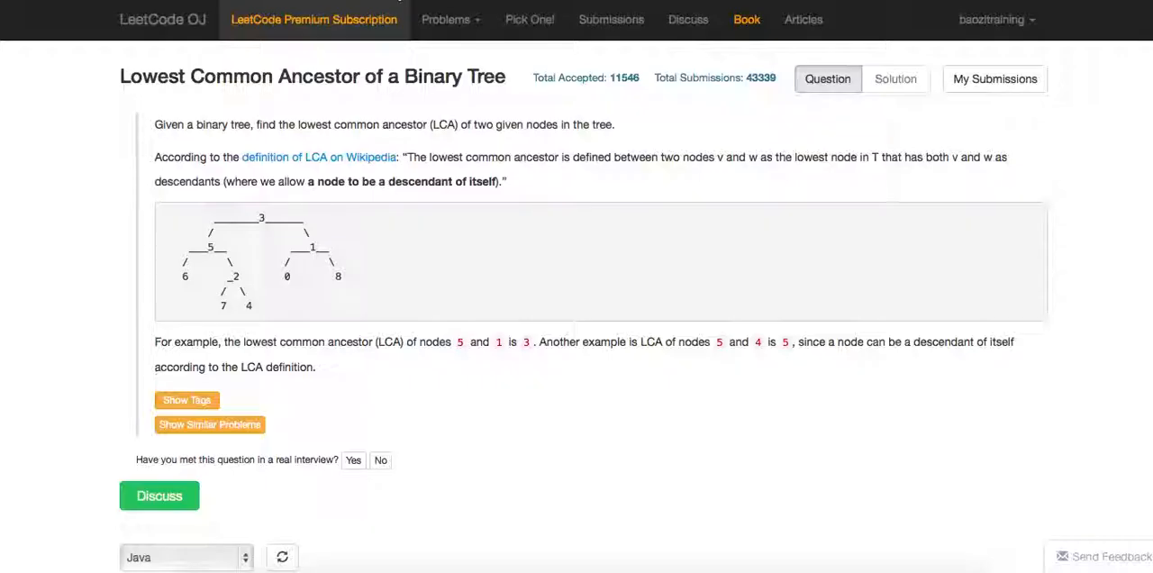
mouse_move(478, 235)
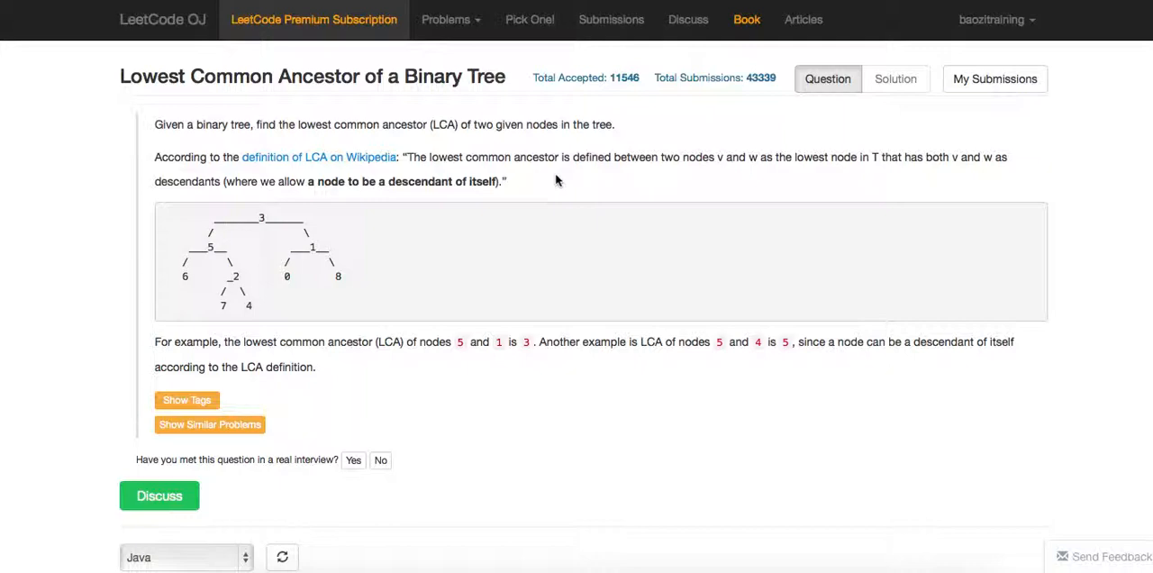
mouse_move(416, 98)
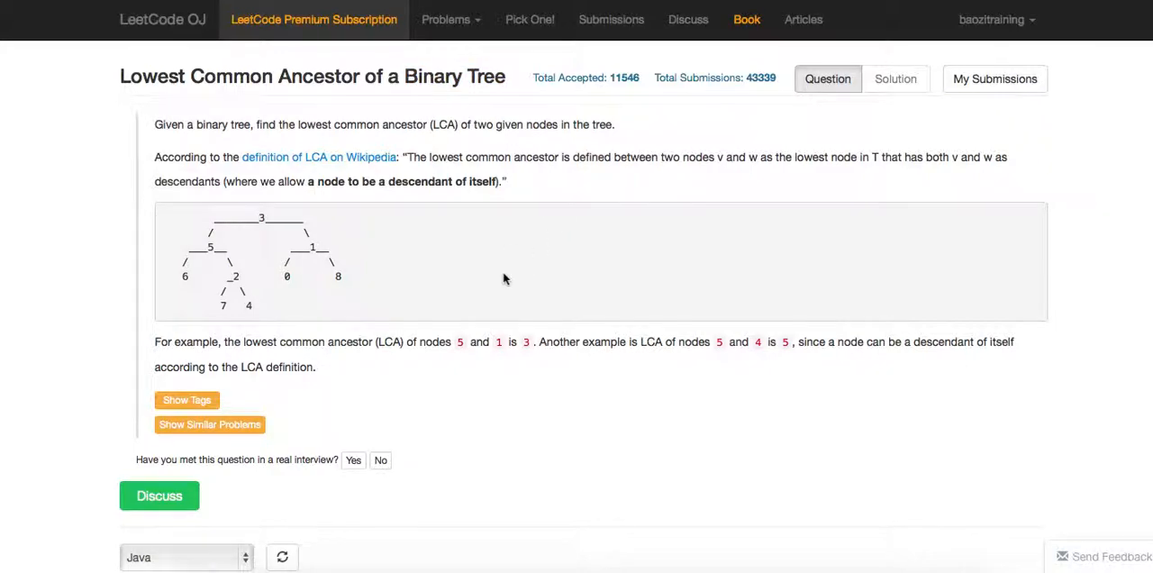
mouse_move(266, 307)
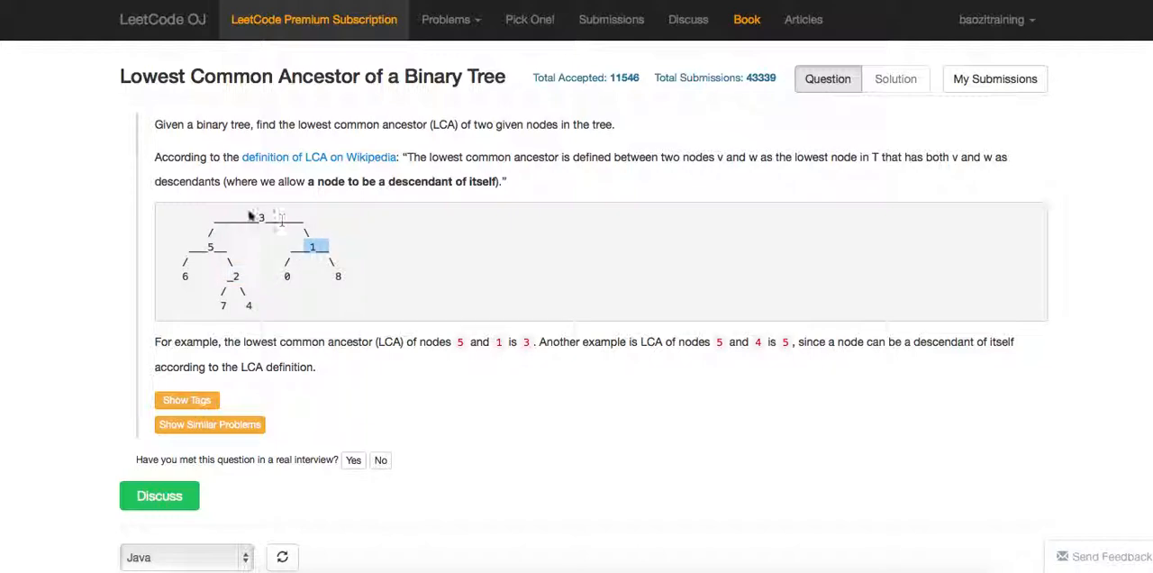
mouse_move(351, 302)
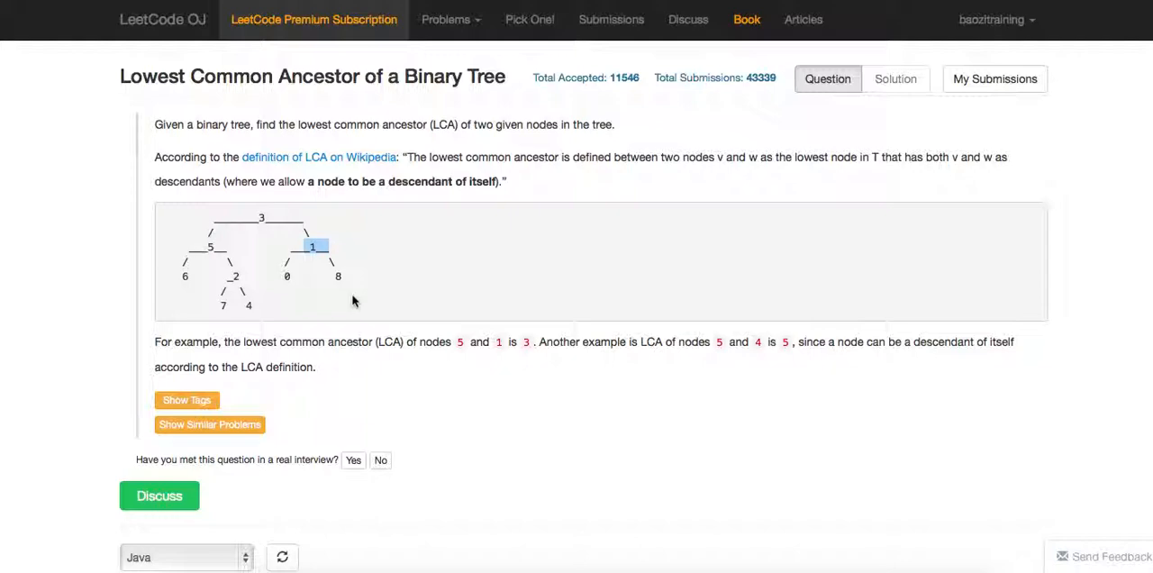
mouse_move(478, 254)
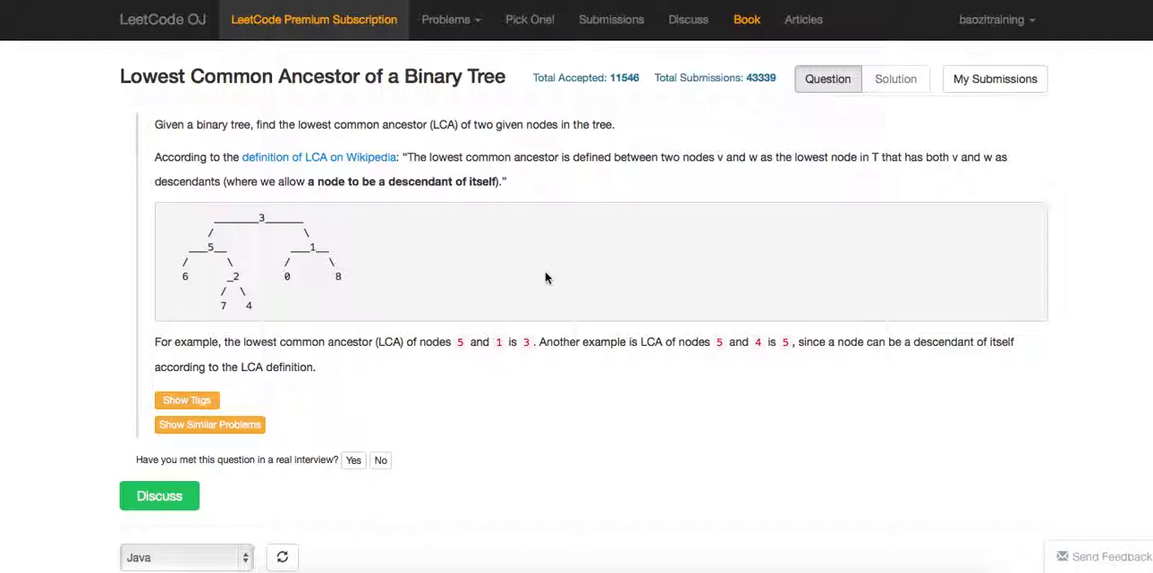
mouse_move(493, 246)
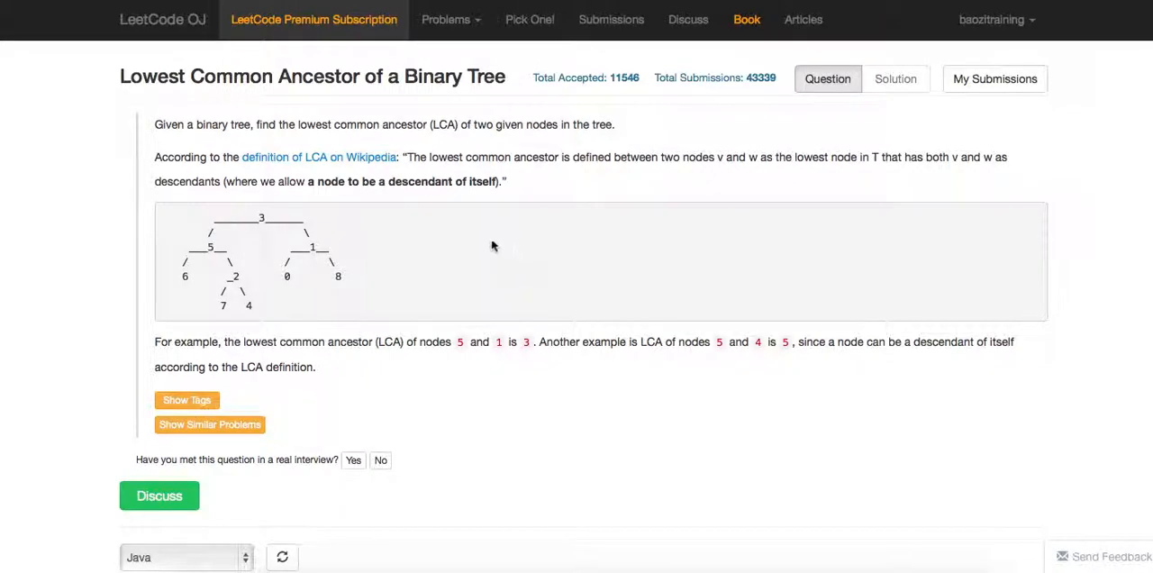
mouse_move(614, 244)
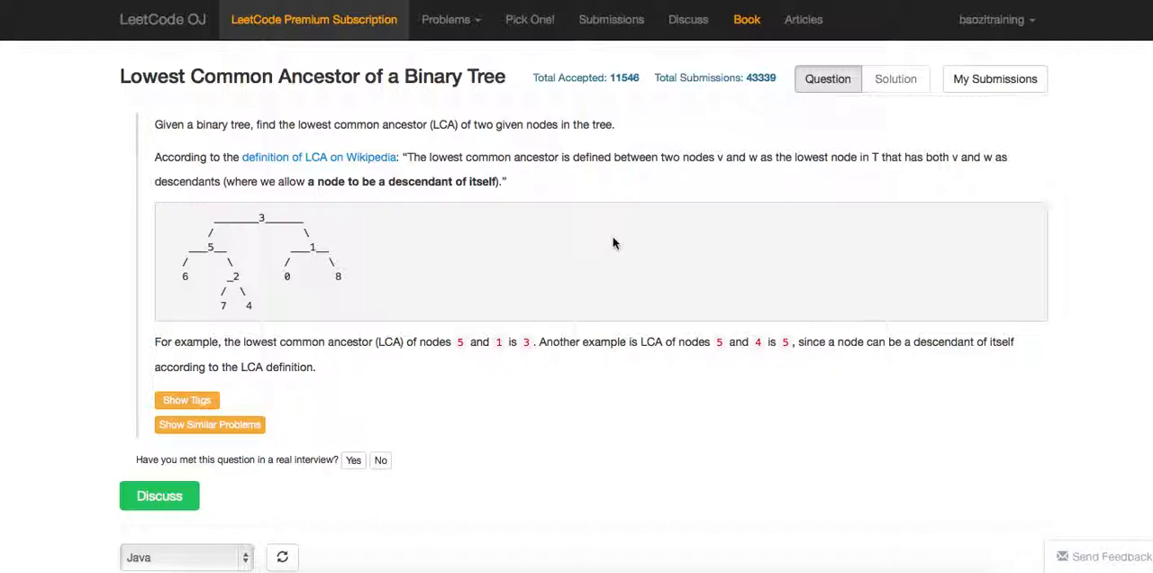
mouse_move(552, 177)
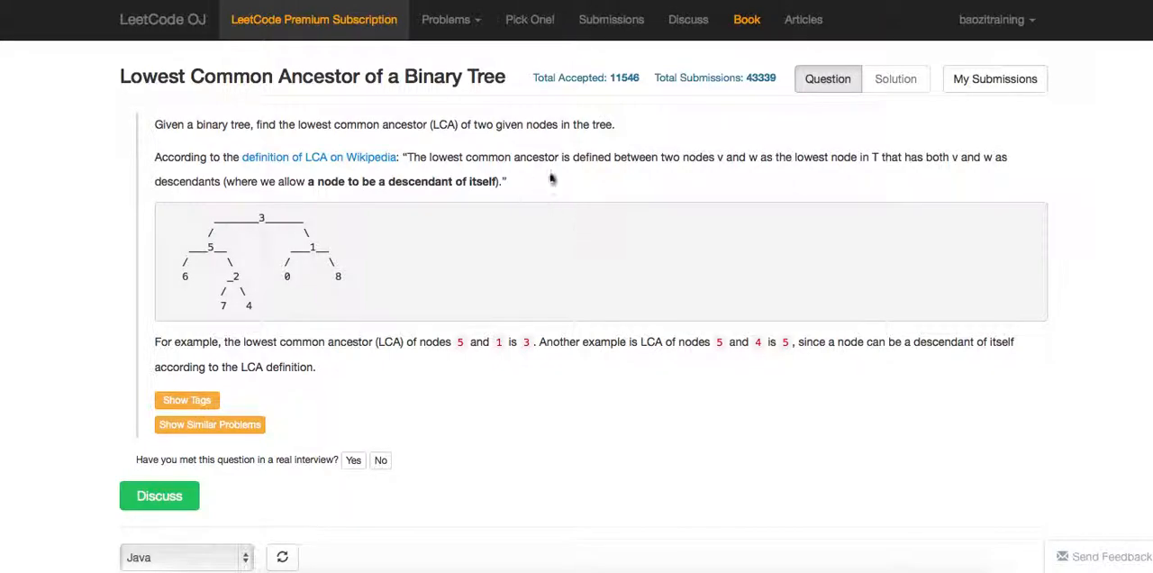
mouse_move(577, 184)
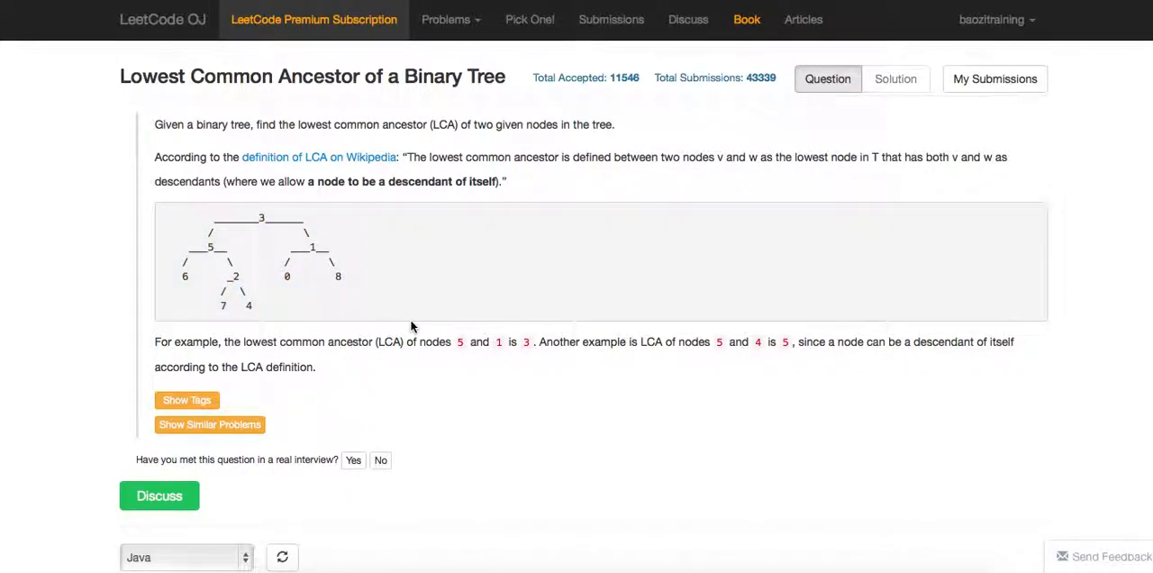
- Scroll down to the Java editor's empty lowestCommonAncestor(root, p, q) method stub
scroll("down", 3)
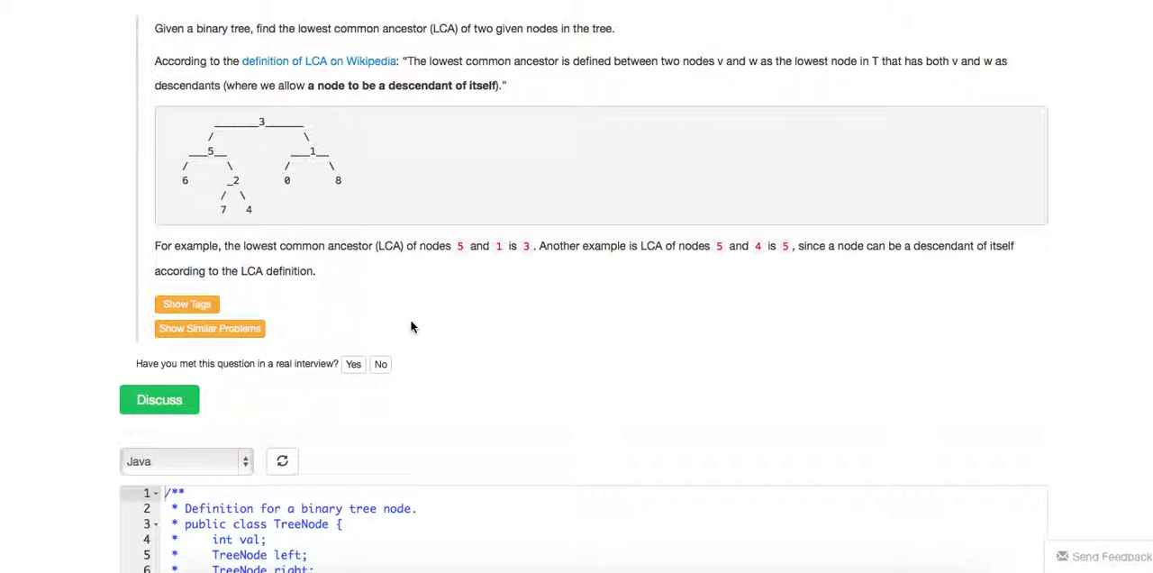
mouse_move(278, 120)
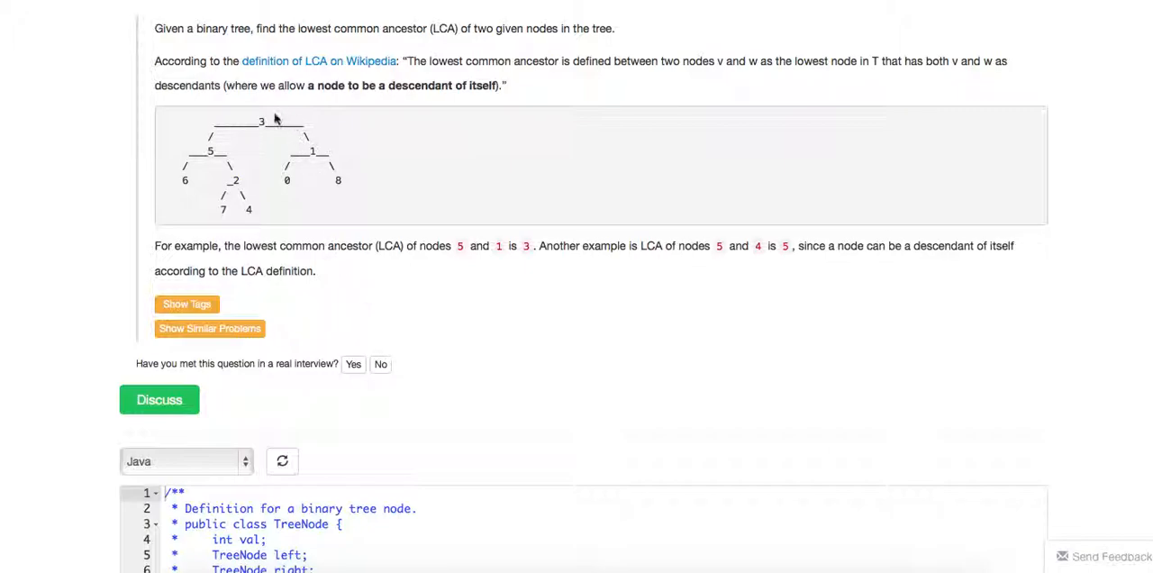
mouse_move(368, 180)
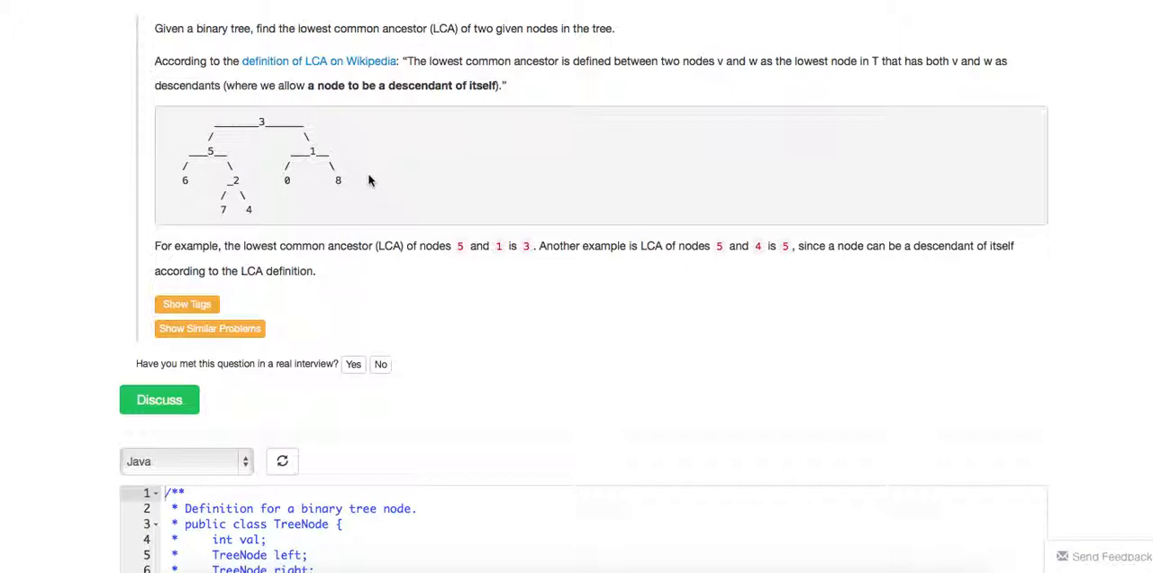
mouse_move(329, 180)
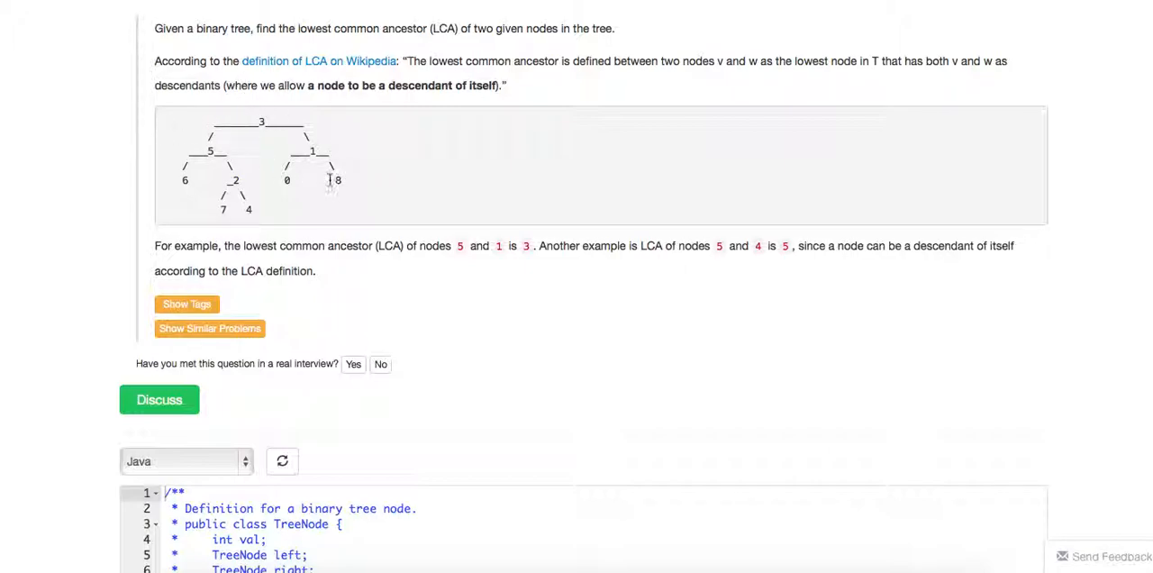
mouse_move(374, 189)
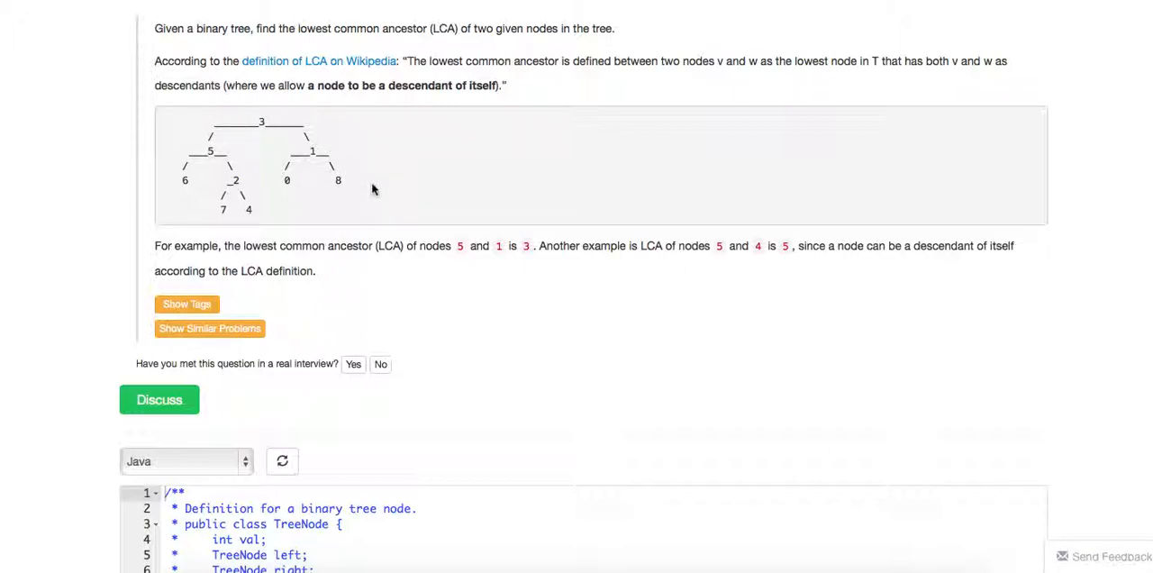
mouse_move(425, 175)
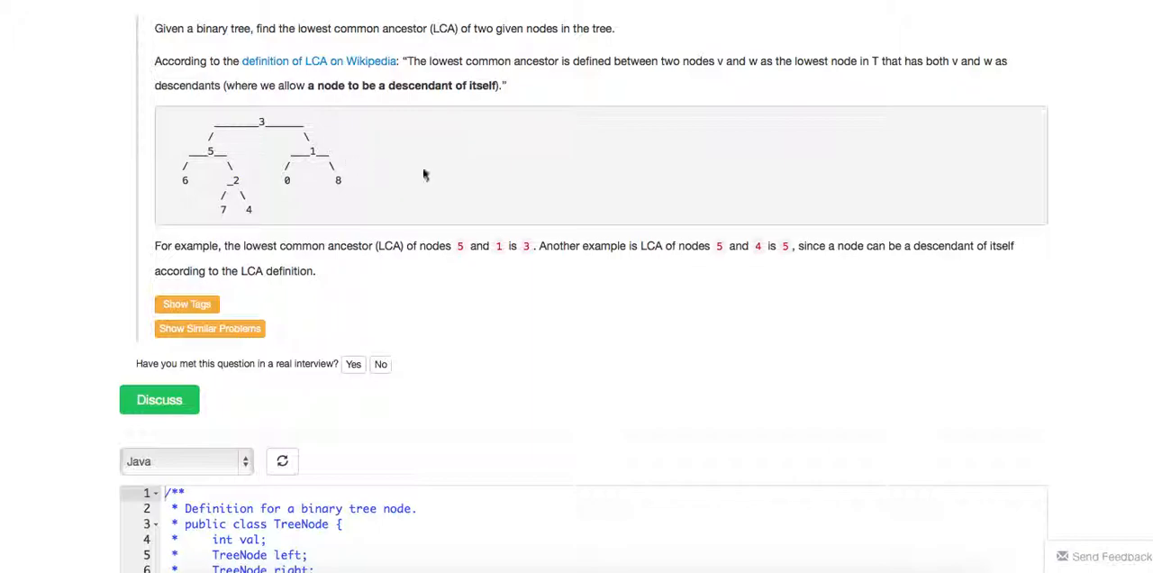
mouse_move(531, 215)
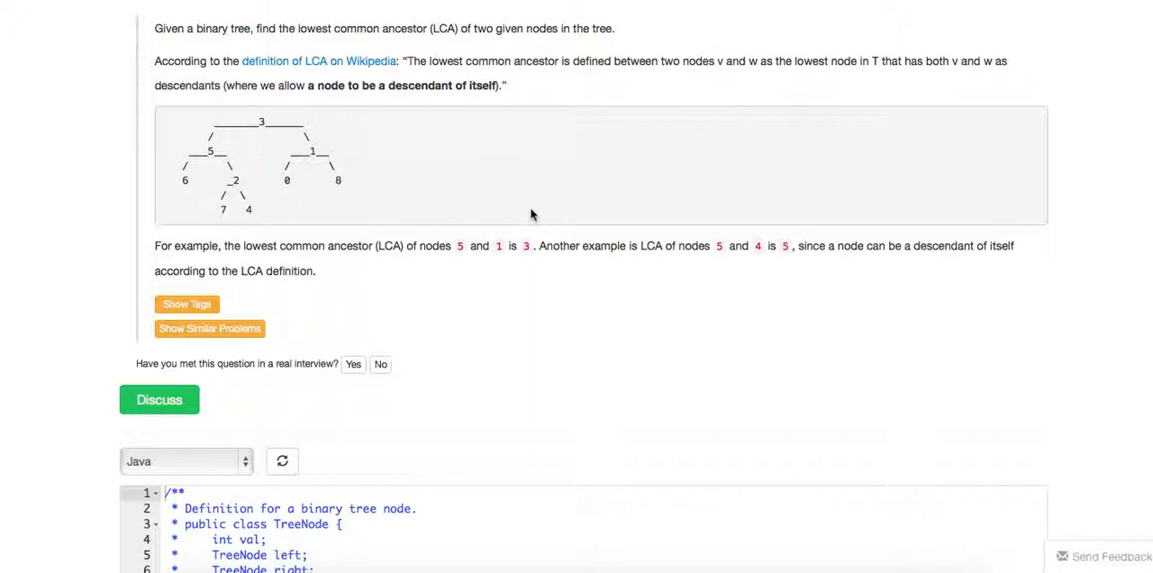
mouse_move(317, 203)
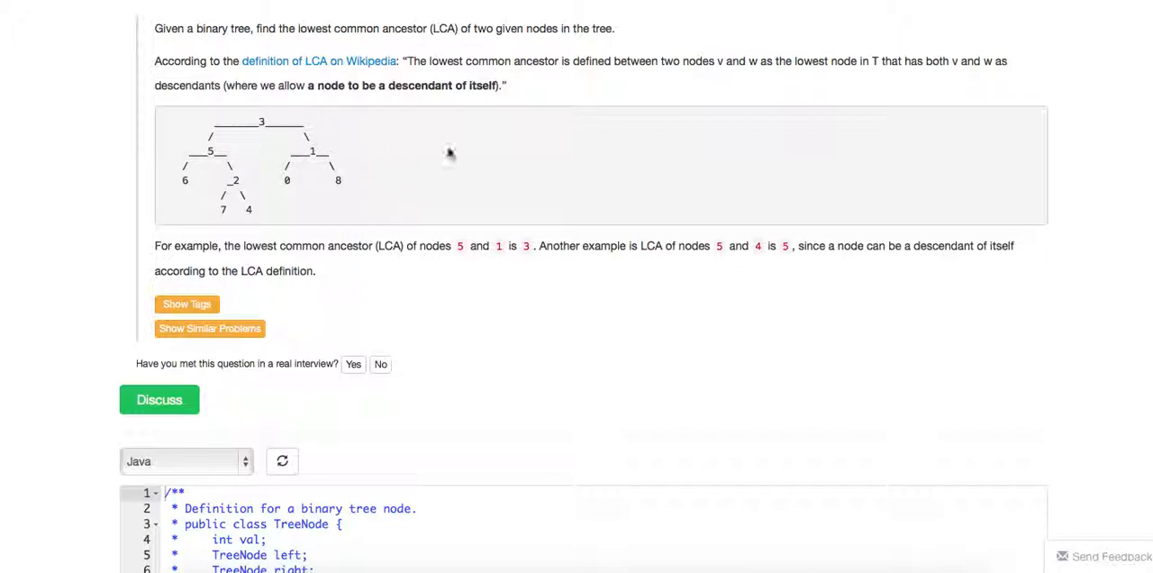
mouse_move(468, 168)
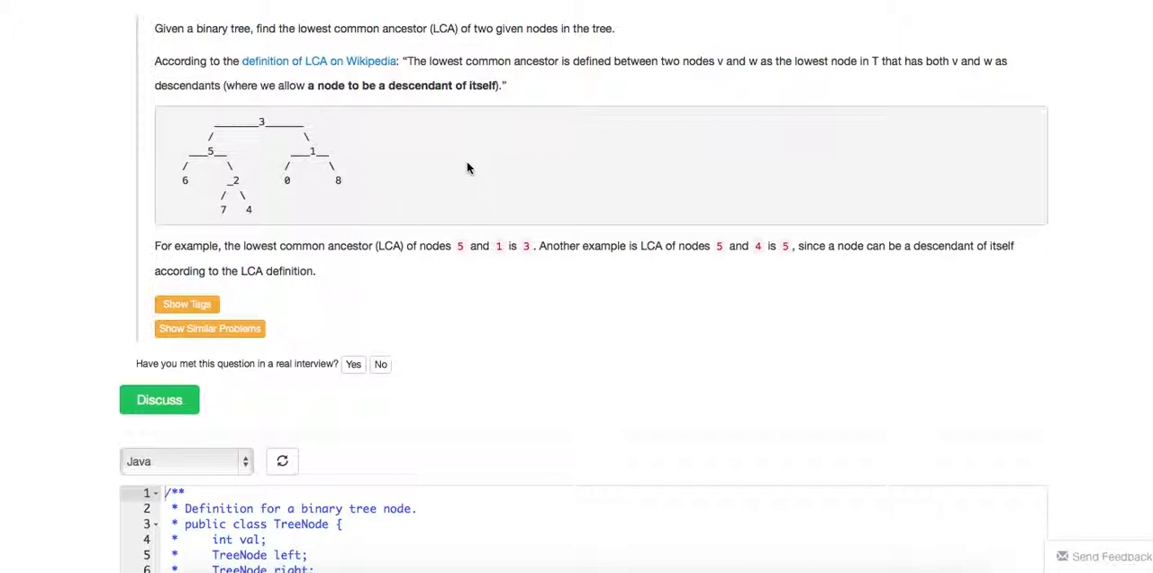
mouse_move(391, 231)
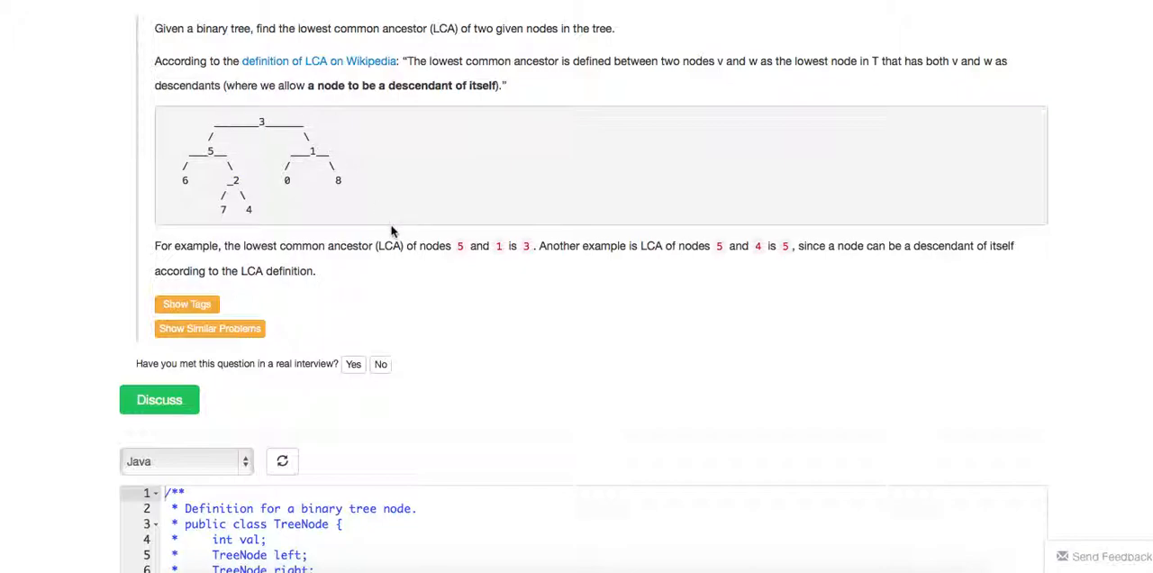
mouse_move(618, 389)
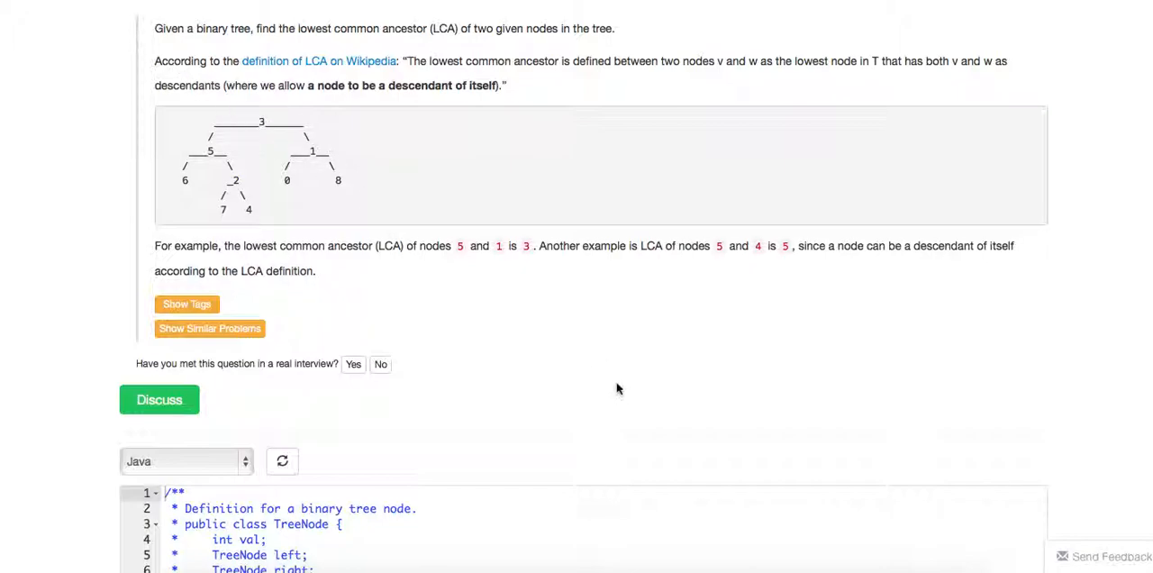
mouse_move(478, 270)
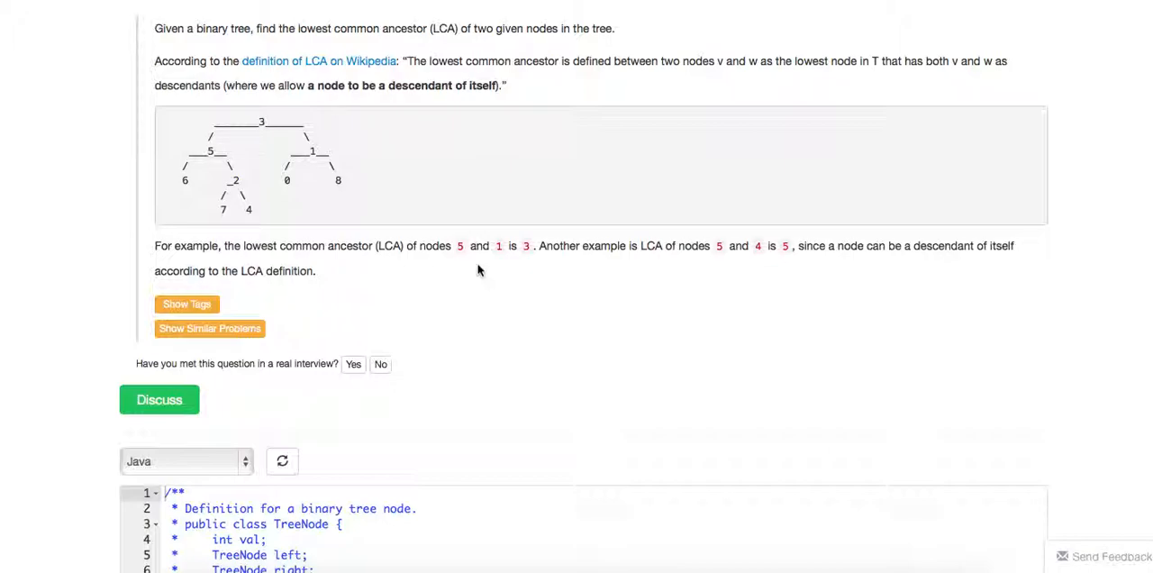
mouse_move(251, 223)
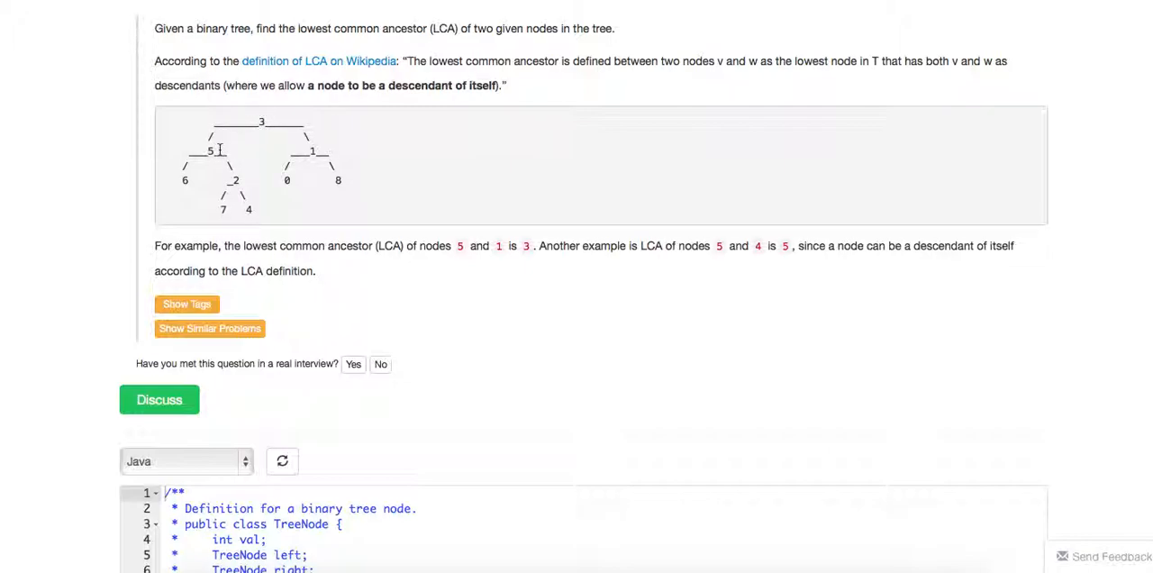
mouse_move(255, 150)
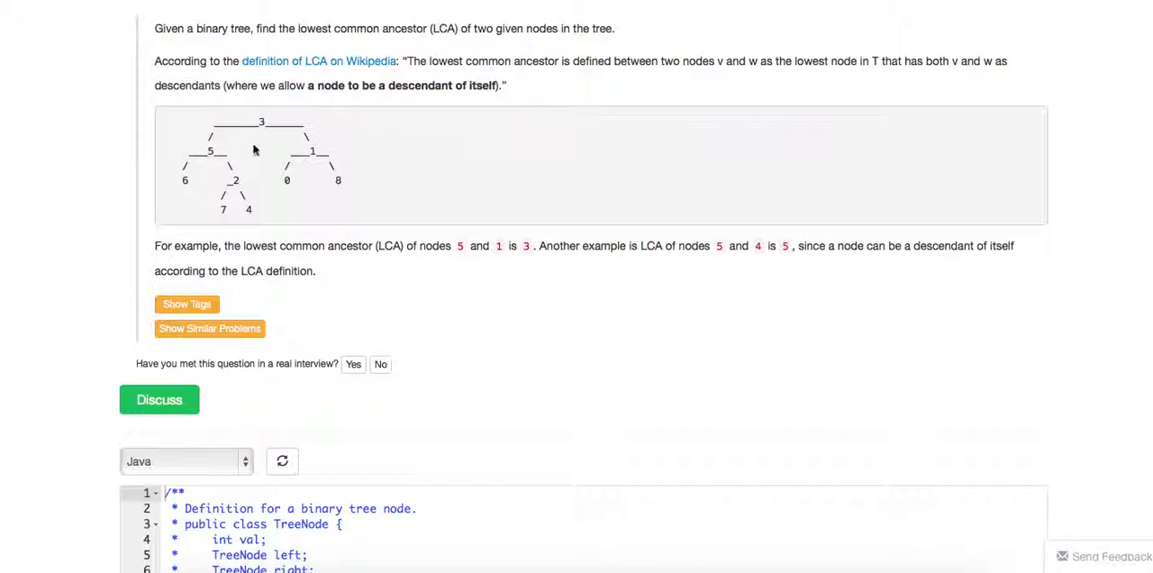
mouse_move(257, 129)
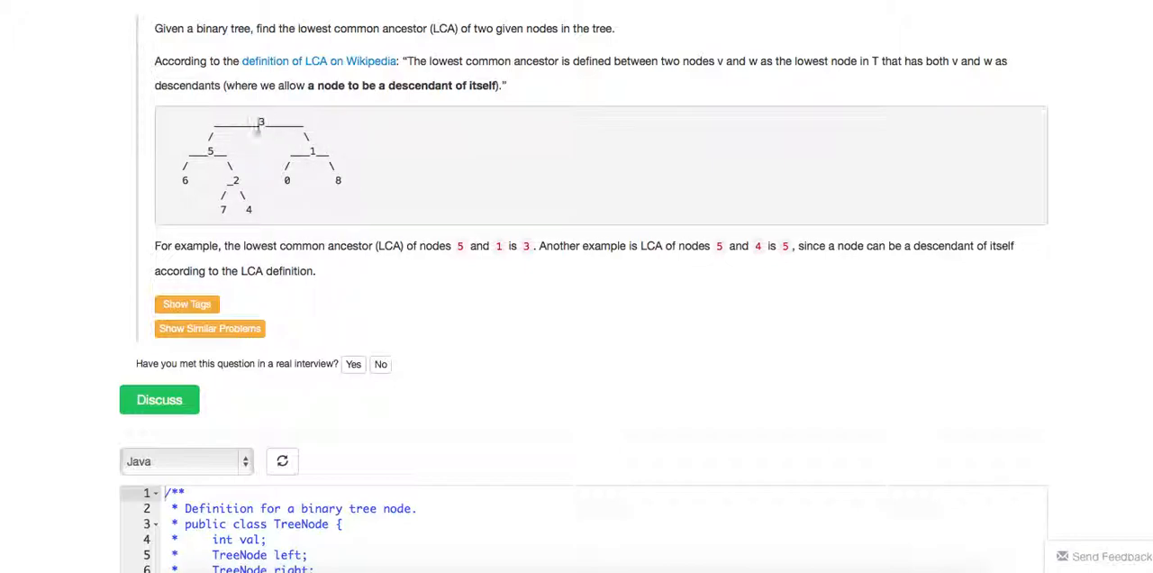
mouse_move(186, 181)
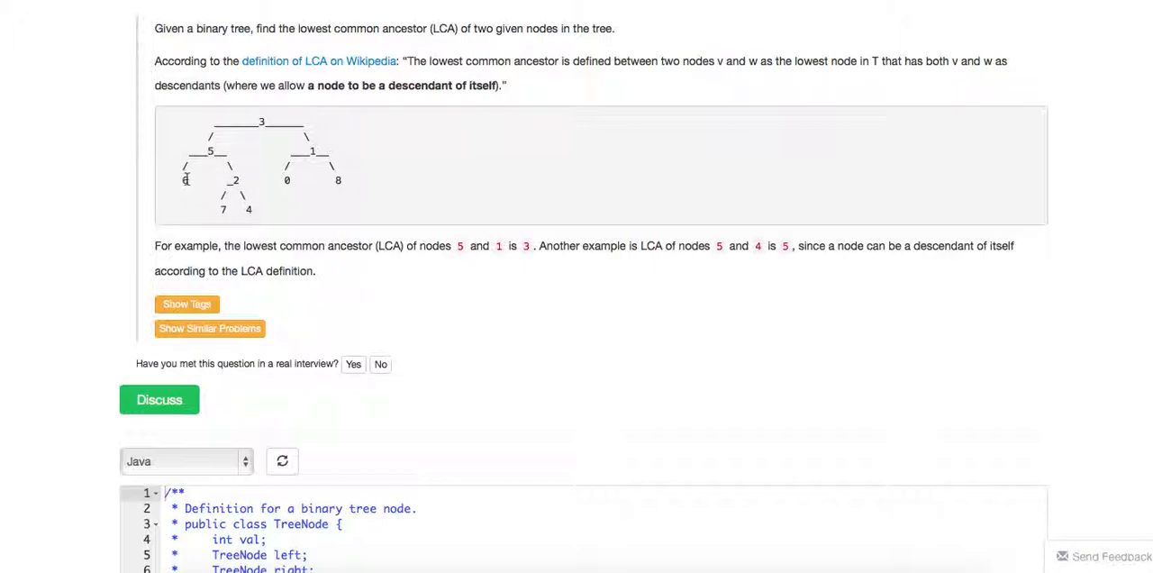
mouse_move(221, 149)
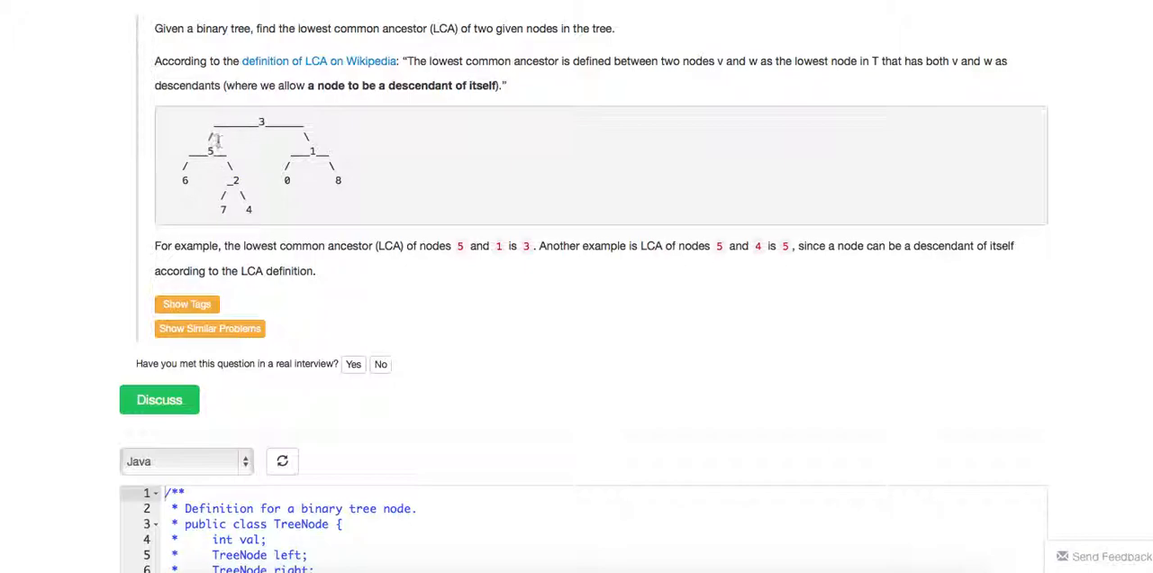
mouse_move(185, 176)
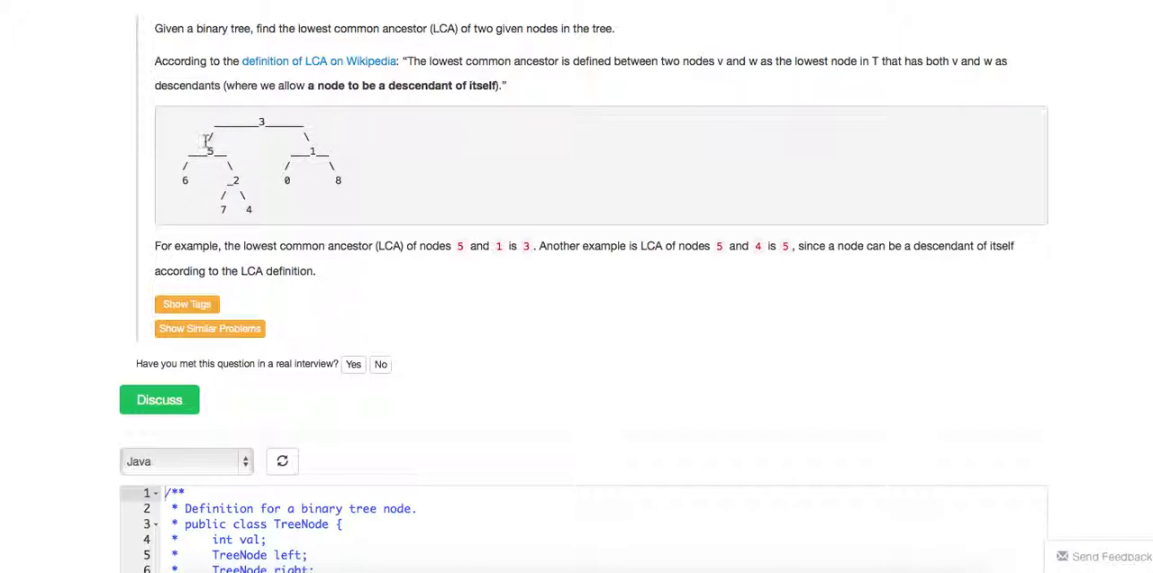
mouse_move(221, 149)
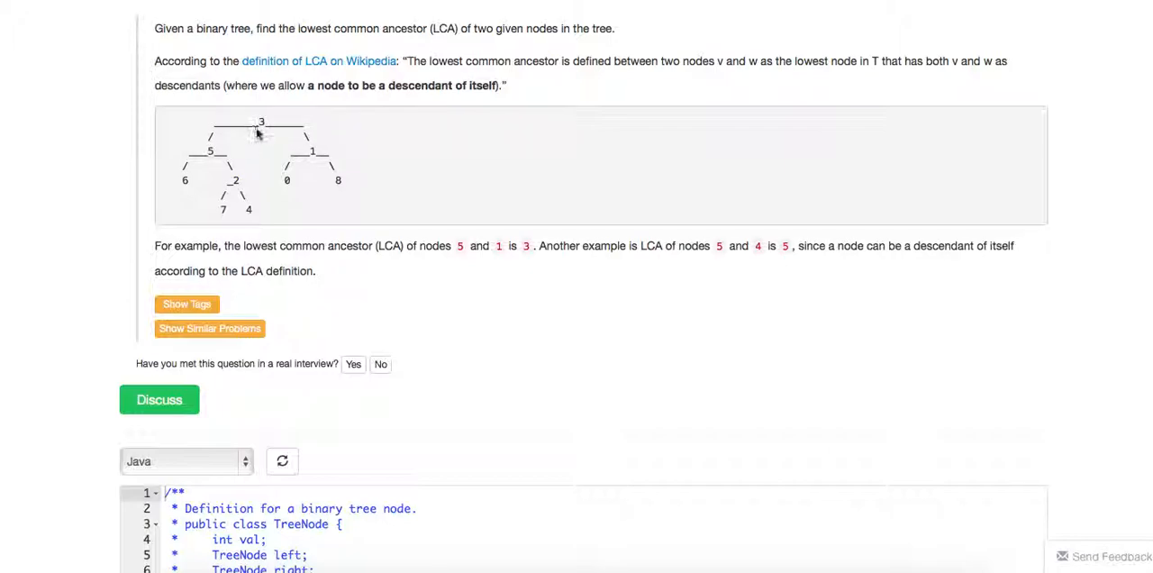
mouse_move(230, 147)
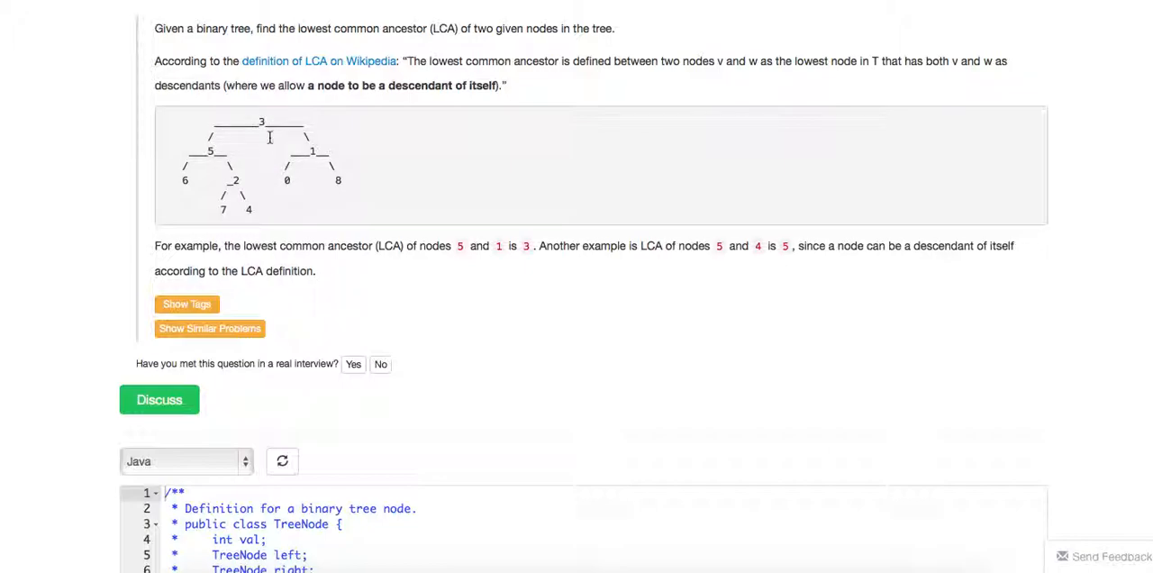
mouse_move(354, 188)
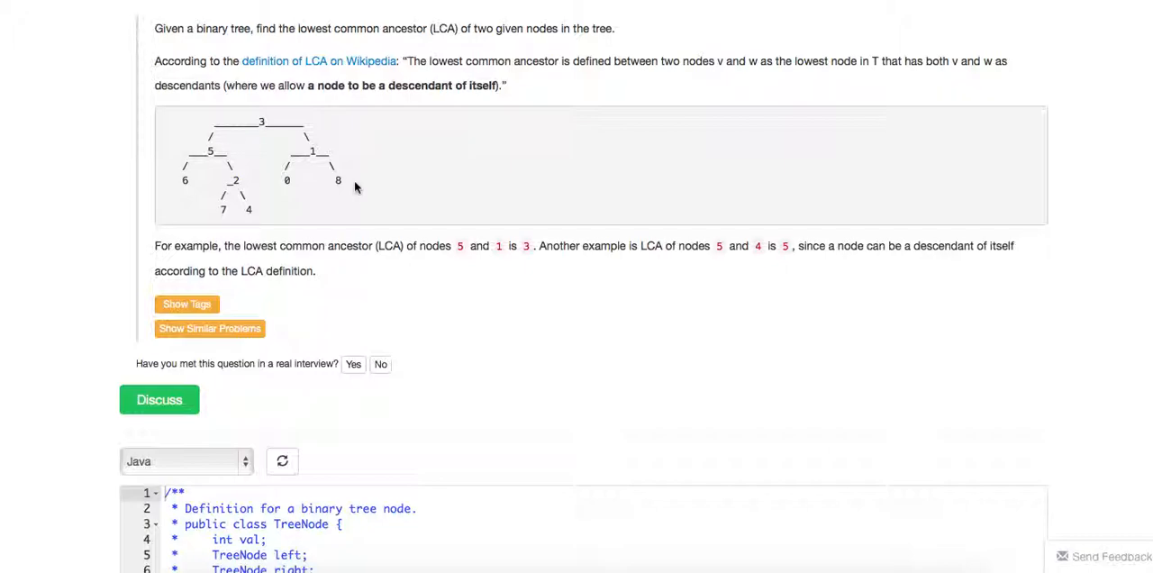
mouse_move(275, 119)
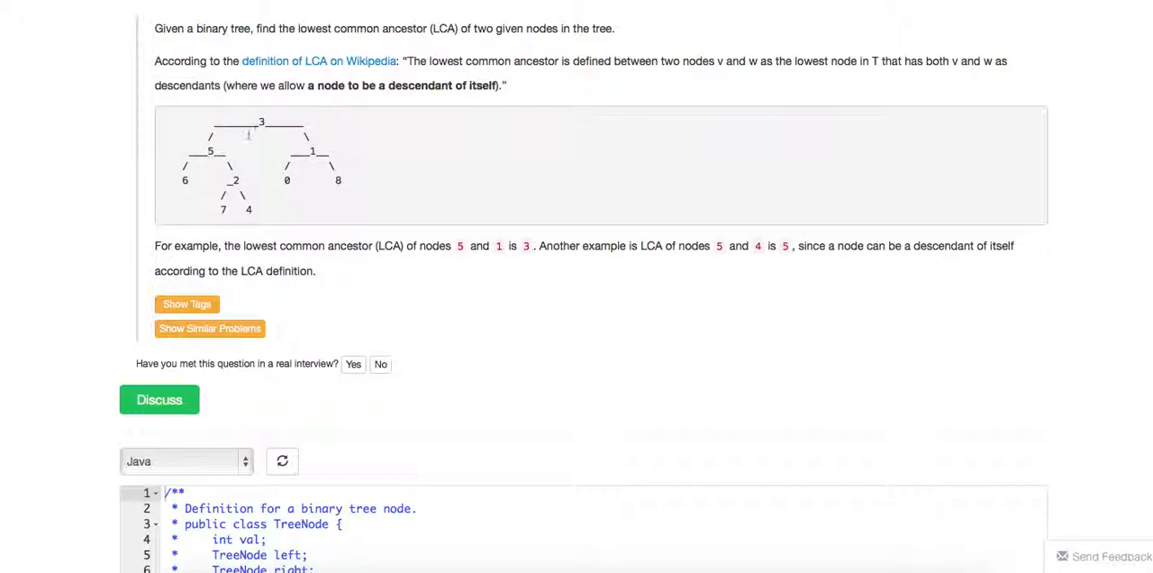
mouse_move(276, 133)
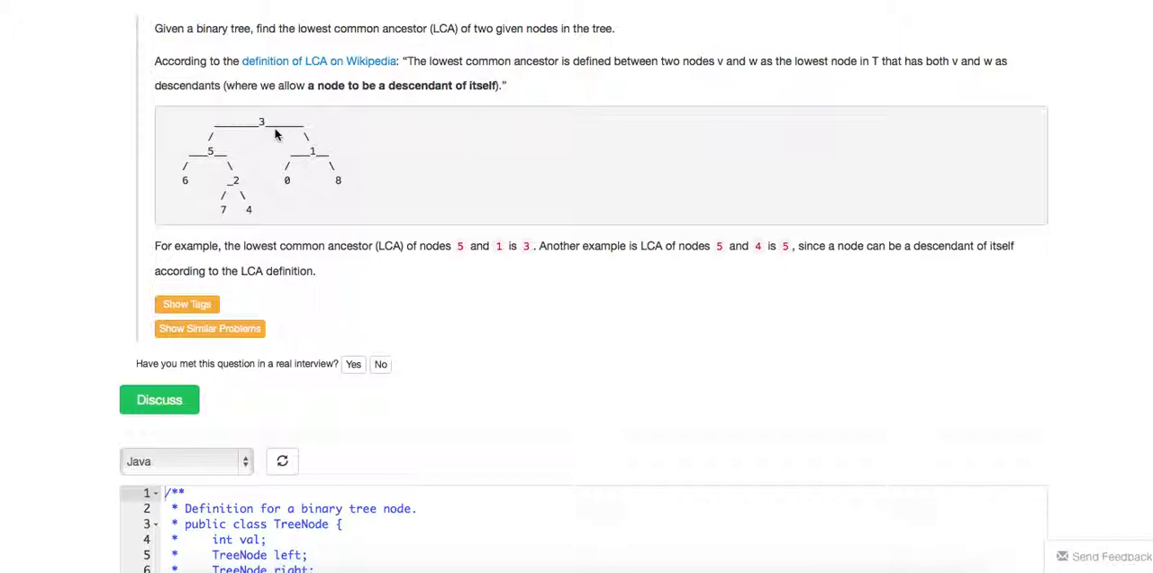
mouse_move(230, 149)
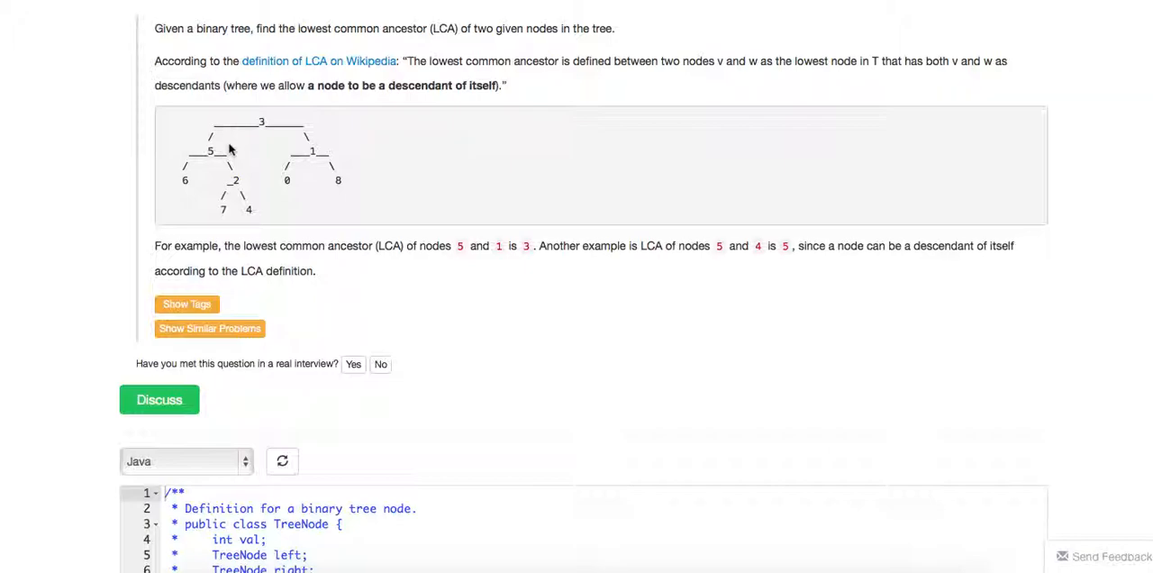
mouse_move(361, 133)
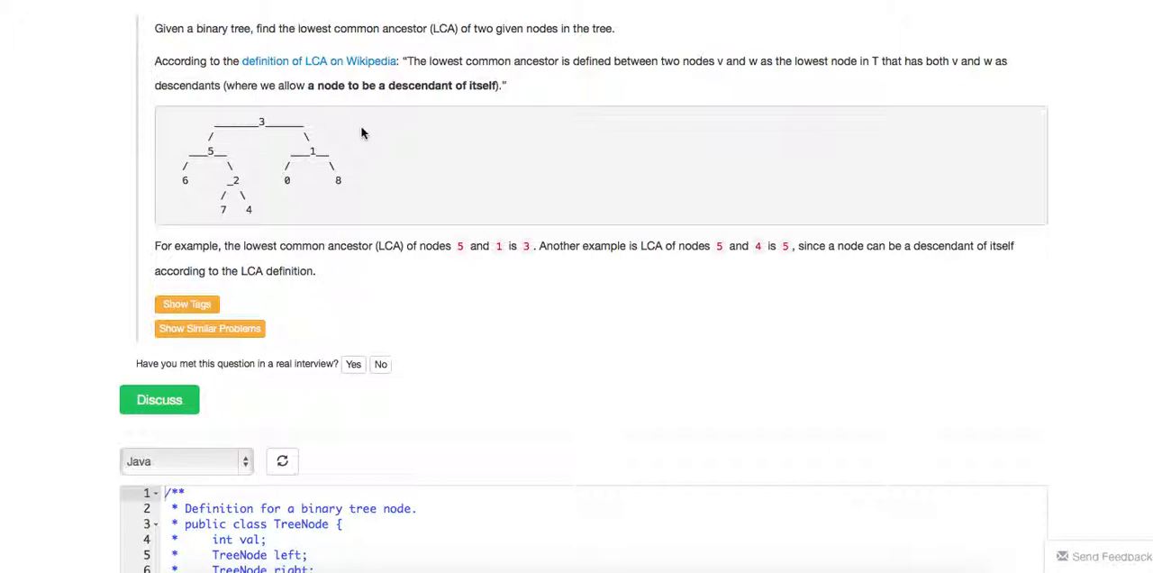
scroll("down", 3)
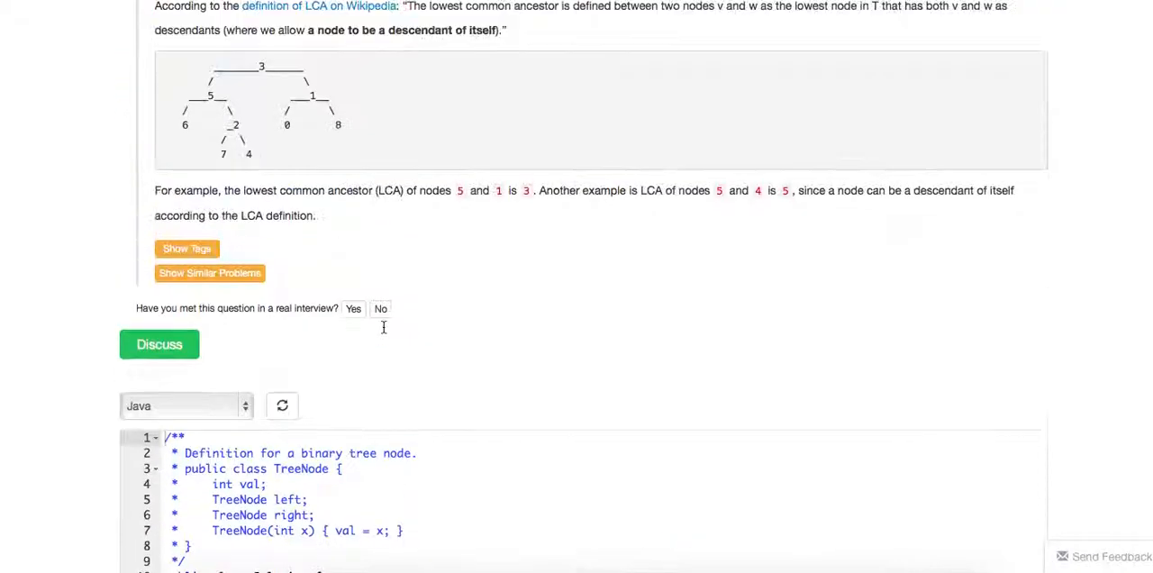
scroll("down", 3)
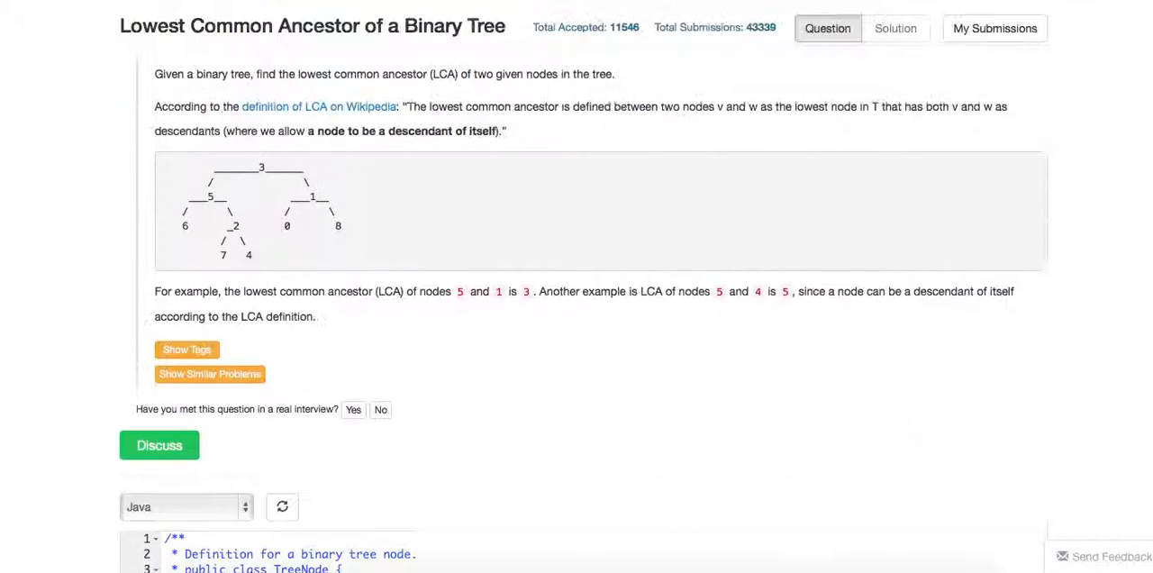
scroll("down", 3)
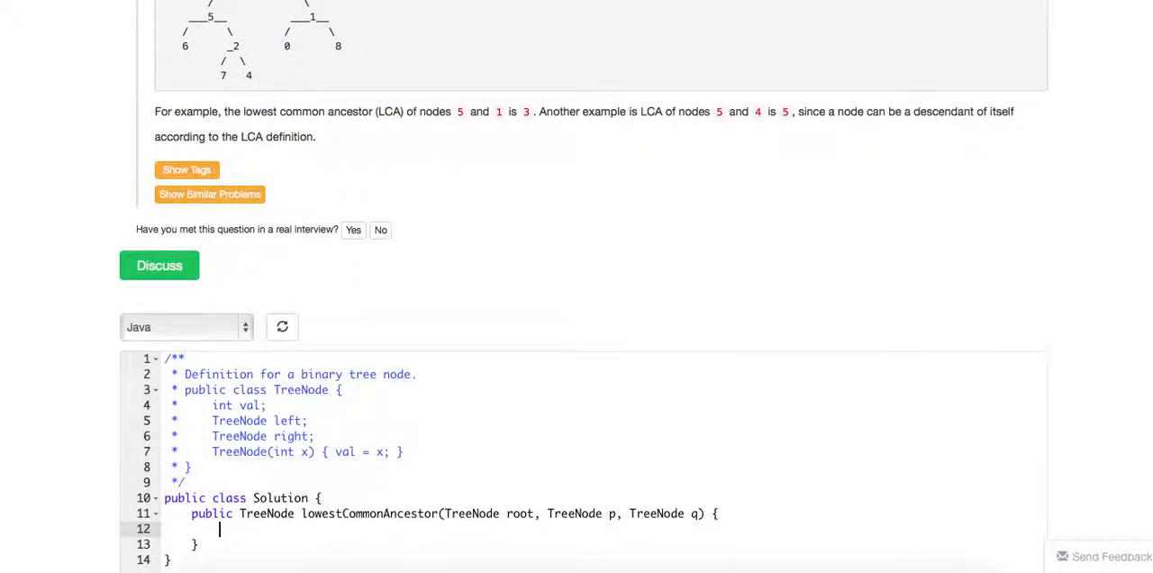
scroll("down", 3)
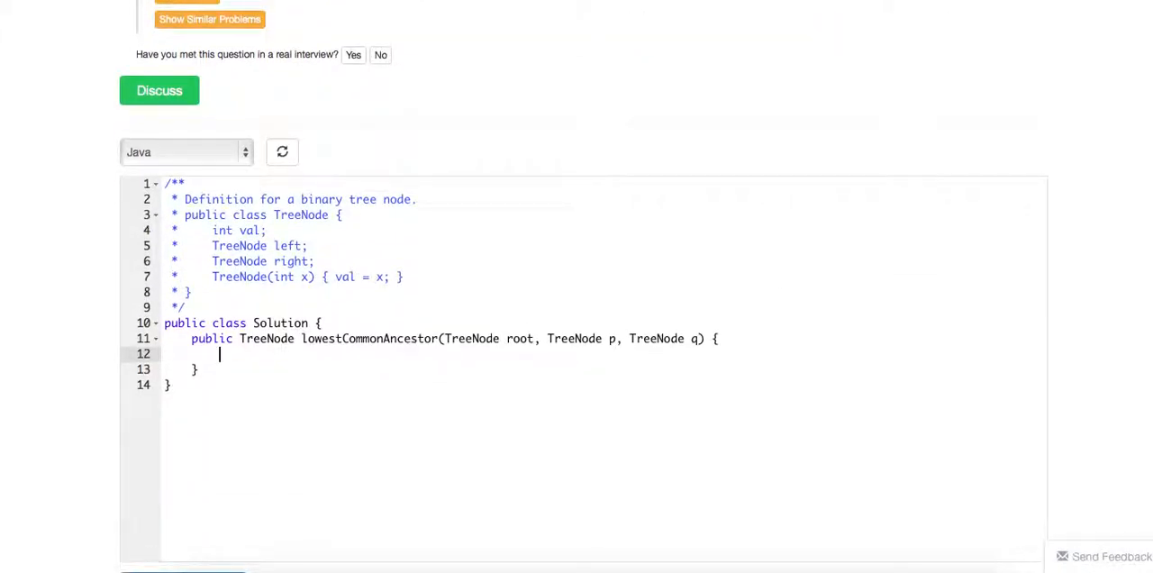
- Add an if statement returning null when root, p or q is null
type("if (root == null || p == null")
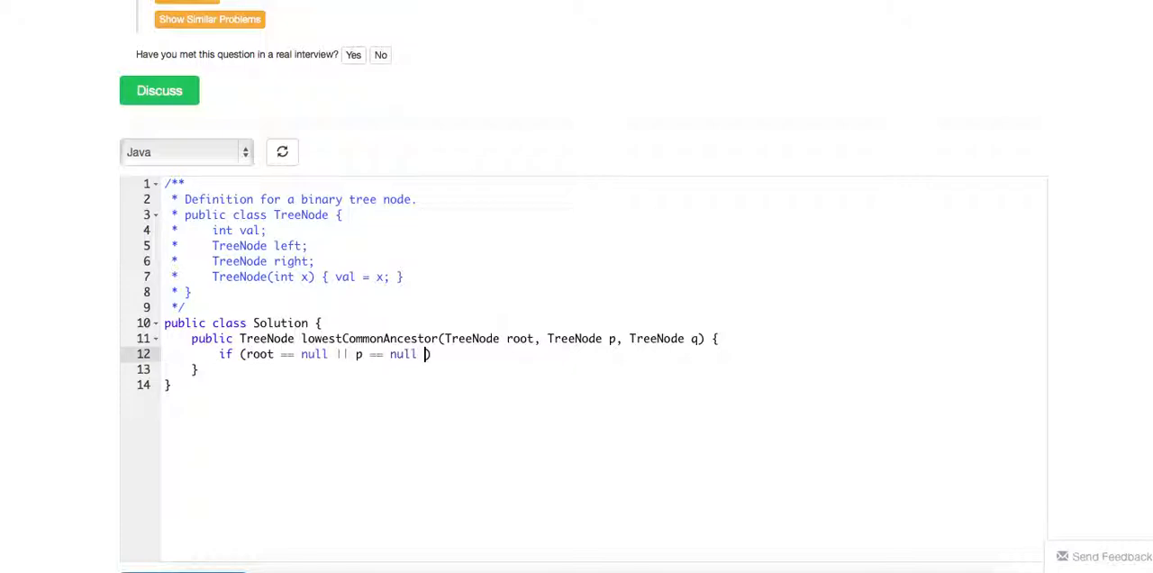
type("|| q == null")
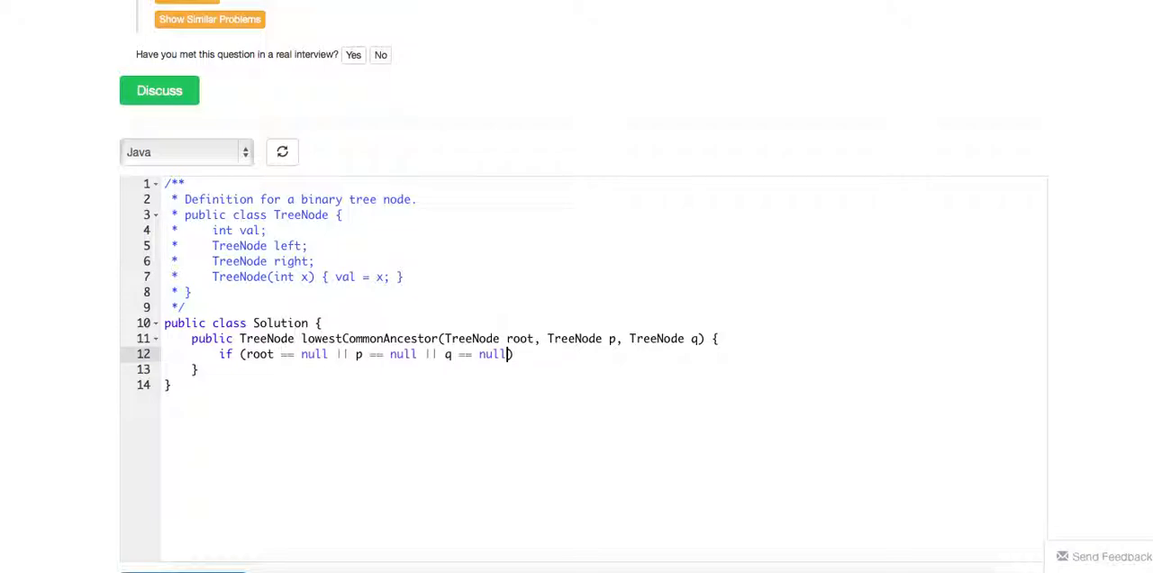
type("reurn null;")
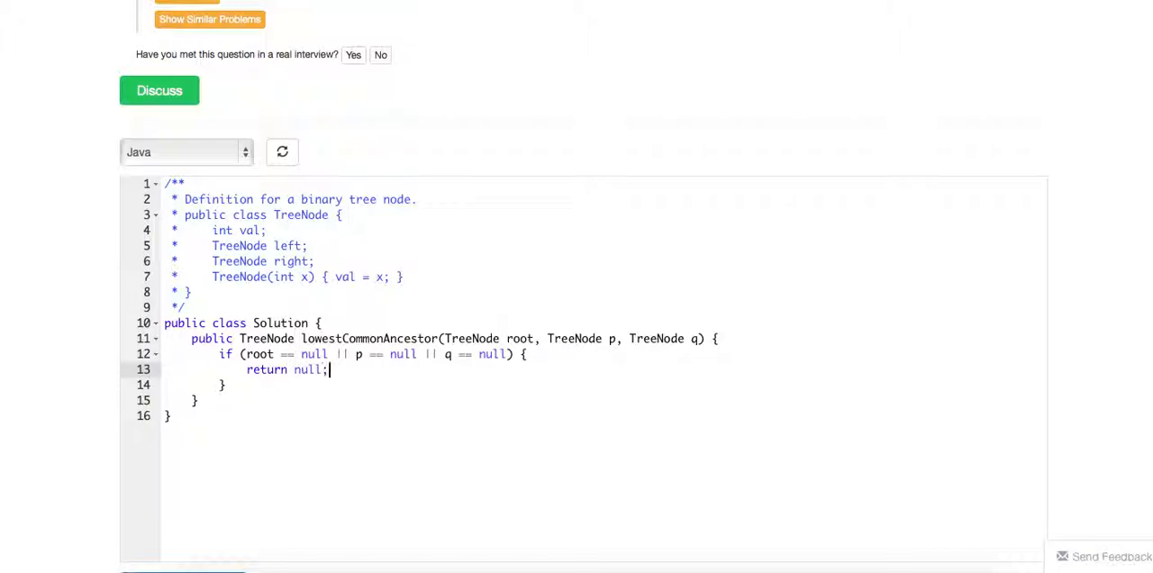
key("Enter")
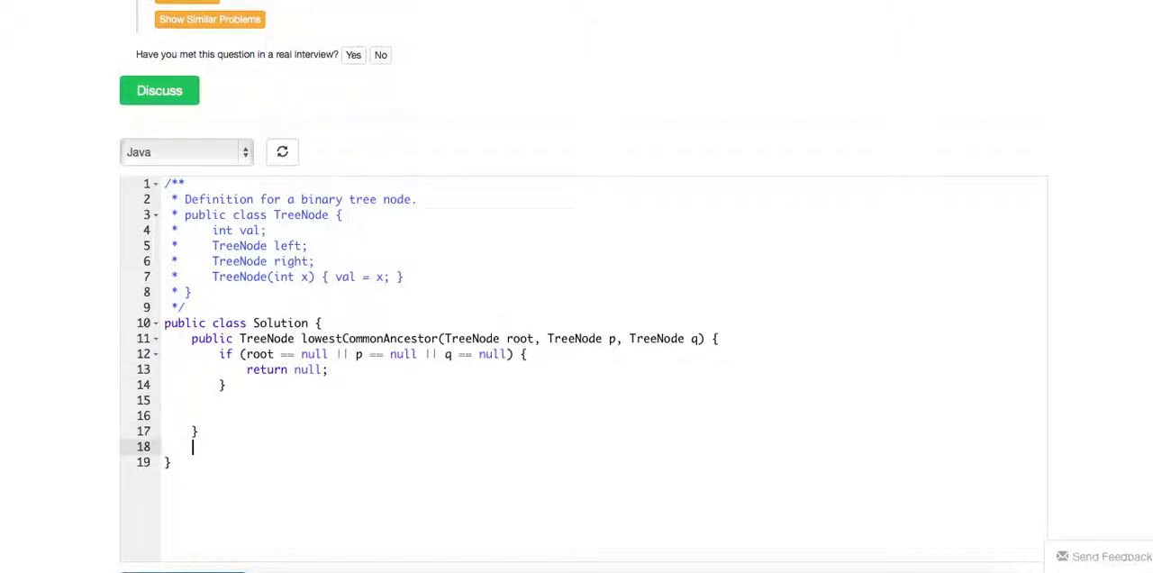
- Declare the method private TreeNode helper(TreeNode root, TreeNode p, TreeNode q)
type("private")
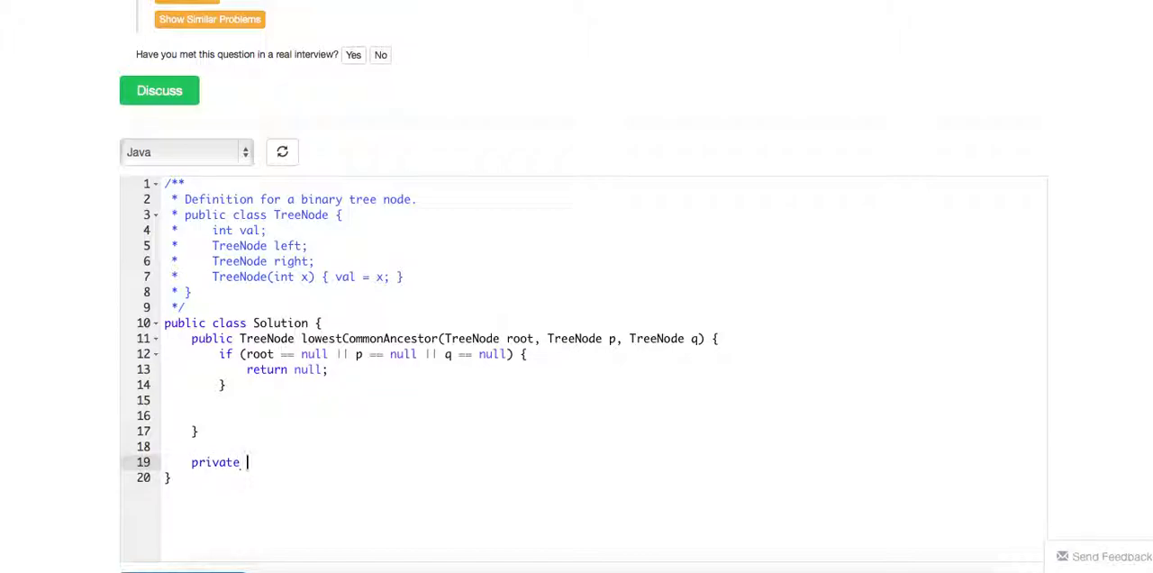
type("TreeNode")
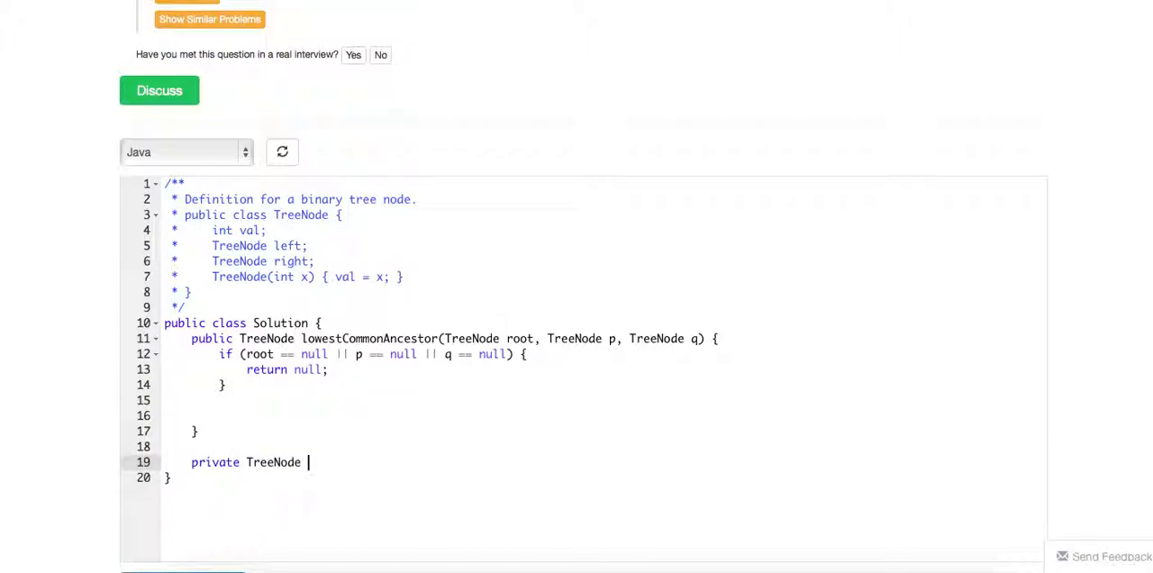
type("helper()")
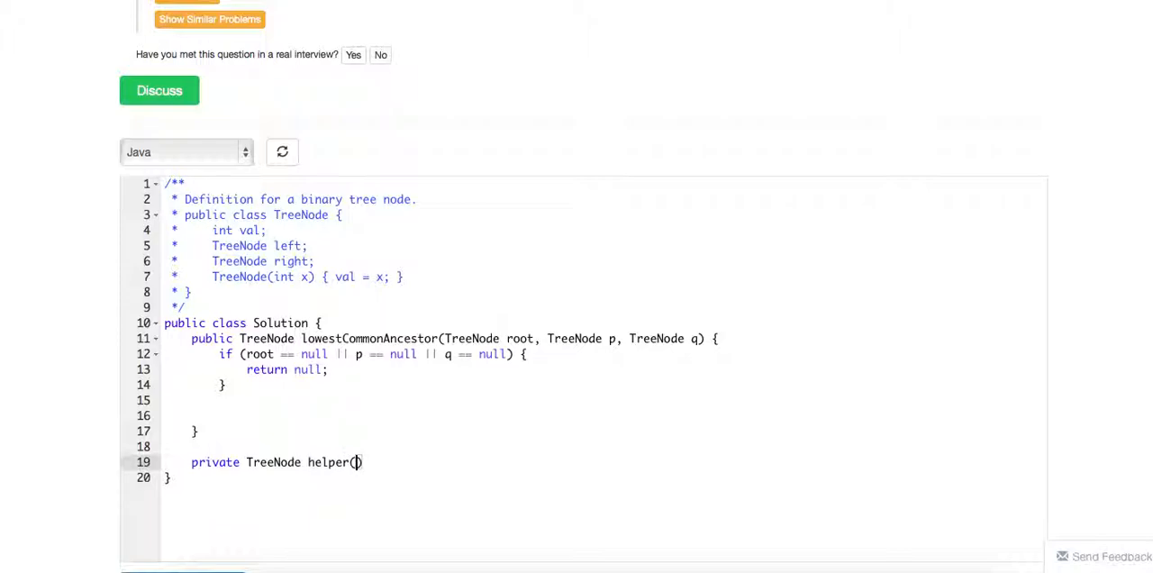
type("TreeNode")
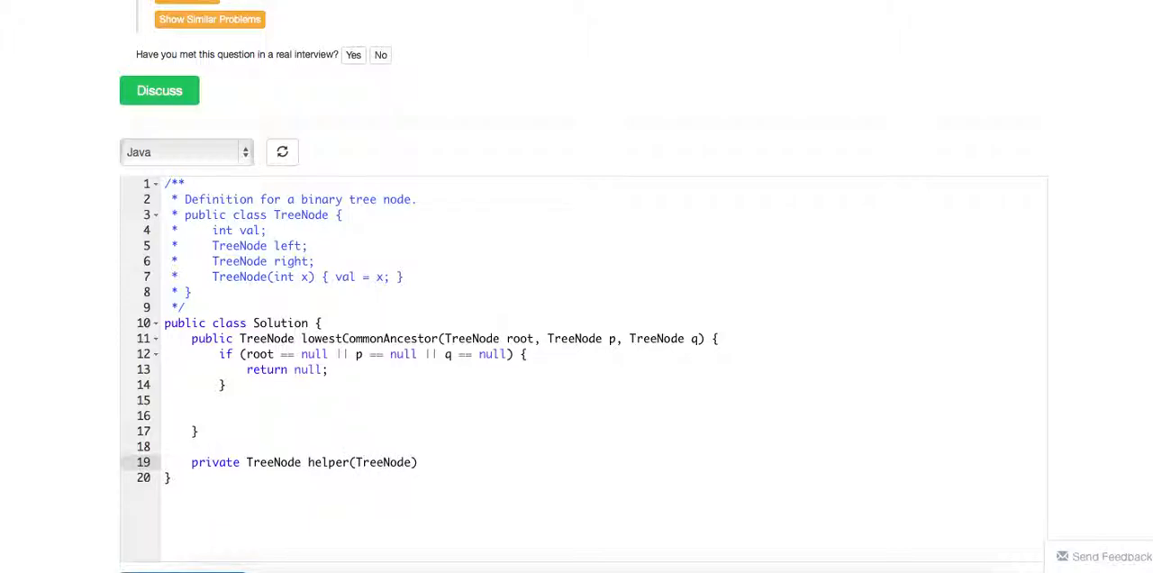
type("root")
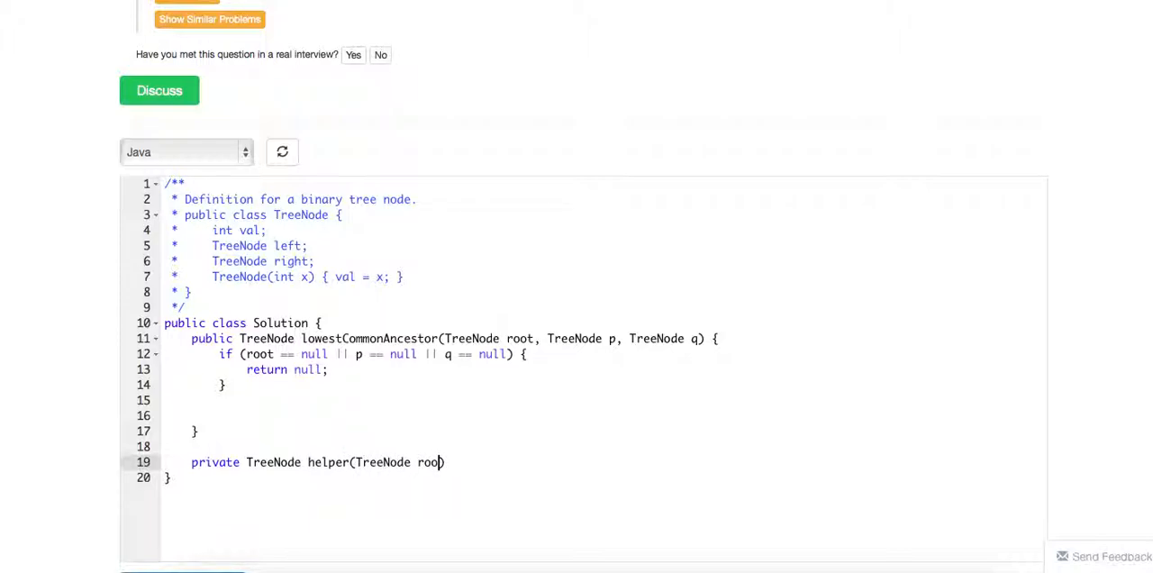
type(", T")
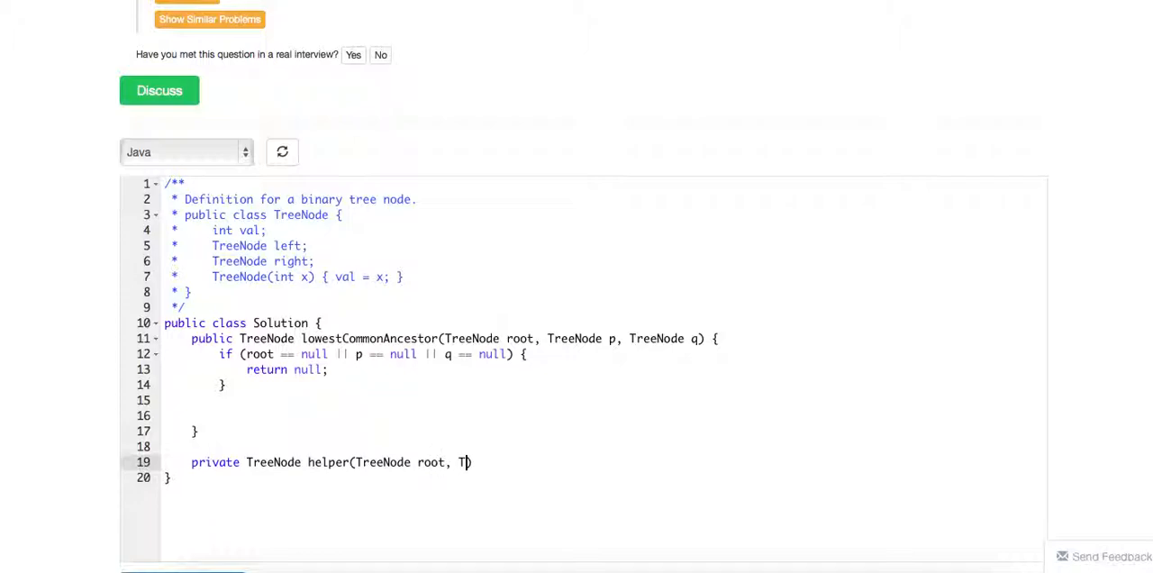
type("reeNode")
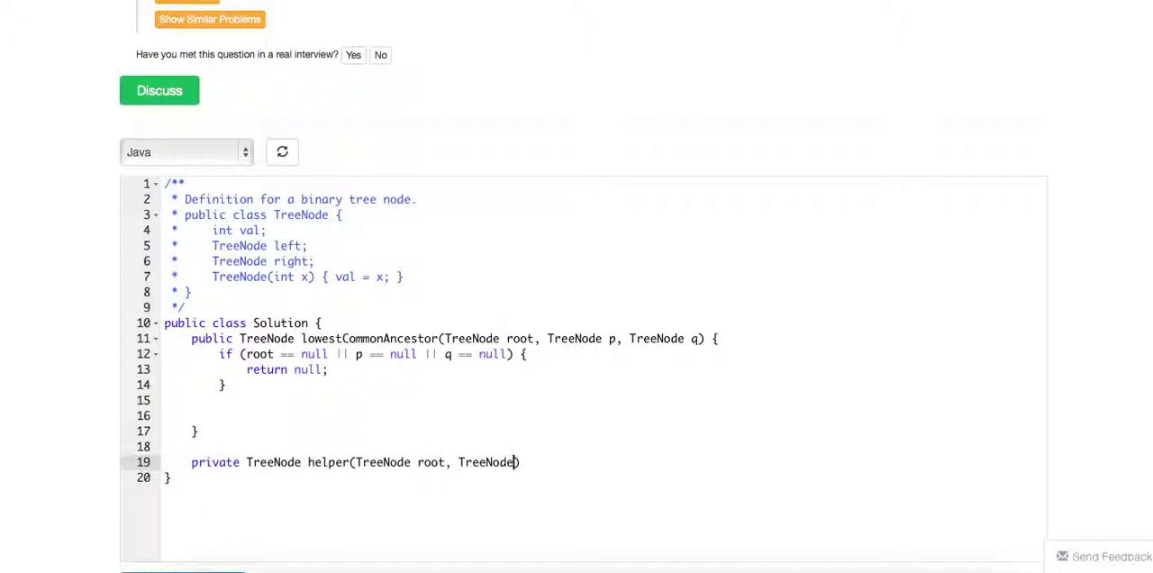
type("p, Tree")
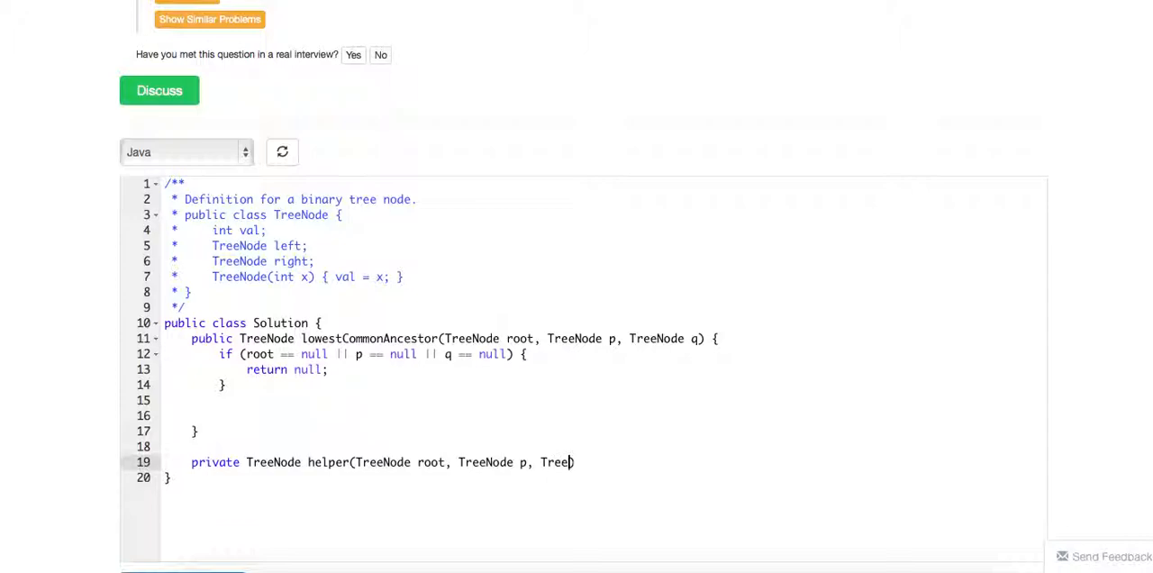
type("Node)")
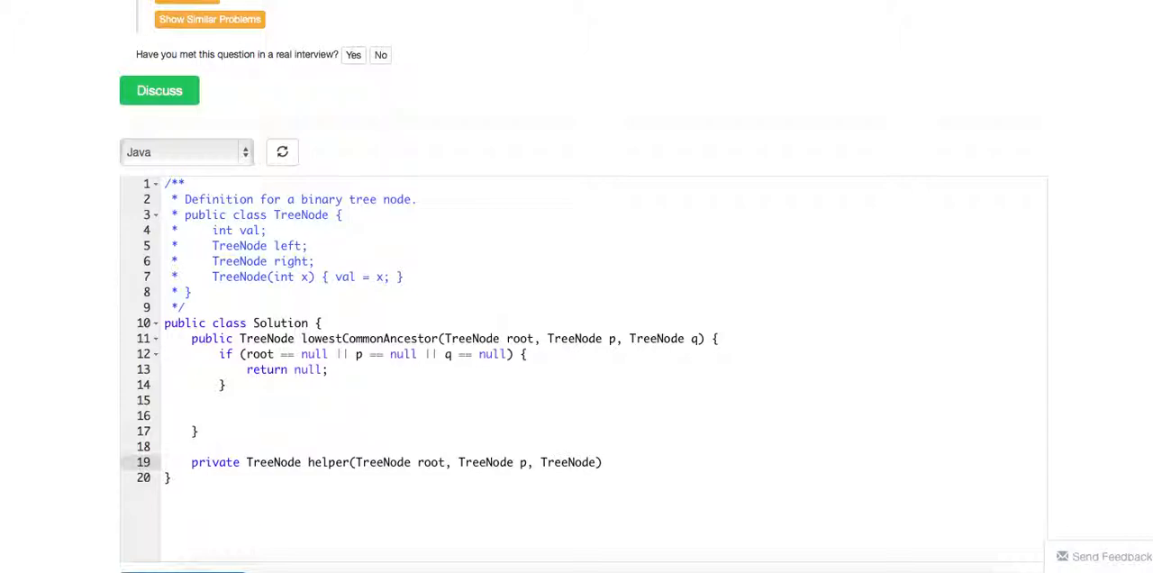
type("q)")
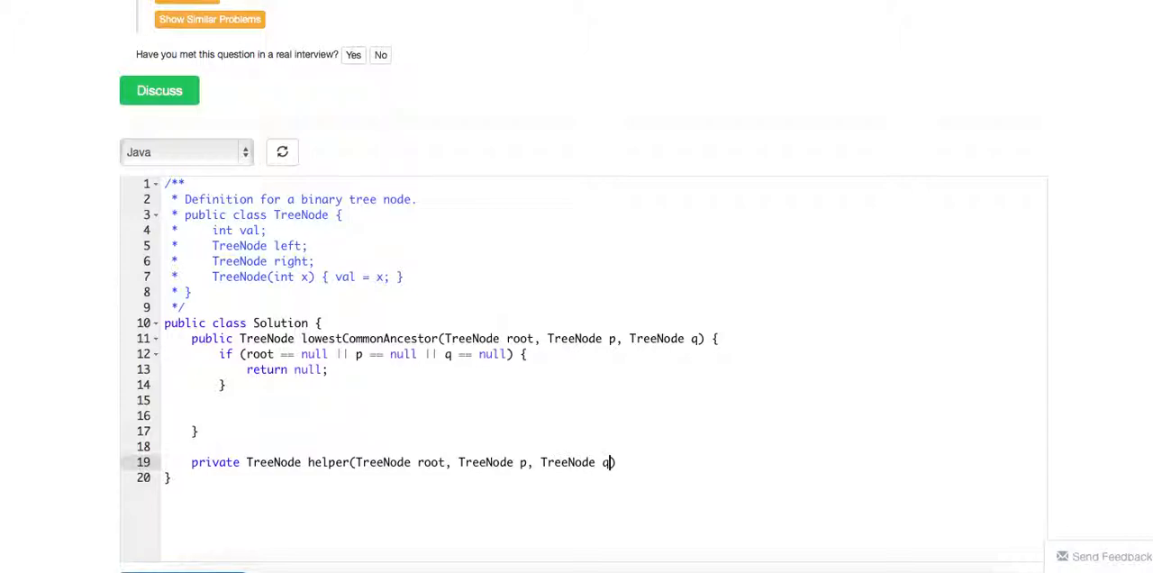
type(") {")
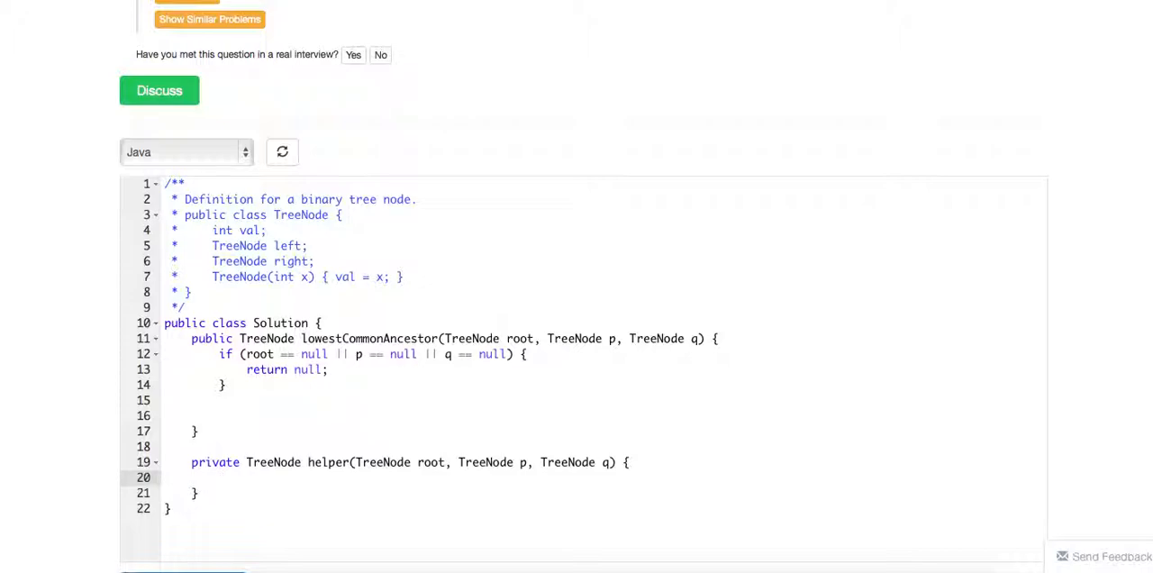
- Inside helper, add if (root == null) returning null
type("if")
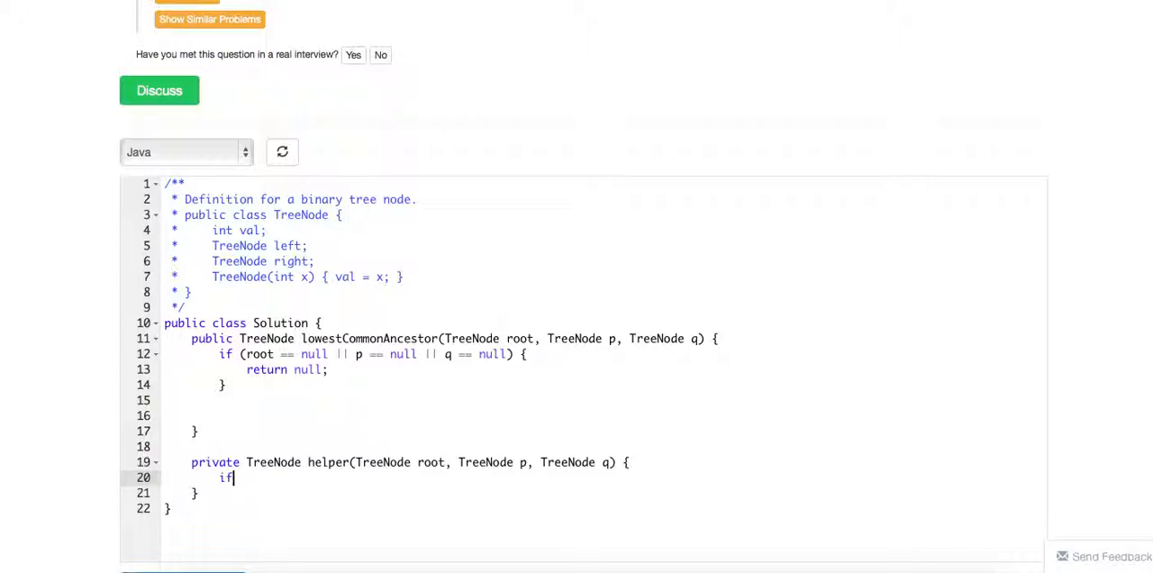
type("(root =)")
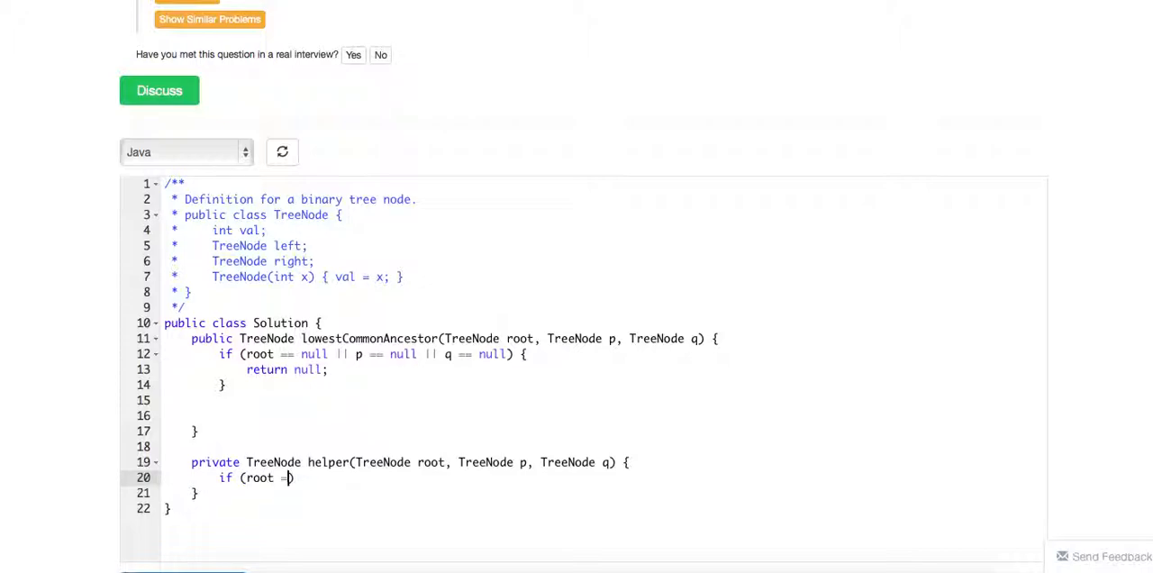
type("=")
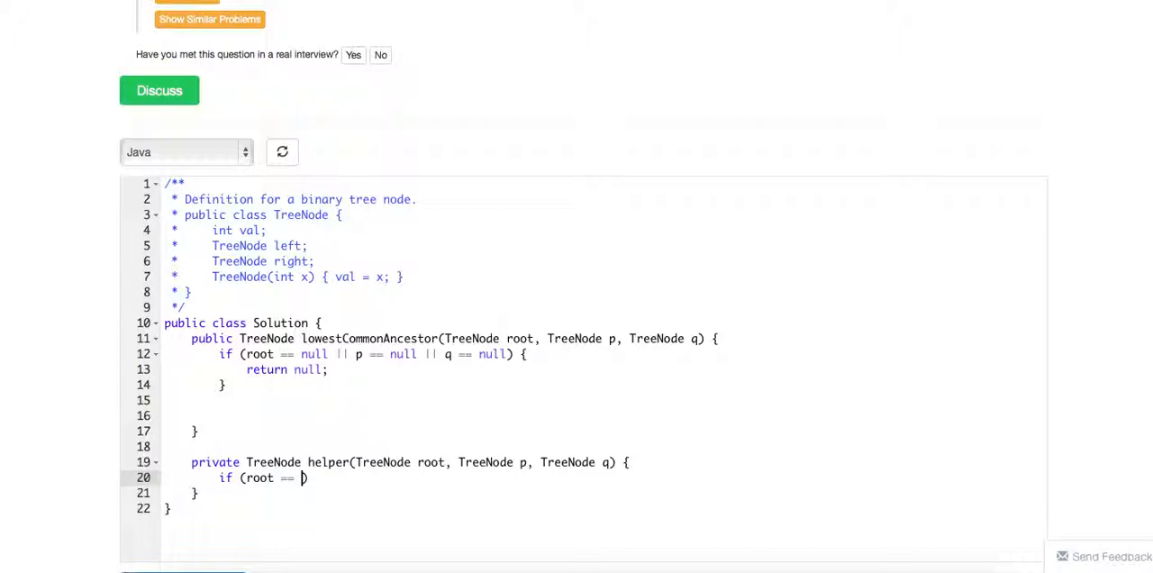
type("null)")
type("return ")
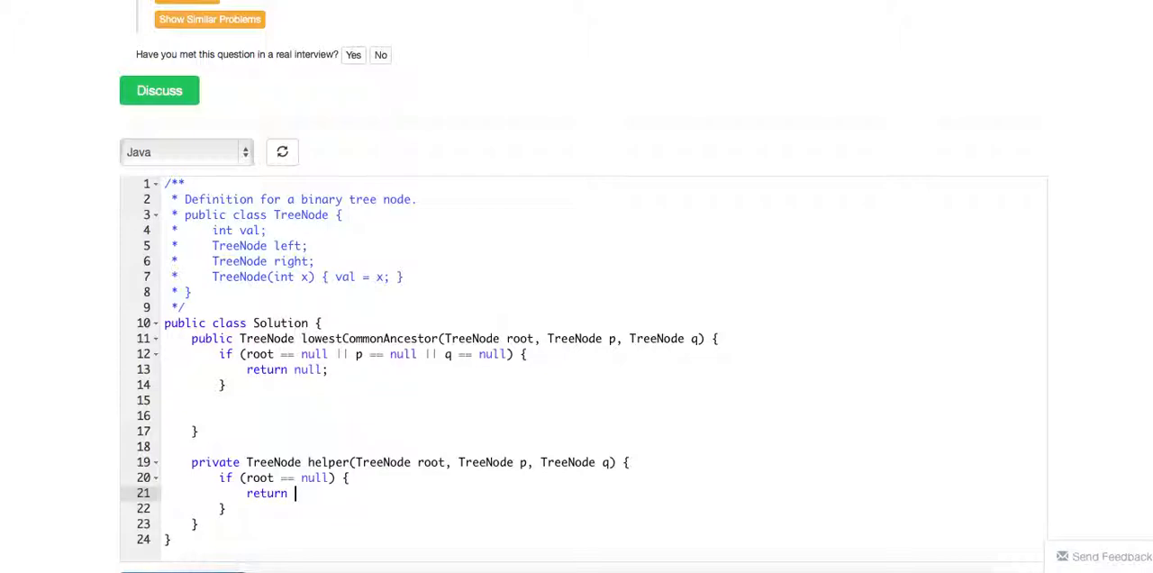
type("null;")
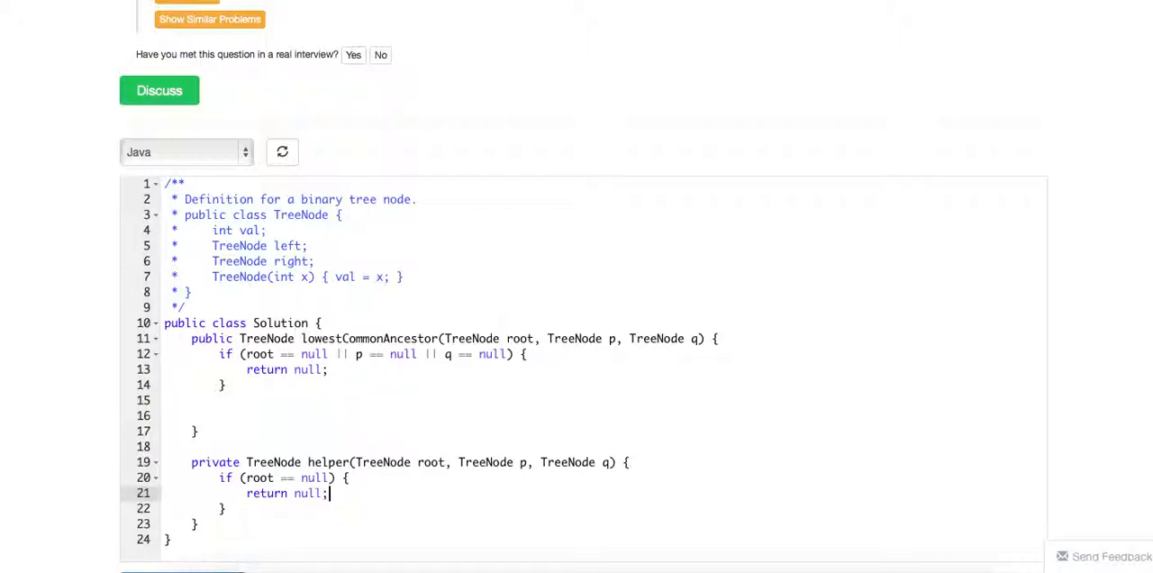
key("Enter")
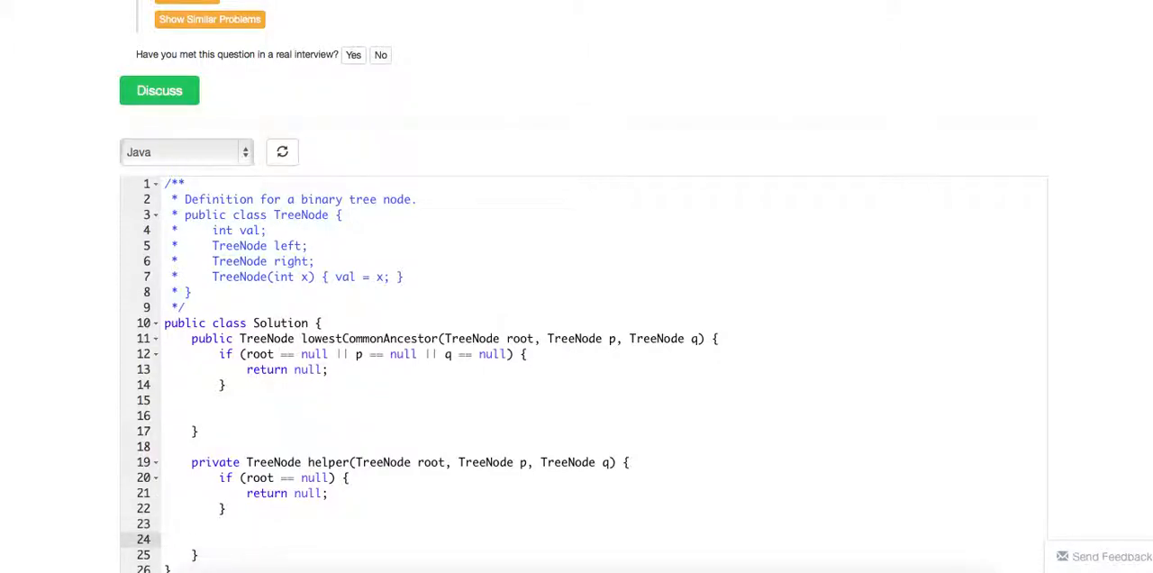
scroll("down", 3)
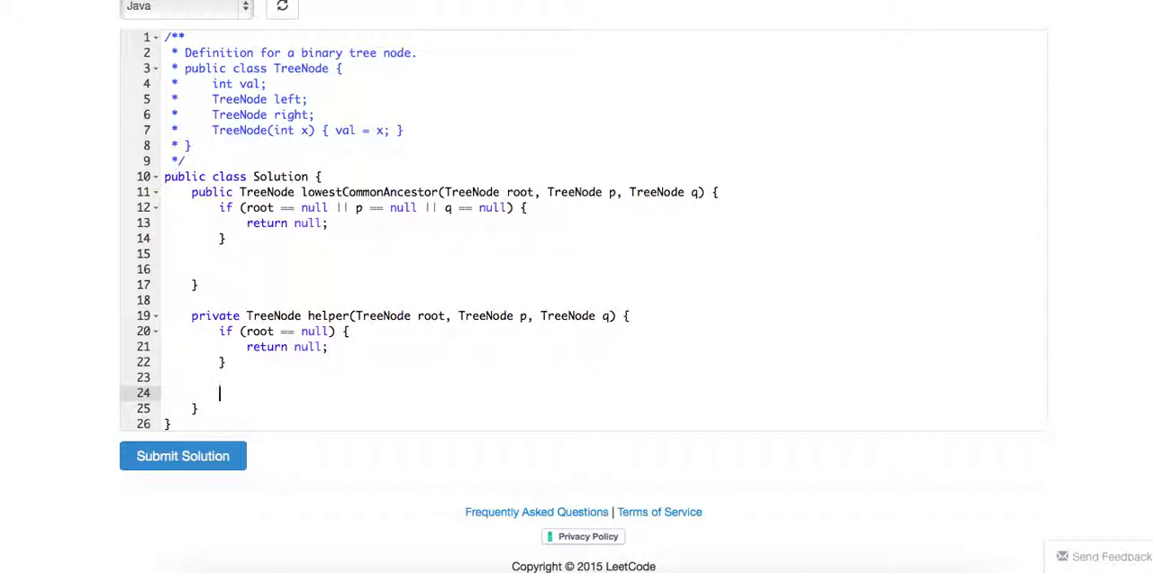
type("if")
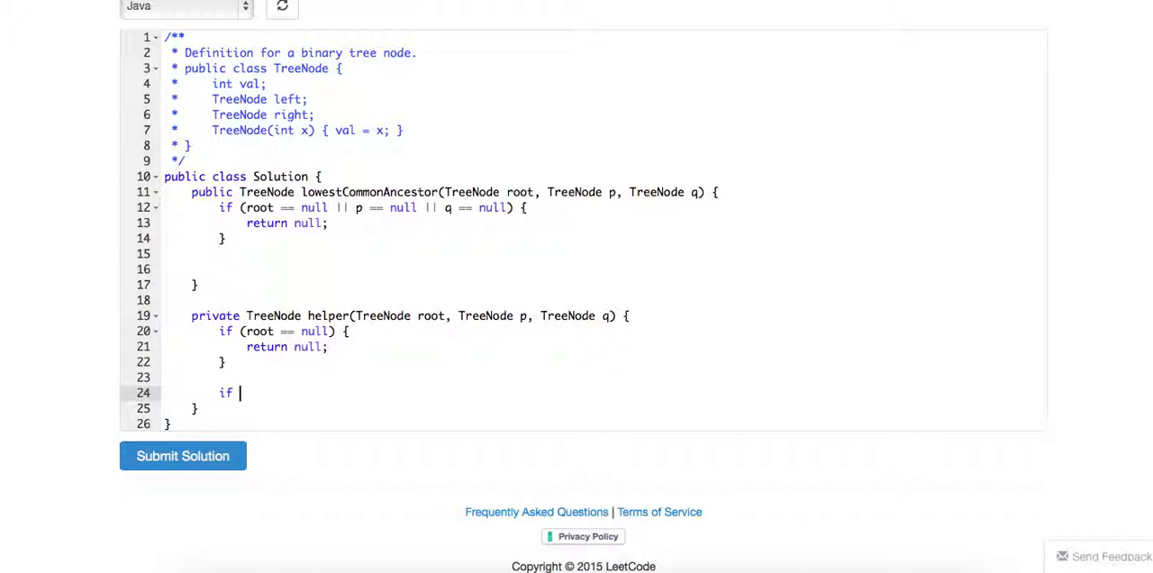
key("BackSpace")
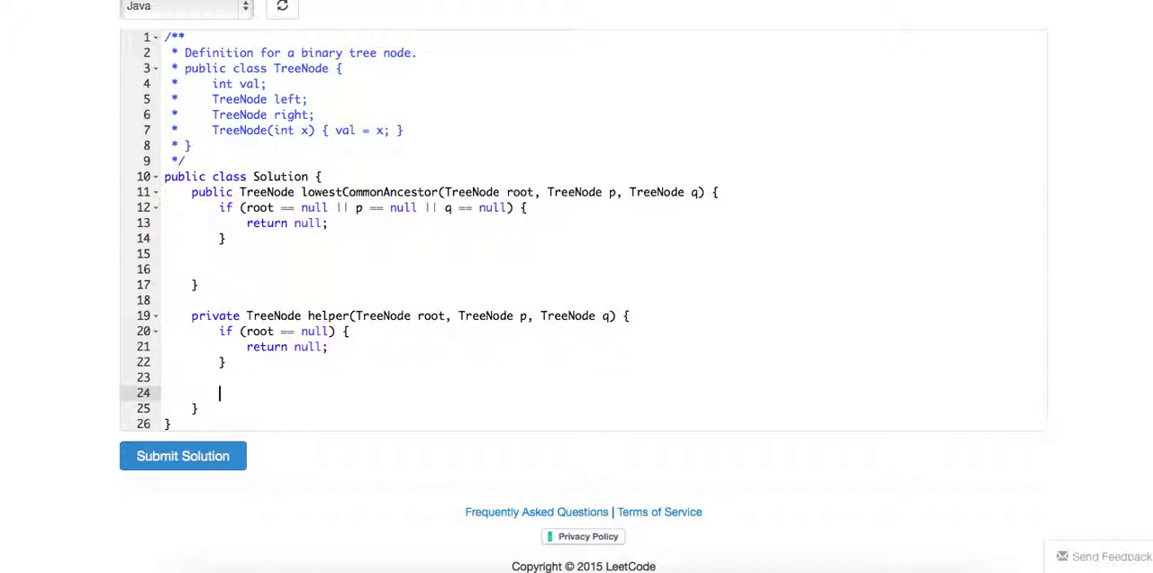
type("if")
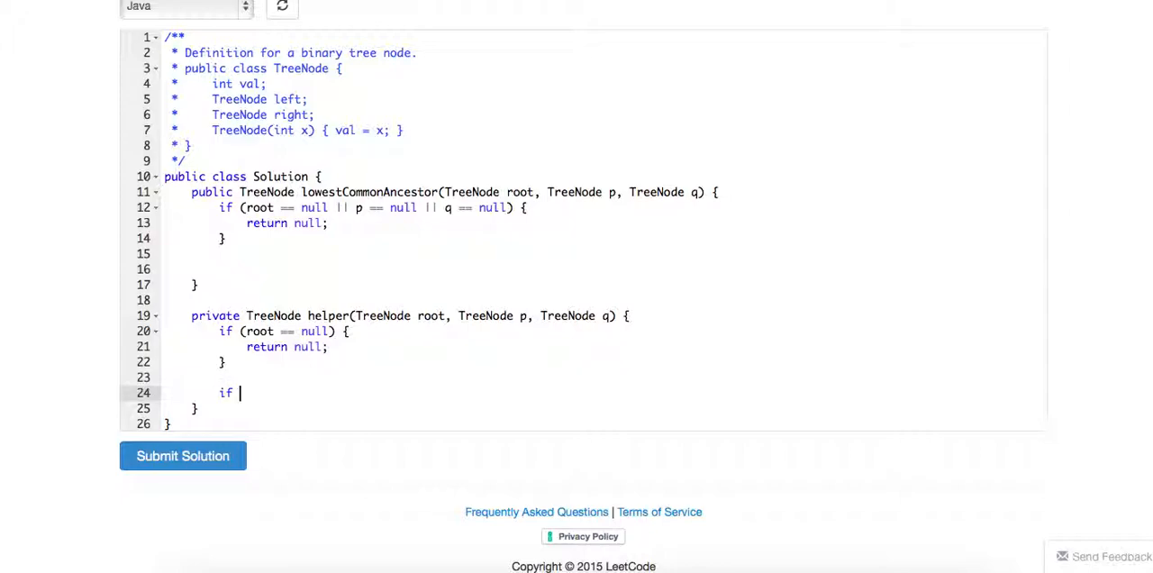
type("(root)")
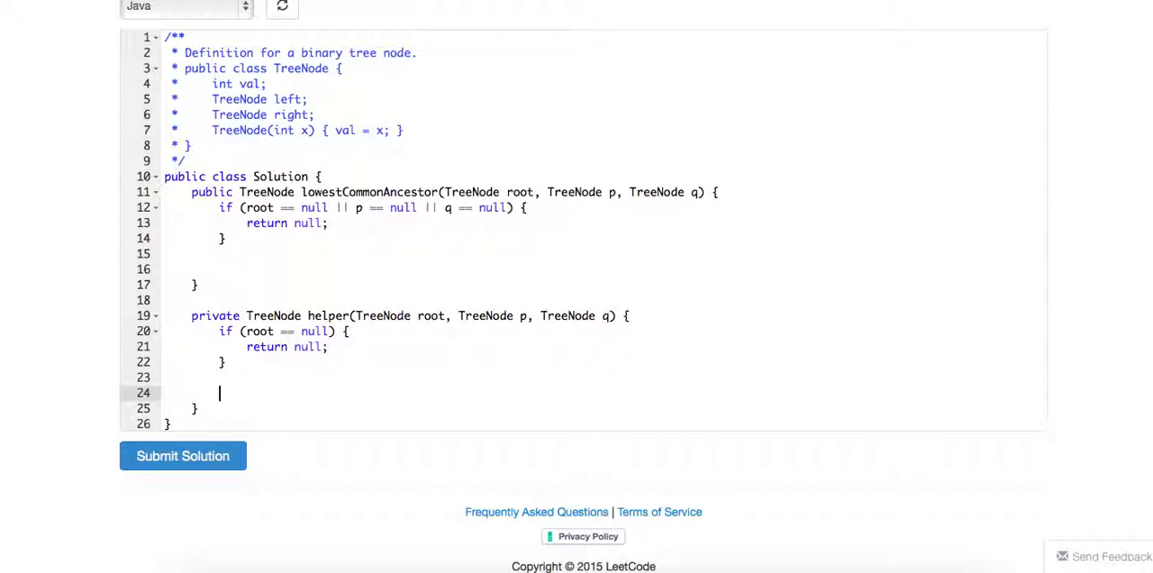
type("if (root )")
type("re")
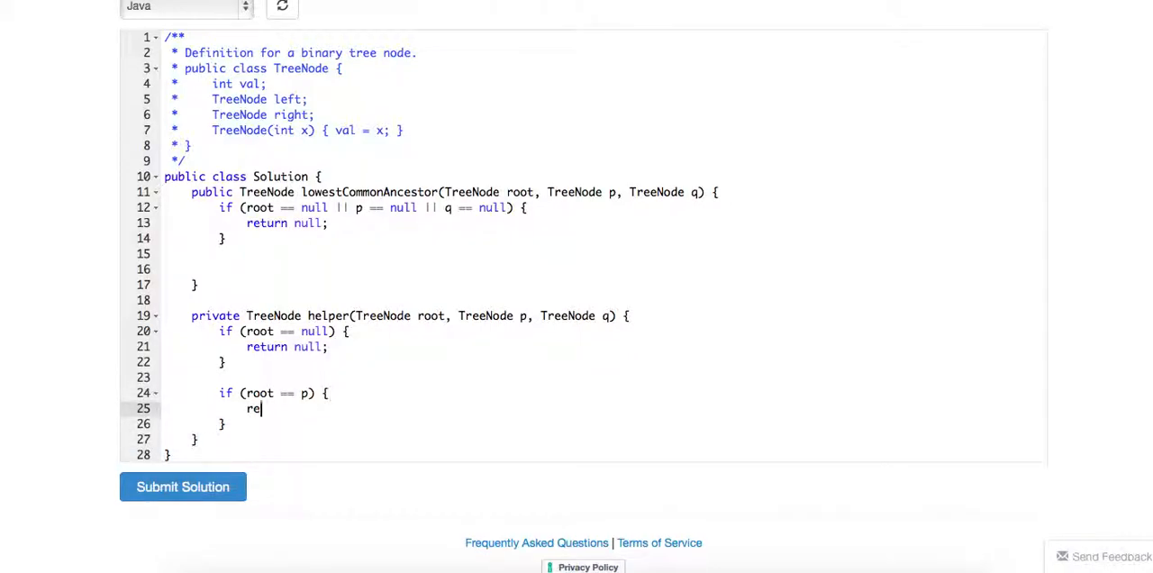
type("turn p;")
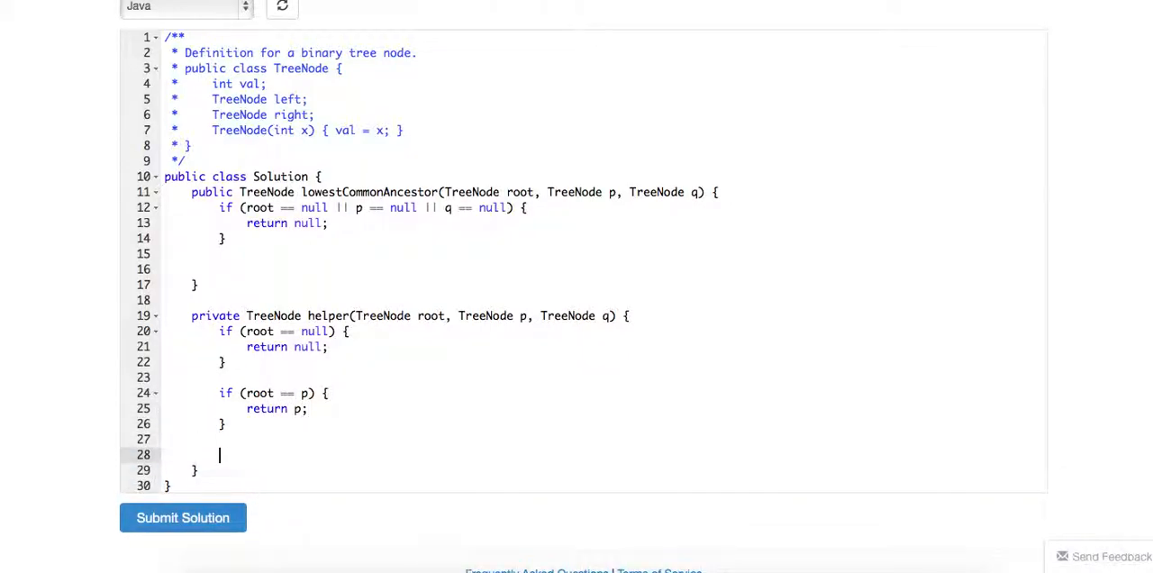
key("Backspace")
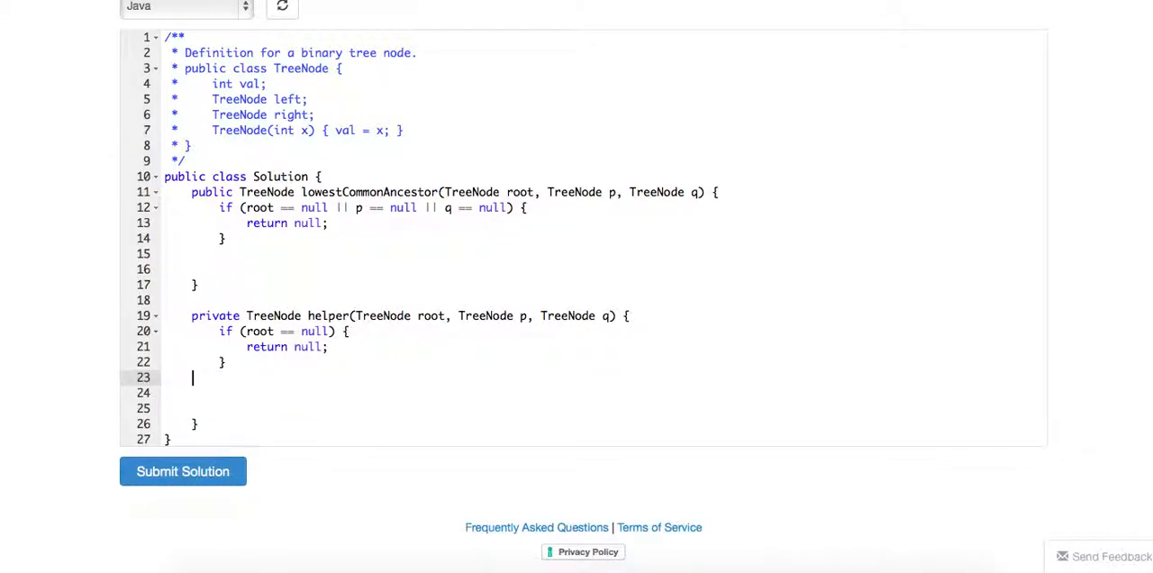
- Extend the helper's null check to also return root when root == p or root == q
left_click(332, 330)
type(" || rot =")
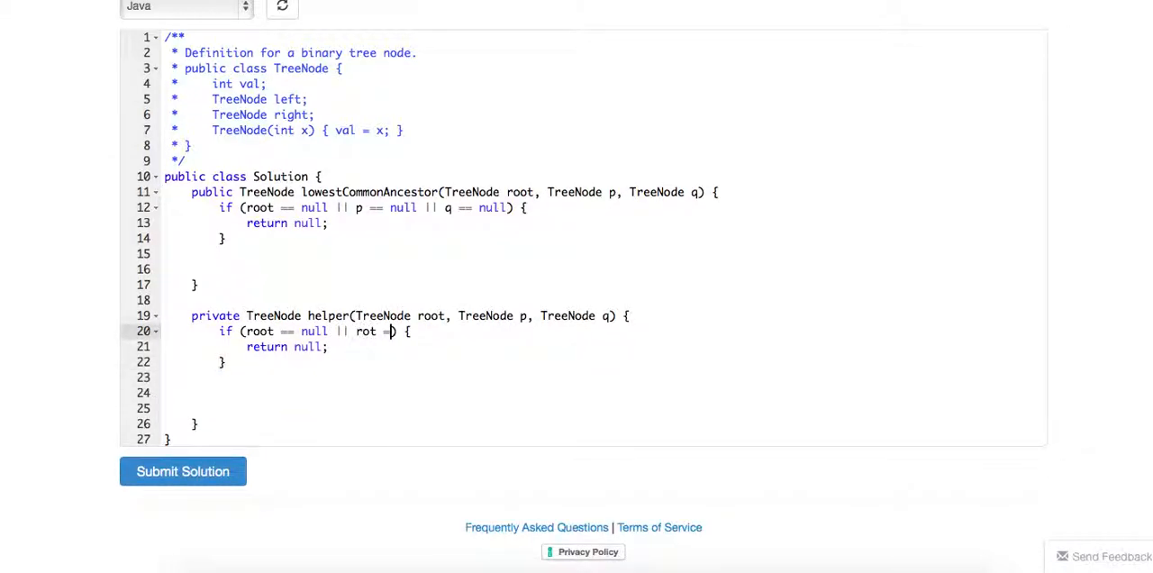
type("oot == q")
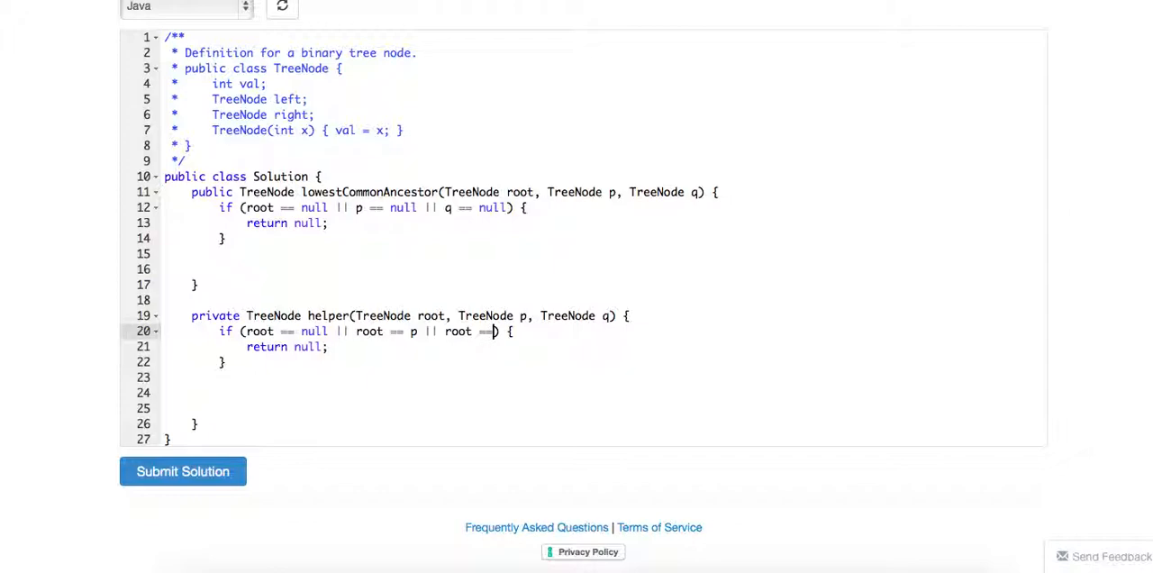
type("q")
left_click(604, 347)
type("r")
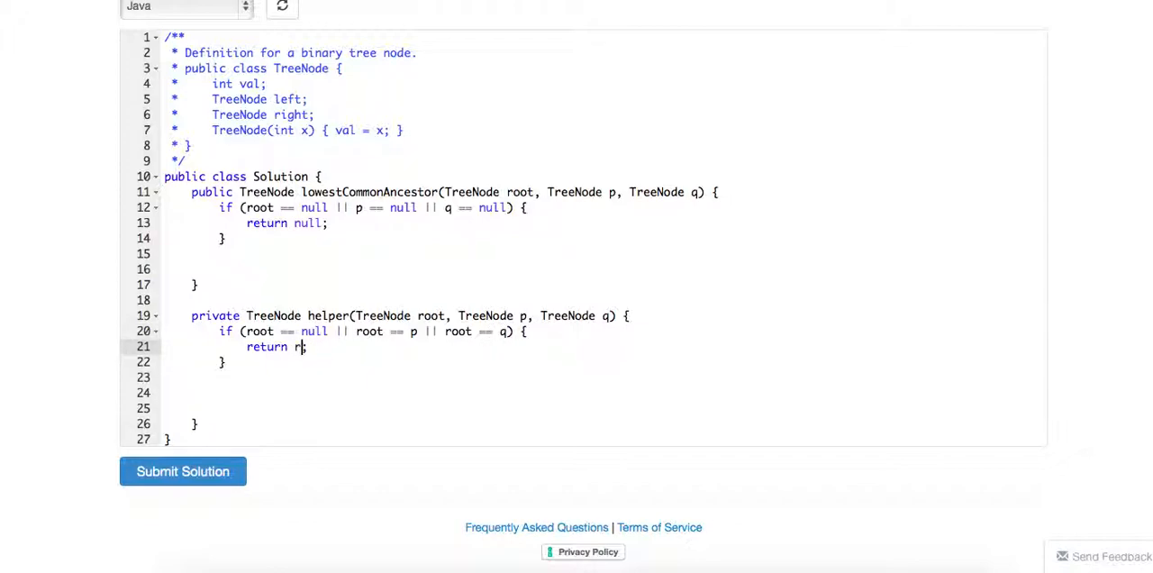
type("oot")
left_click(605, 393)
type("if")
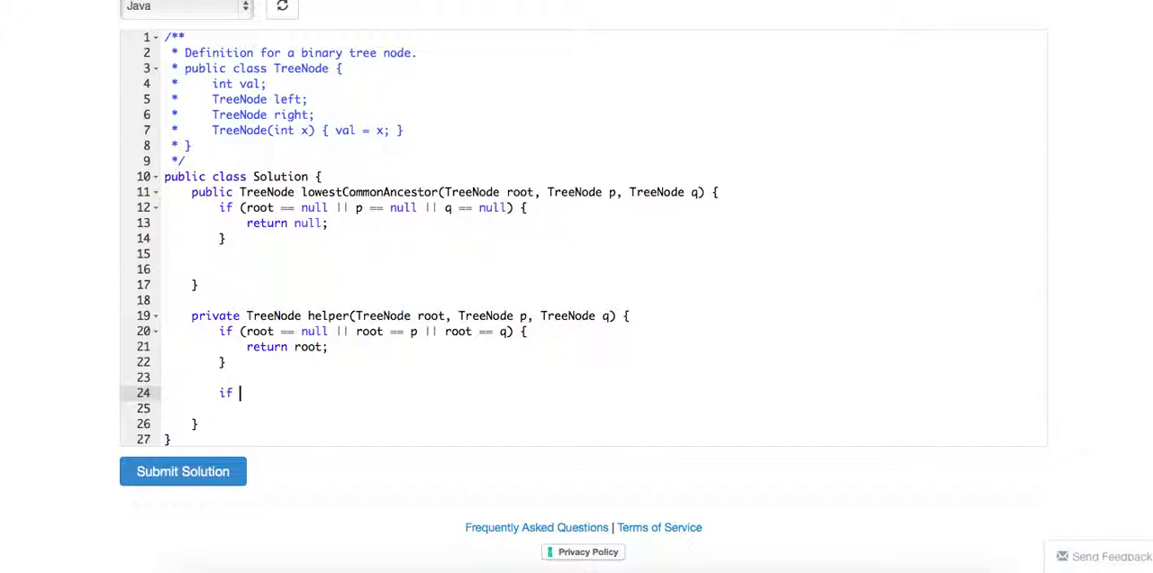
type("()")
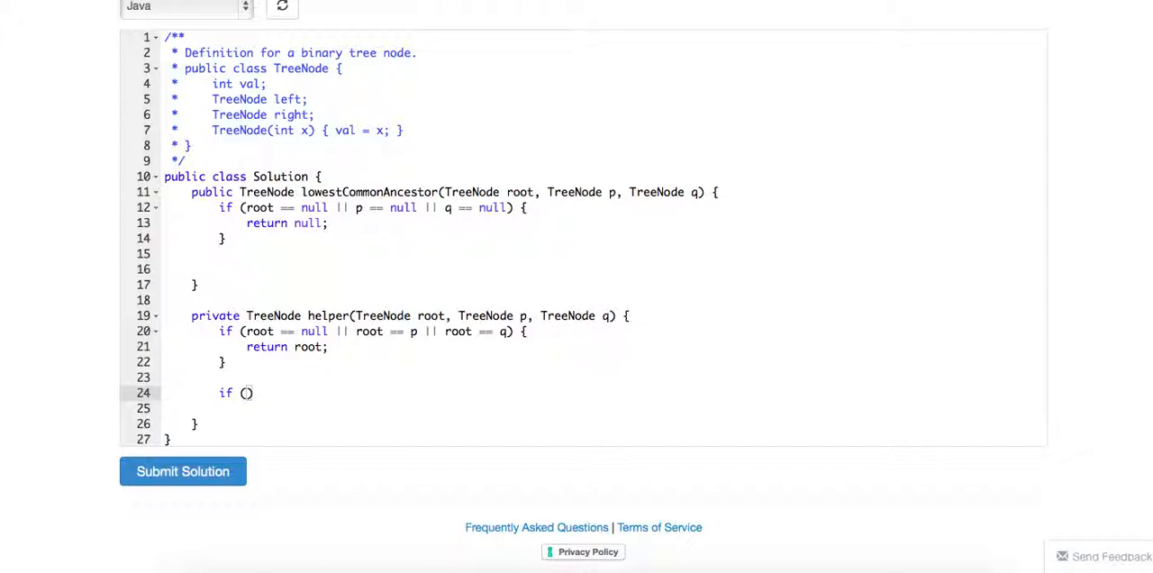
type("roo")
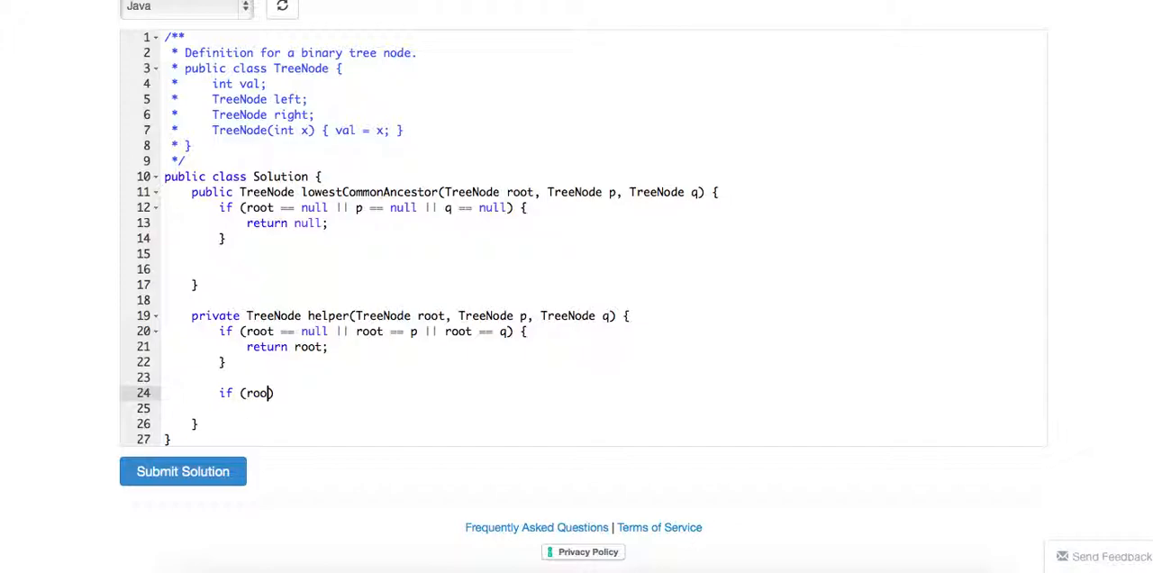
- Return root when helper(root.left, p, q) and helper(root.right, p, q) are both non-null, then open an else
type("helper")
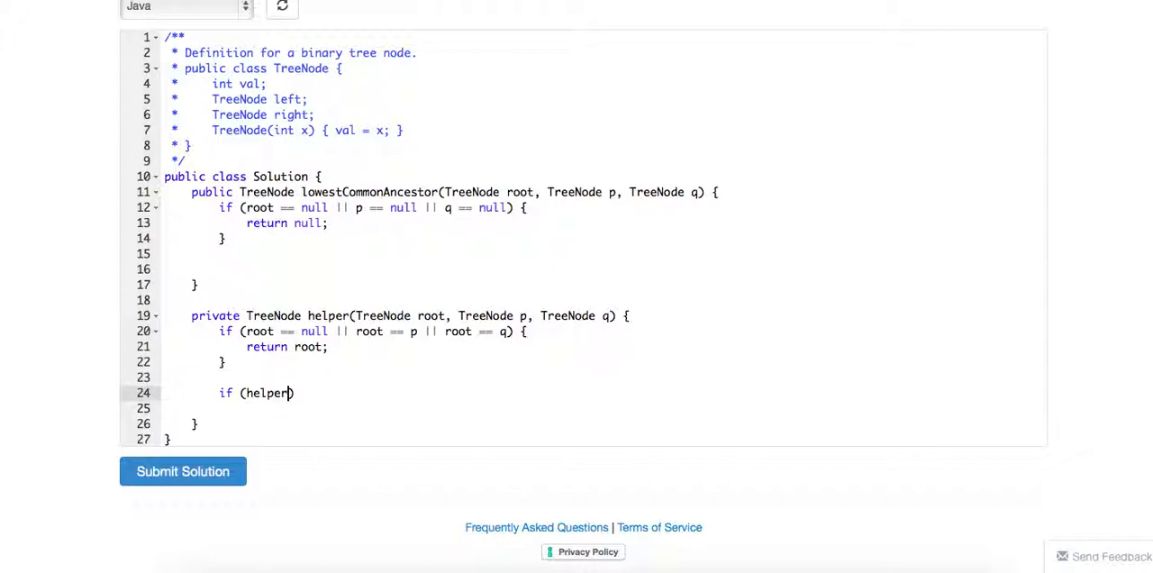
type("root.")
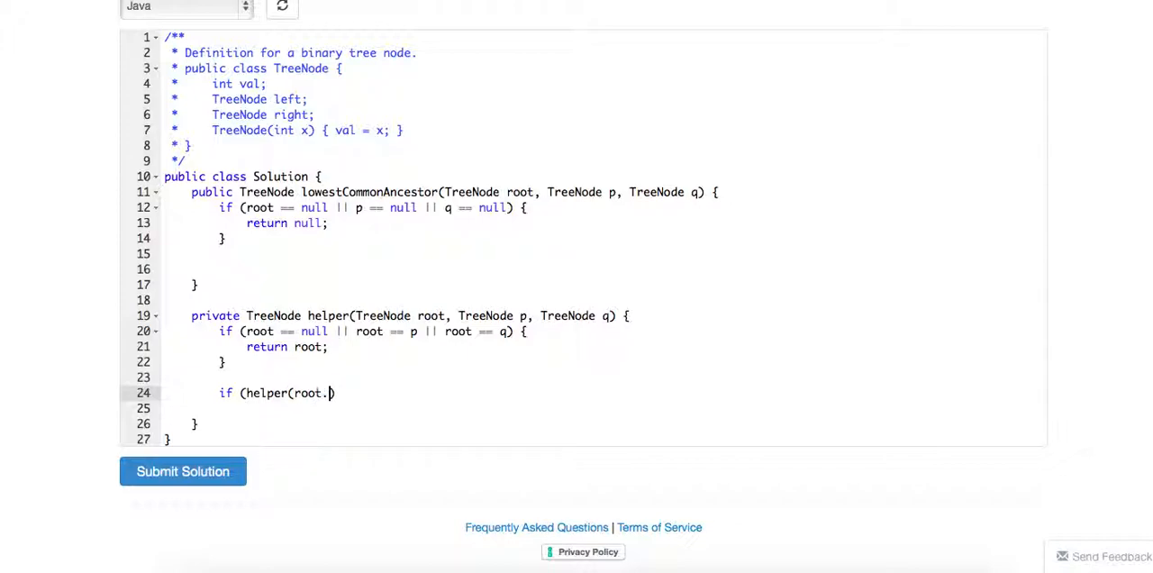
type("left, p, q")
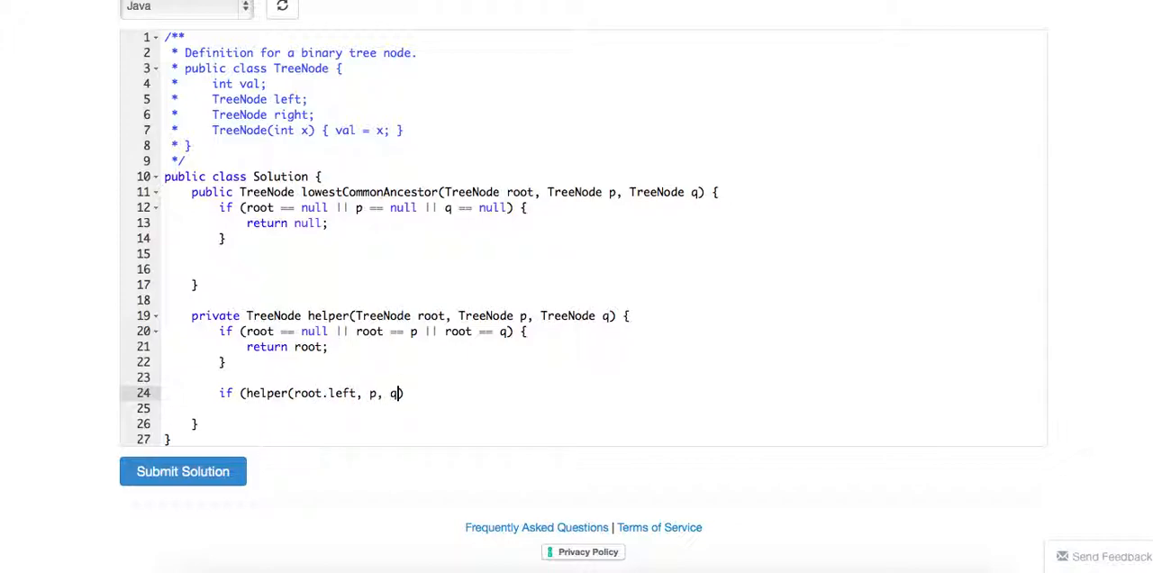
type(")")
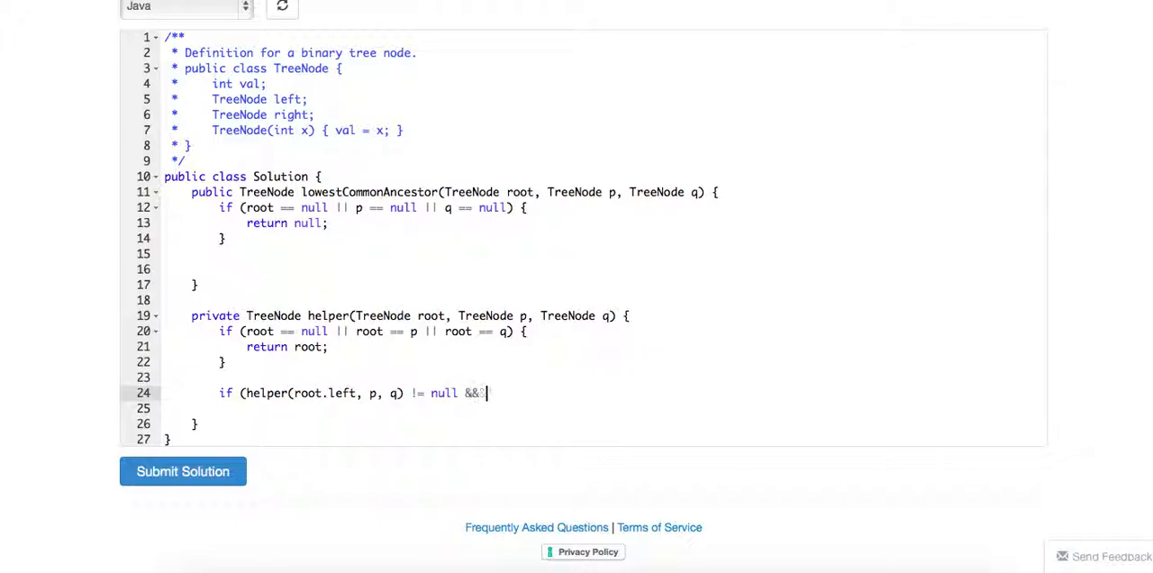
type("helper(root)")
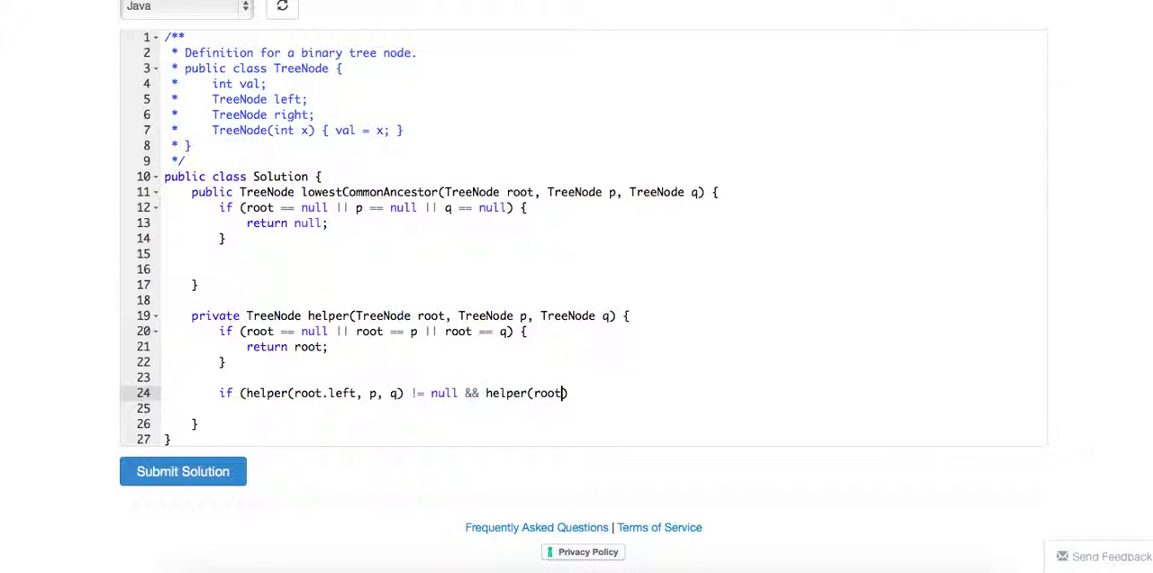
type(".right, pq,")
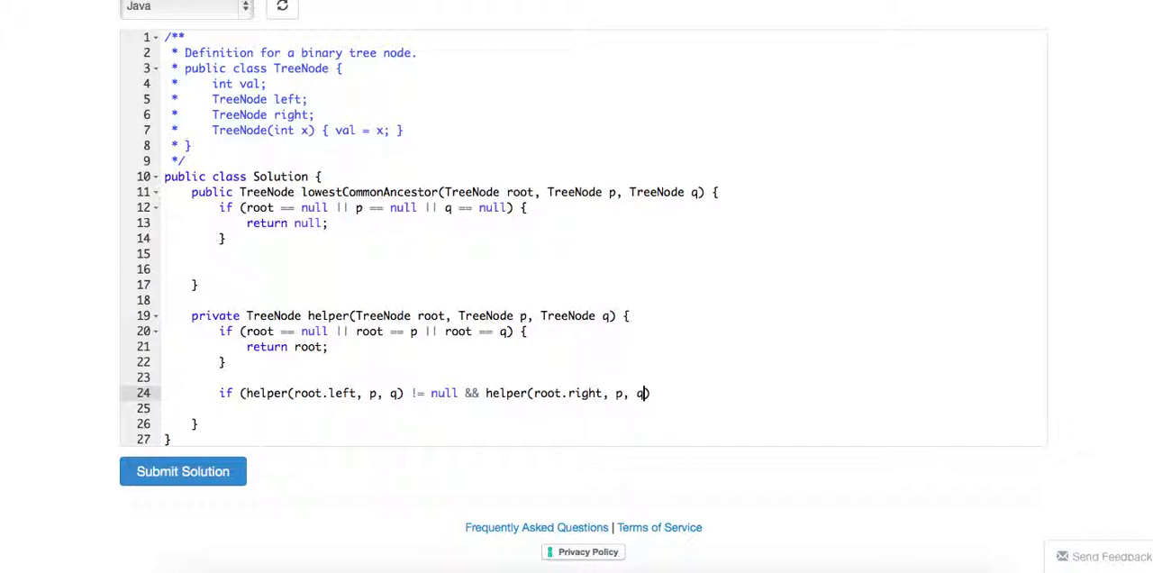
type(")")
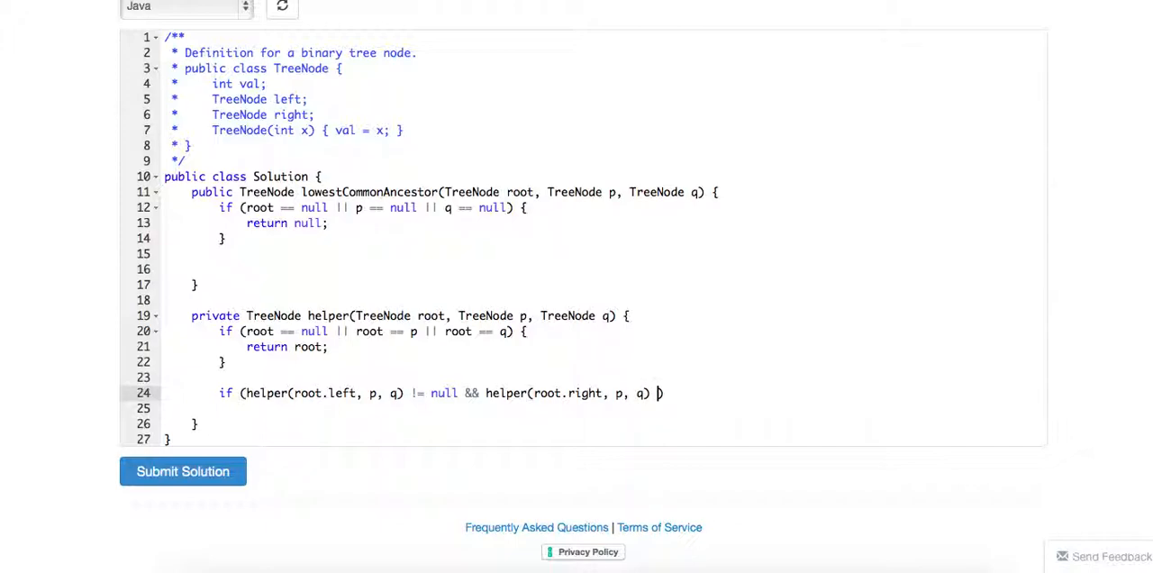
type("!= null)")
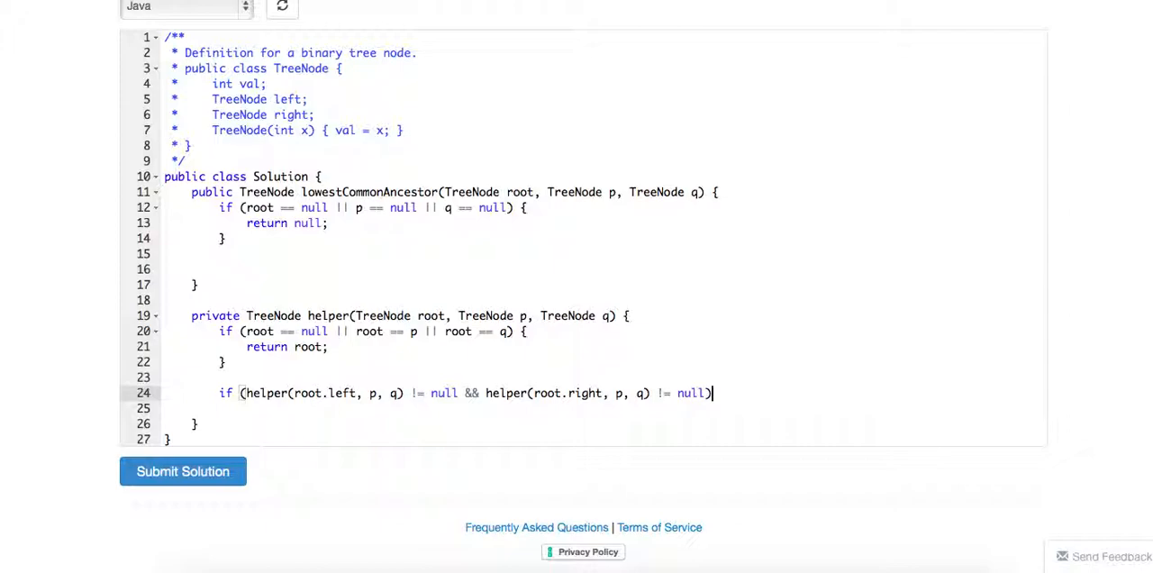
type("{")
left_click(441, 408)
type("return r")
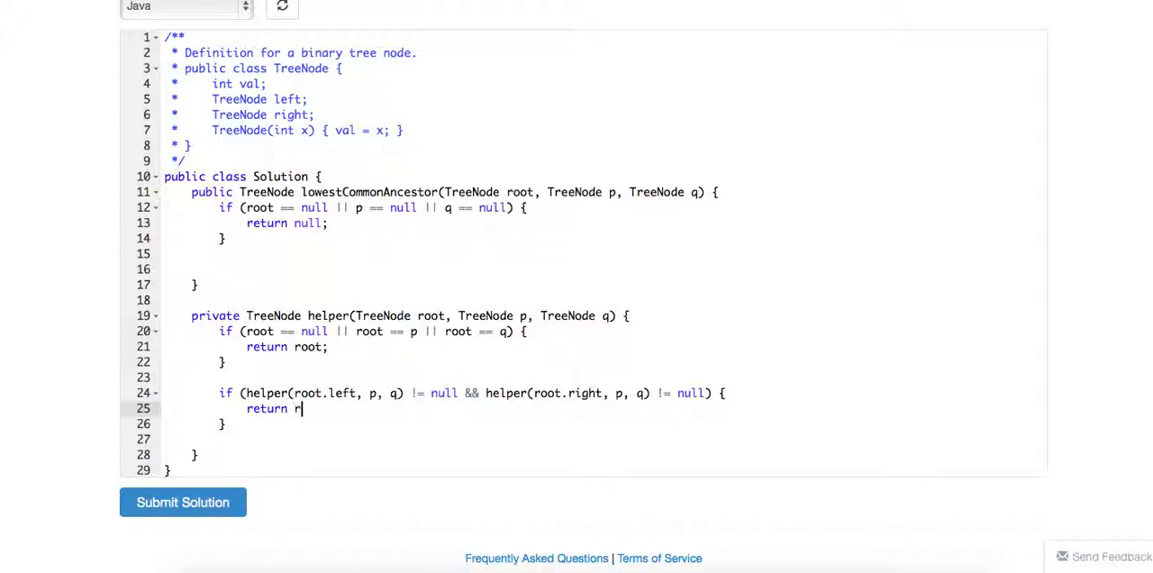
type("oot;")
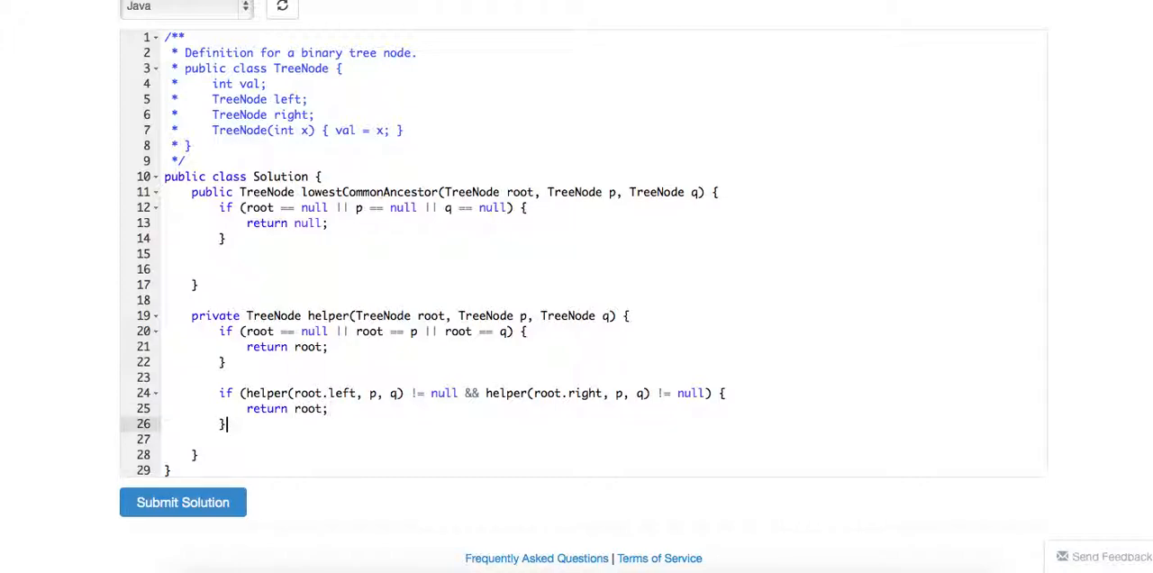
type("else")
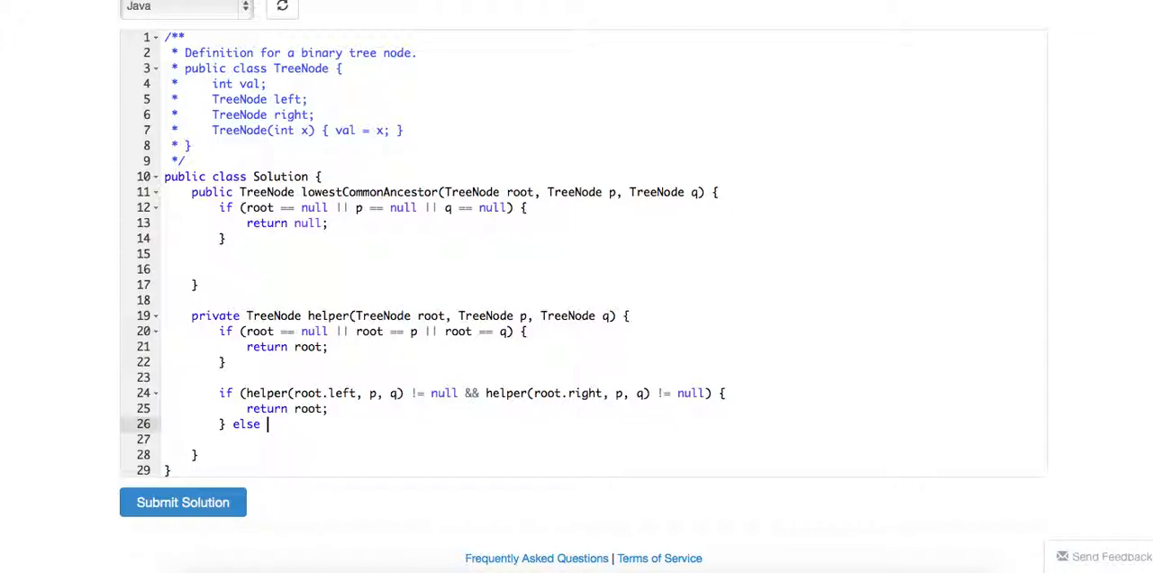
type("{")
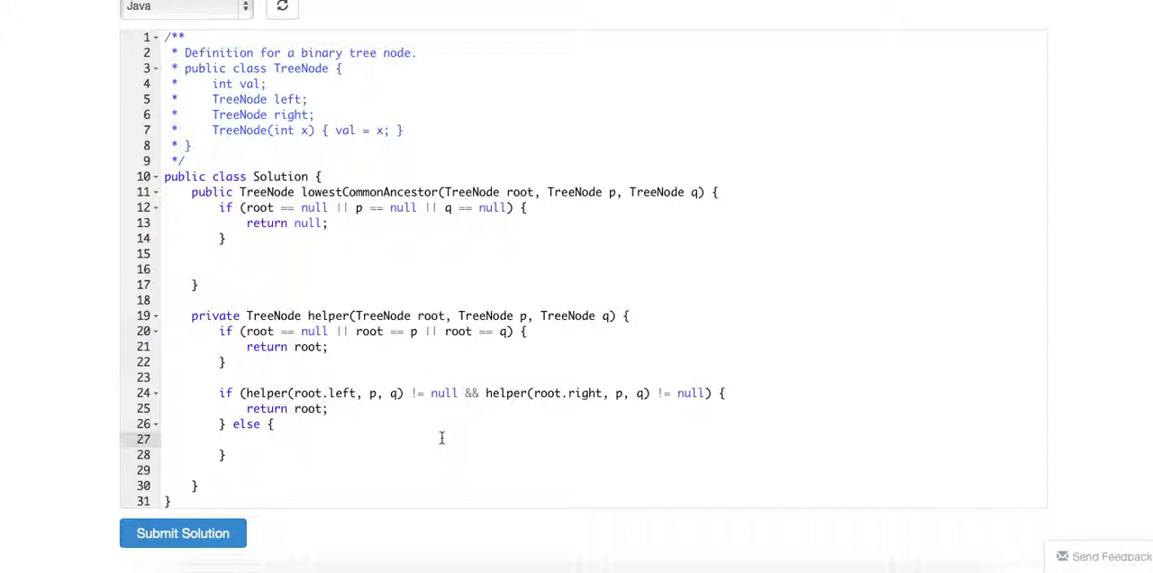
- Store the recursive results in TreeNode left and right variables and use them in the if
type("return")
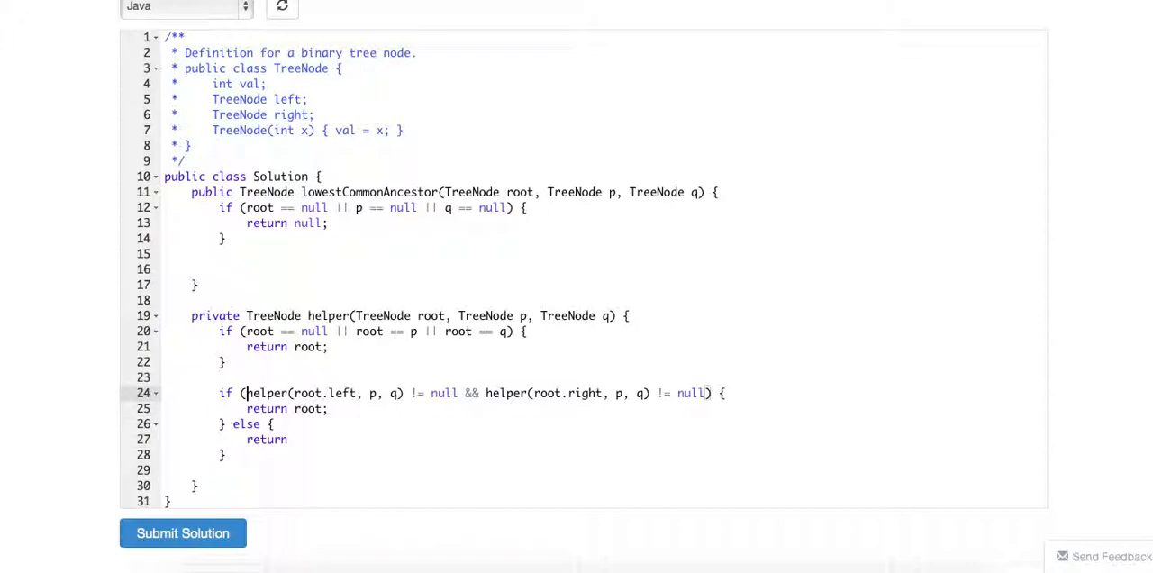
double_click(266, 392)
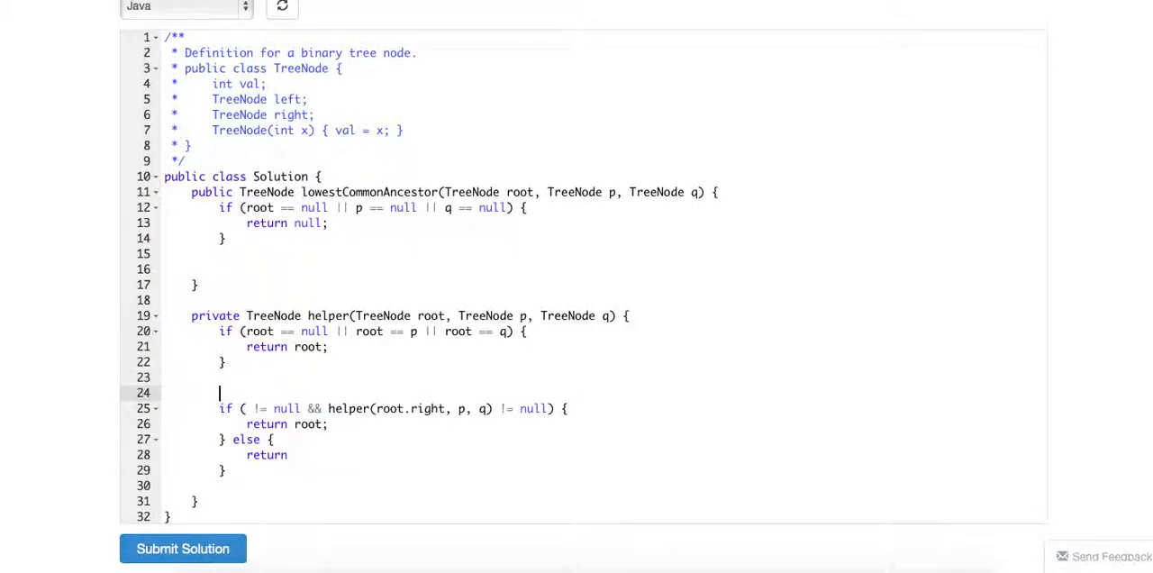
type("TreeNode left = helper(root.left, p, q);")
type("TreeNode right")
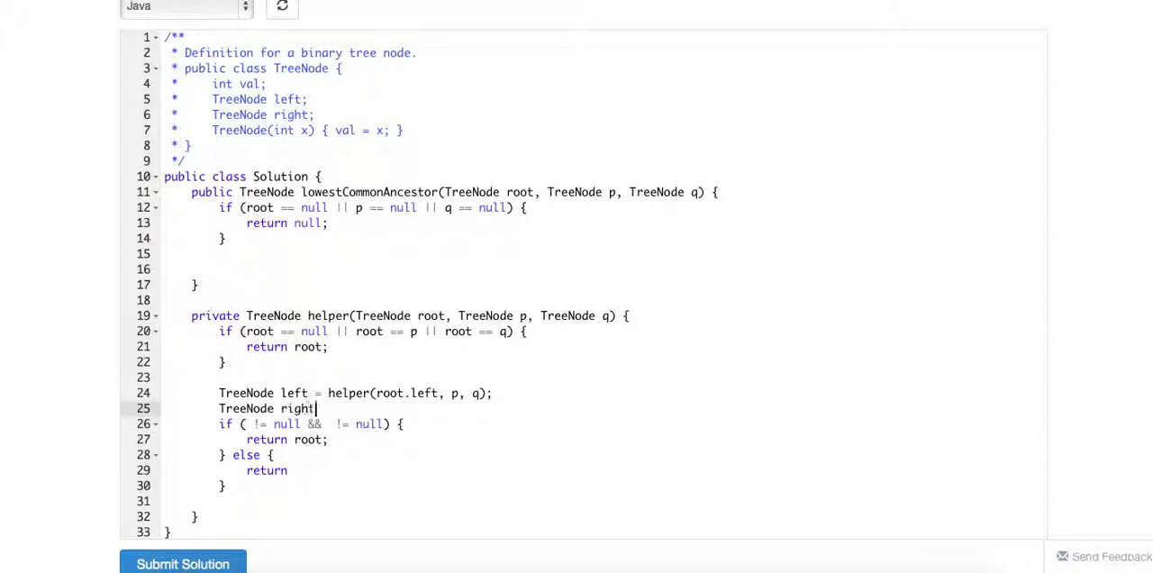
type("= helper(root.right, p, q);")
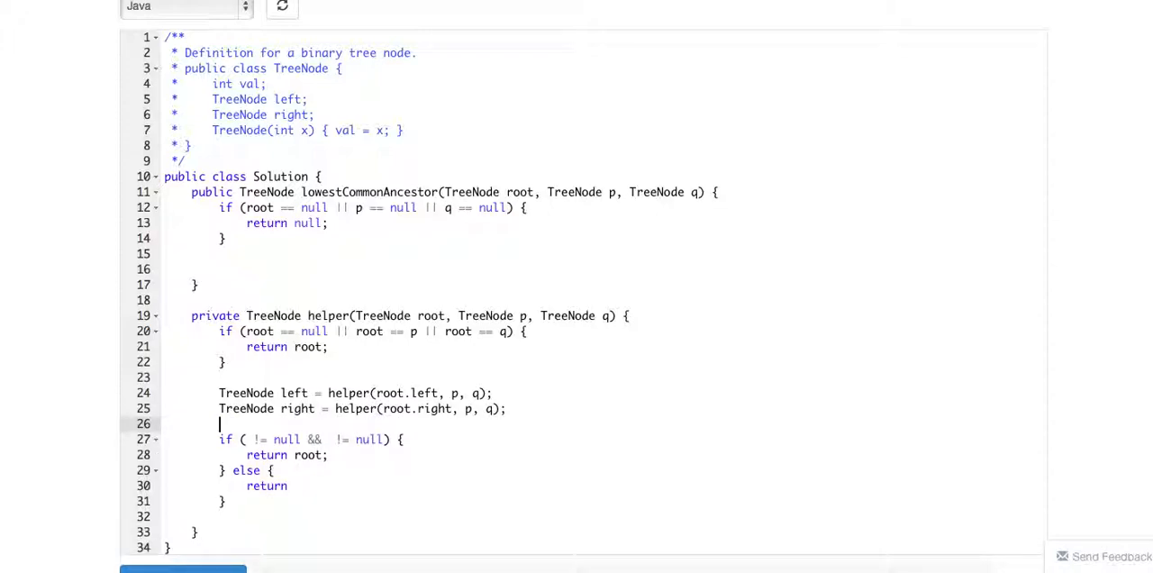
type("left")
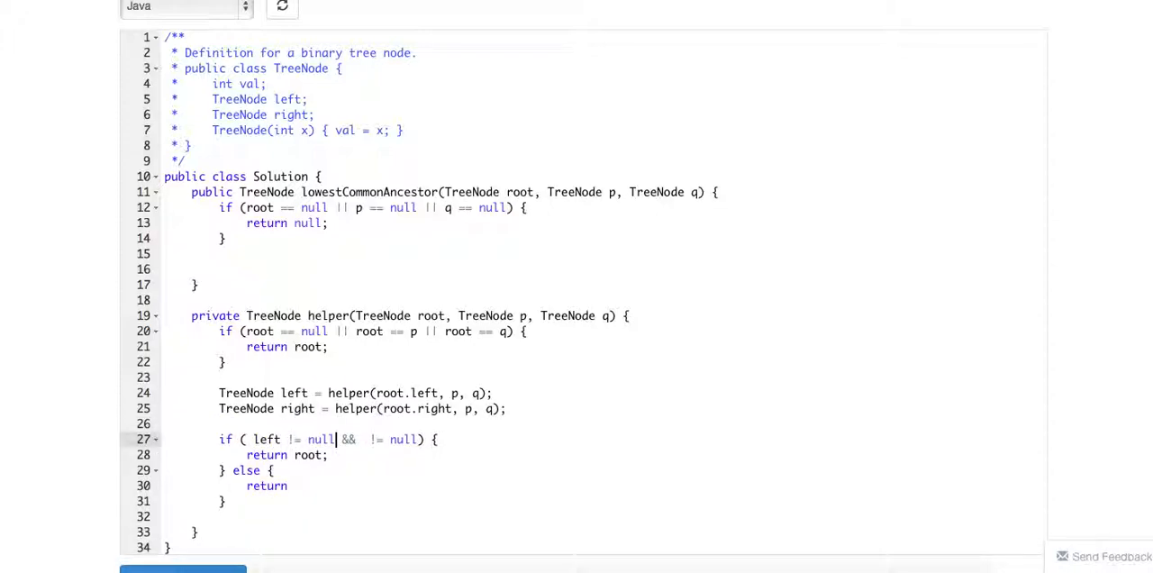
type("right")
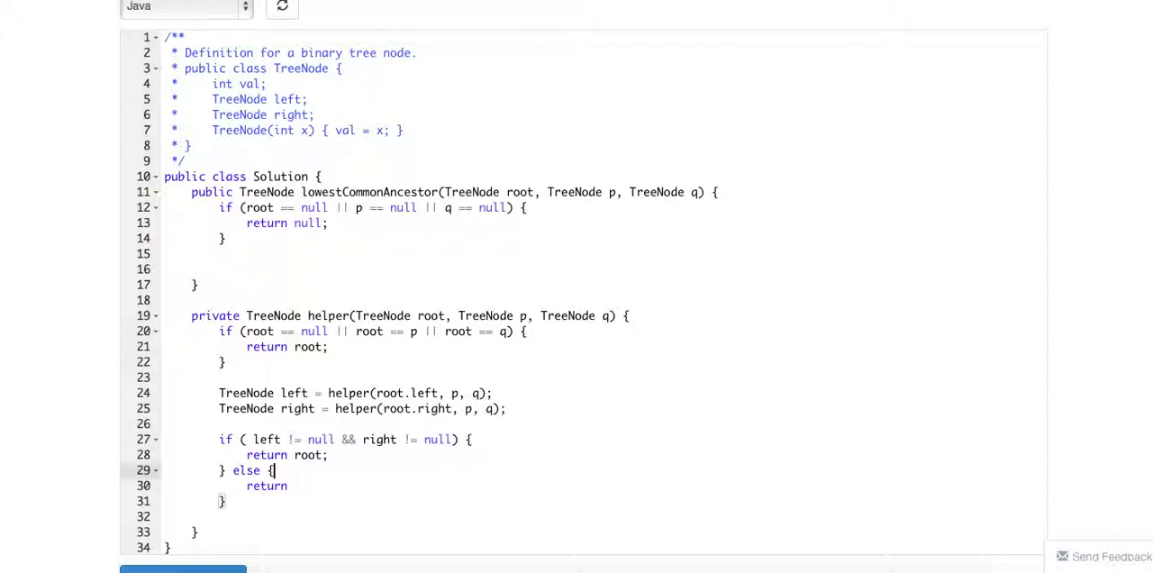
- Make the else return left == null ? right : left
type("left ==")
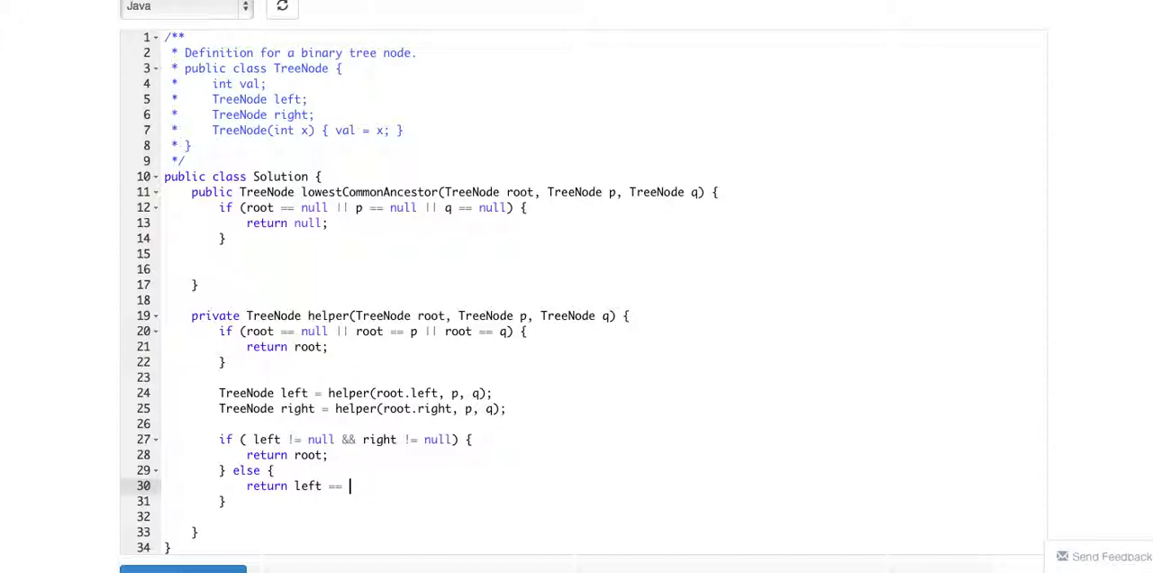
type("null ?")
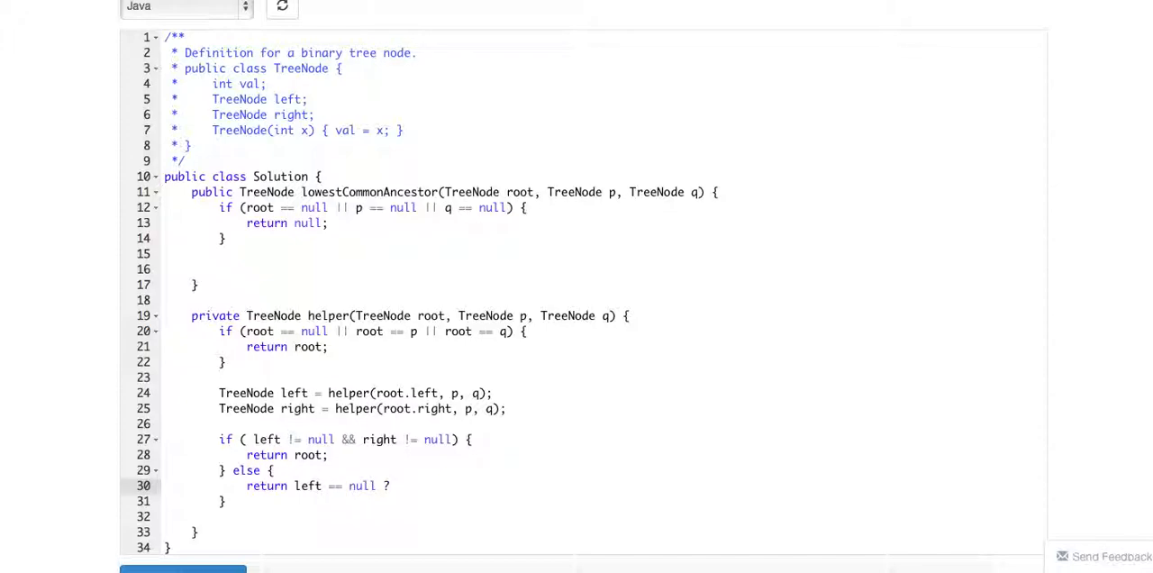
type("right")
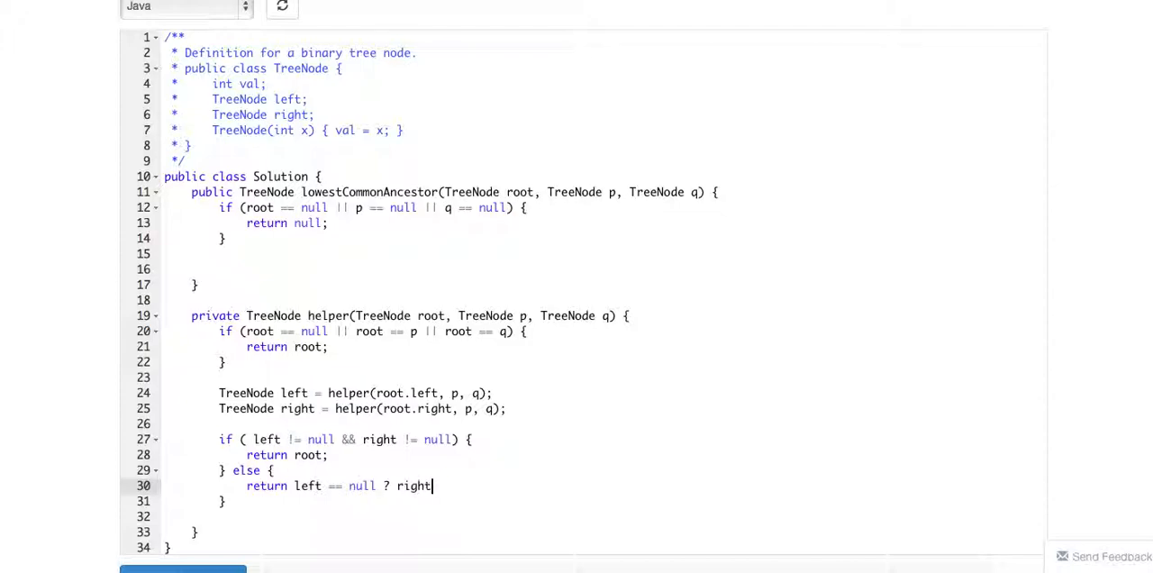
type(": left;")
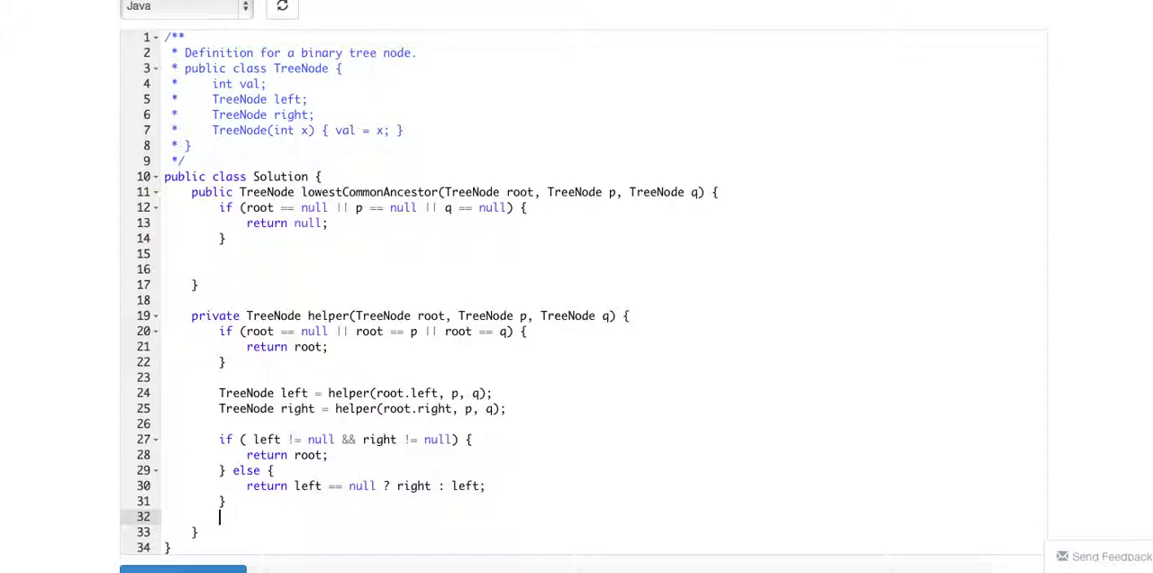
key("Backspace")
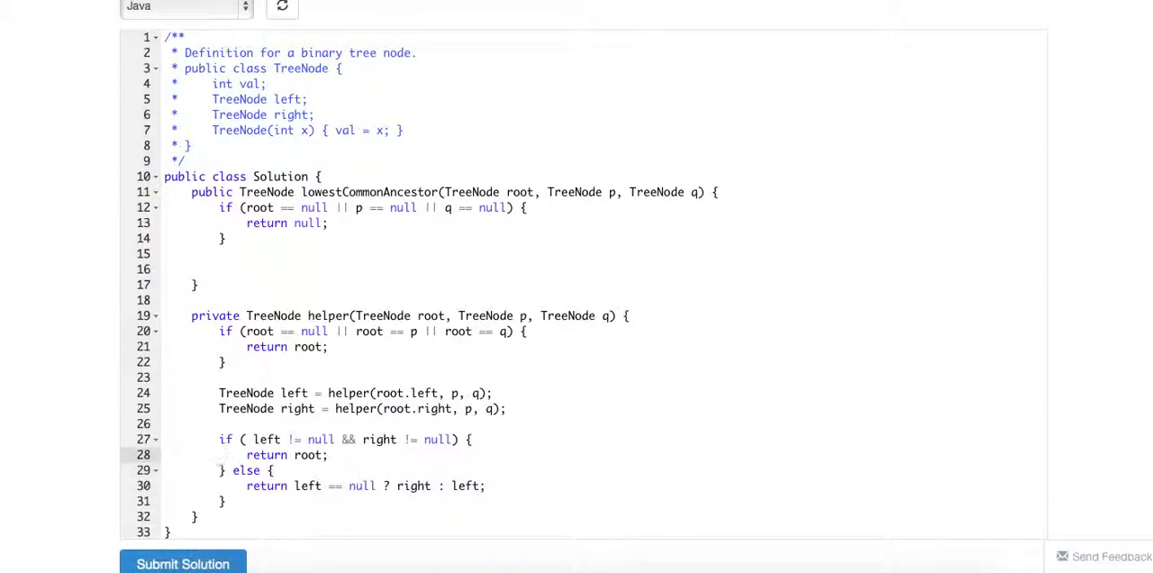
mouse_move(577, 402)
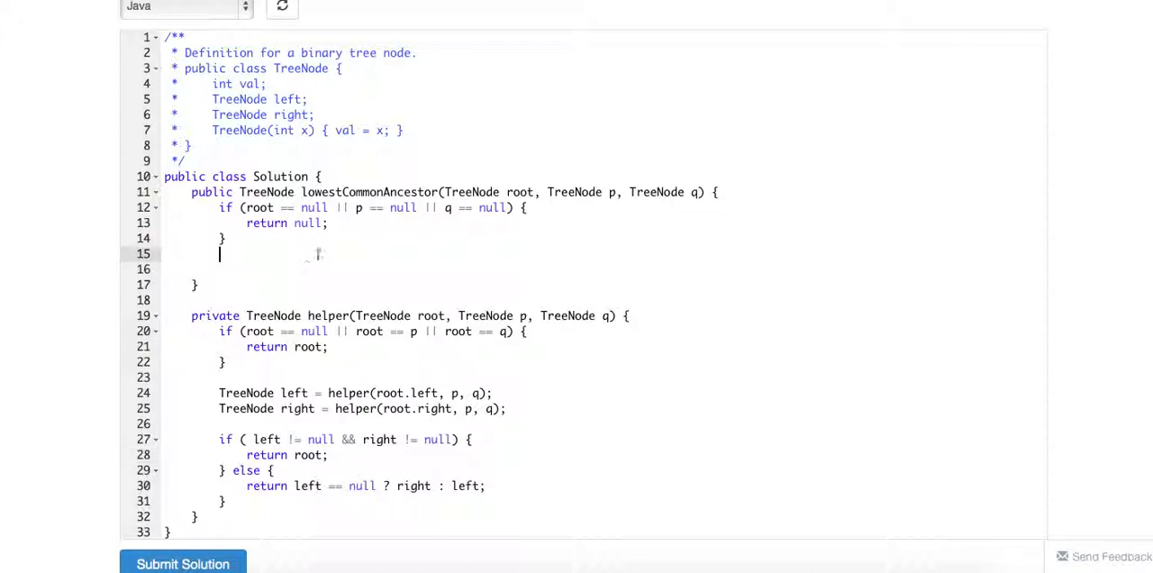
- Type 'return this.helper(root, p, q);' after the null check in lowestCommonAncestor
type("retu")
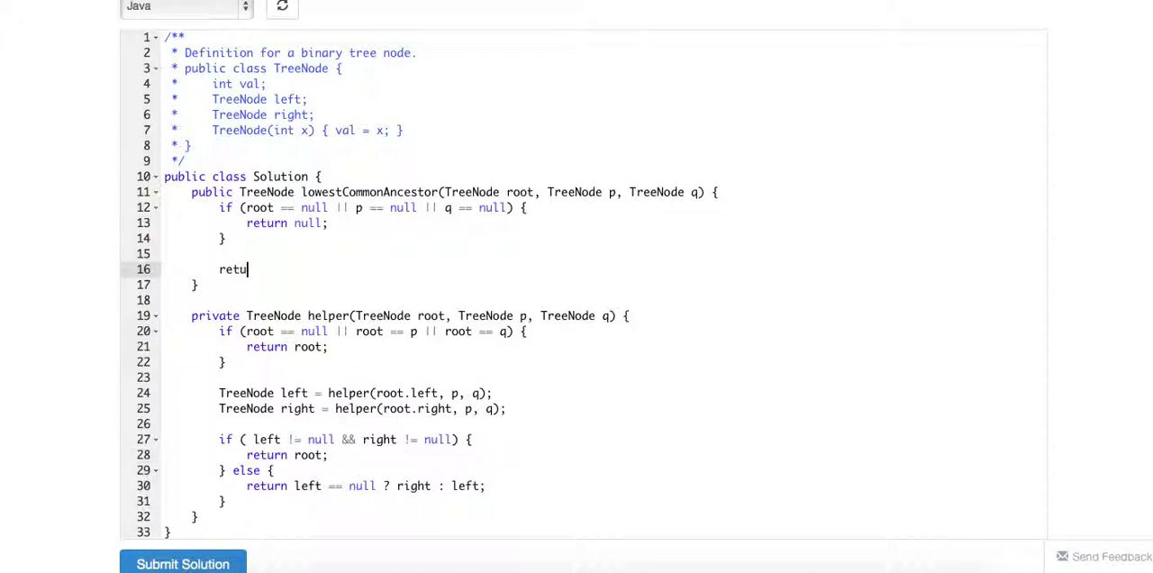
type("rn hel")
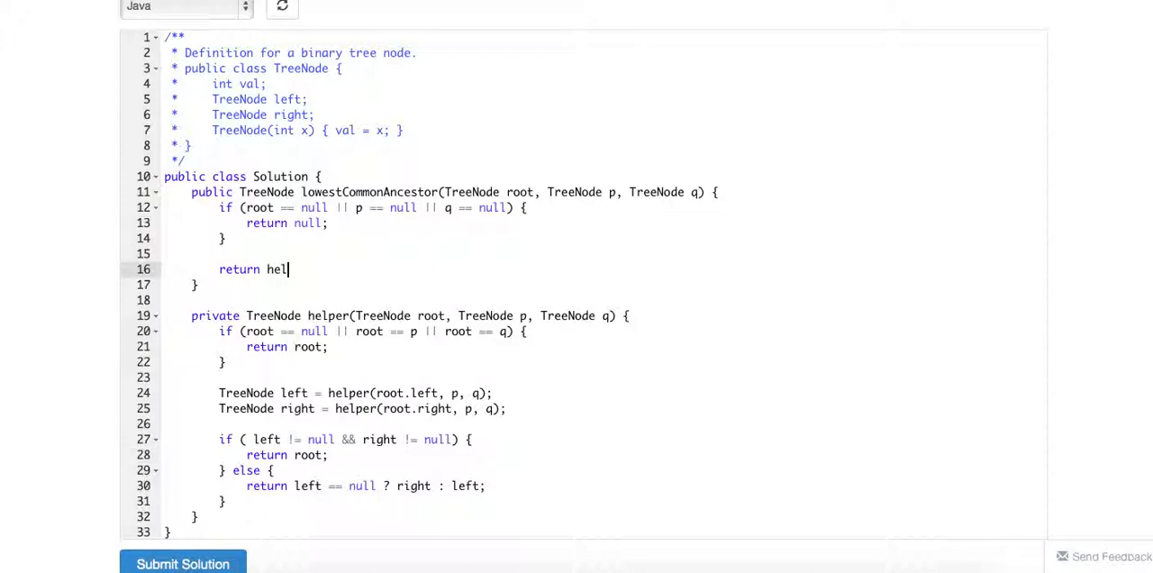
type("this.helper")
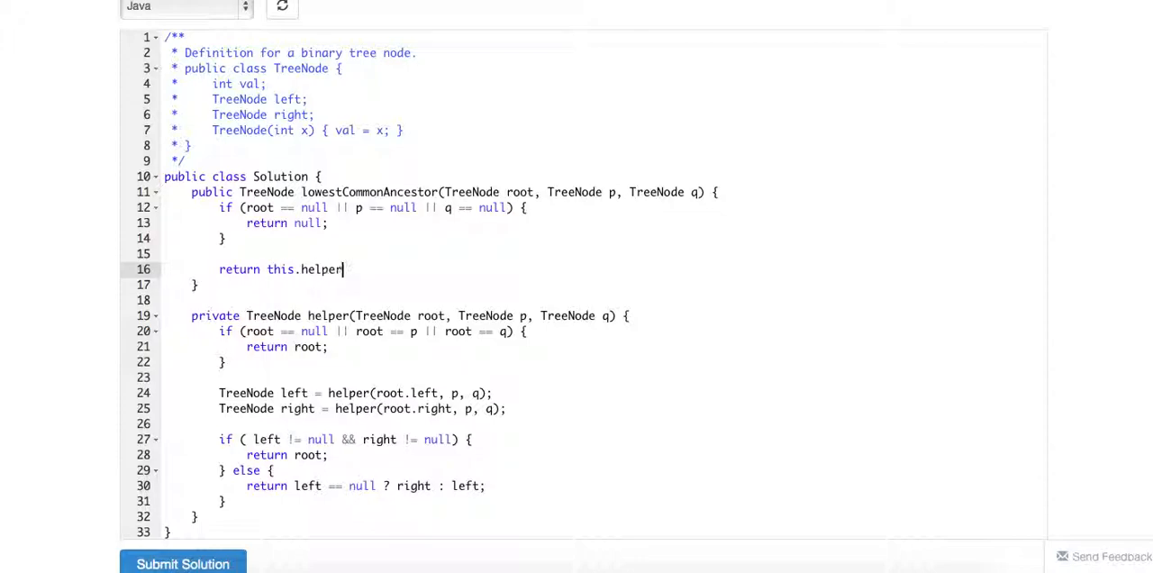
type("(root, q,)")
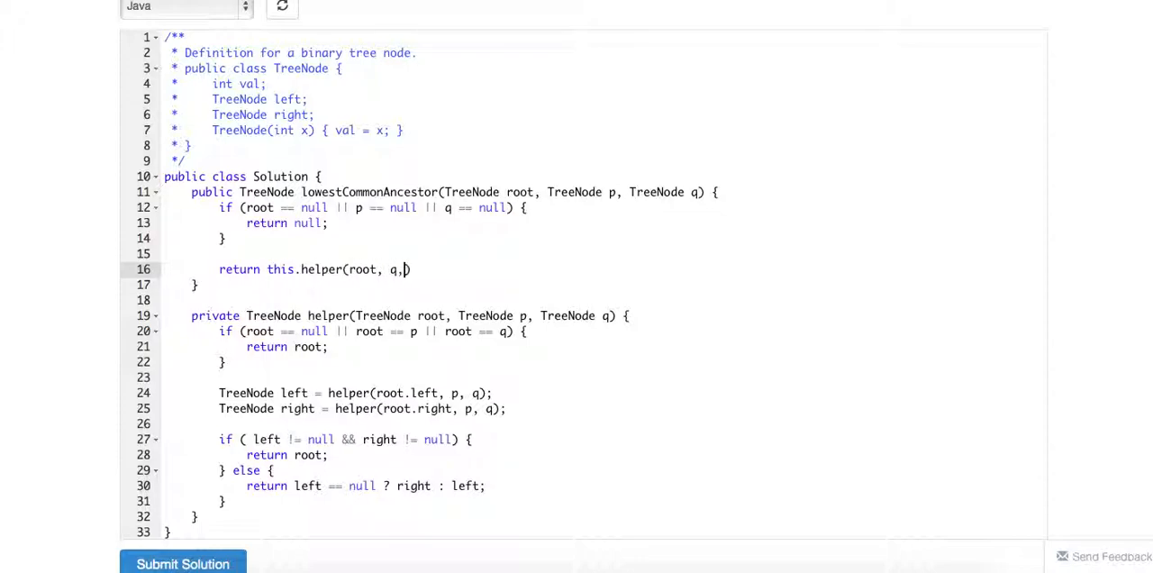
type("pq")
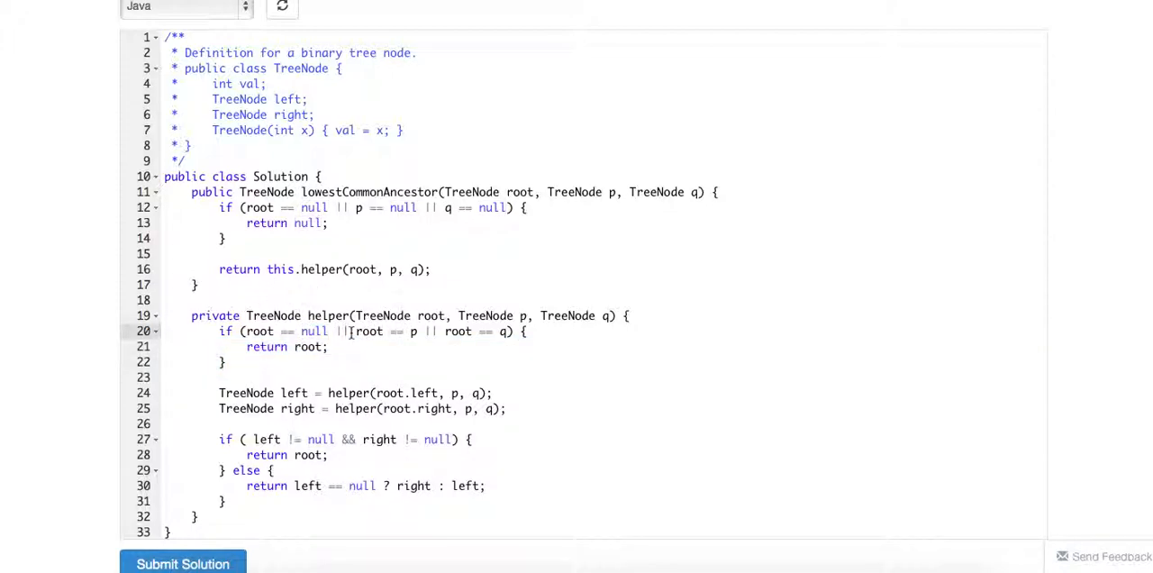
double_click(314, 331)
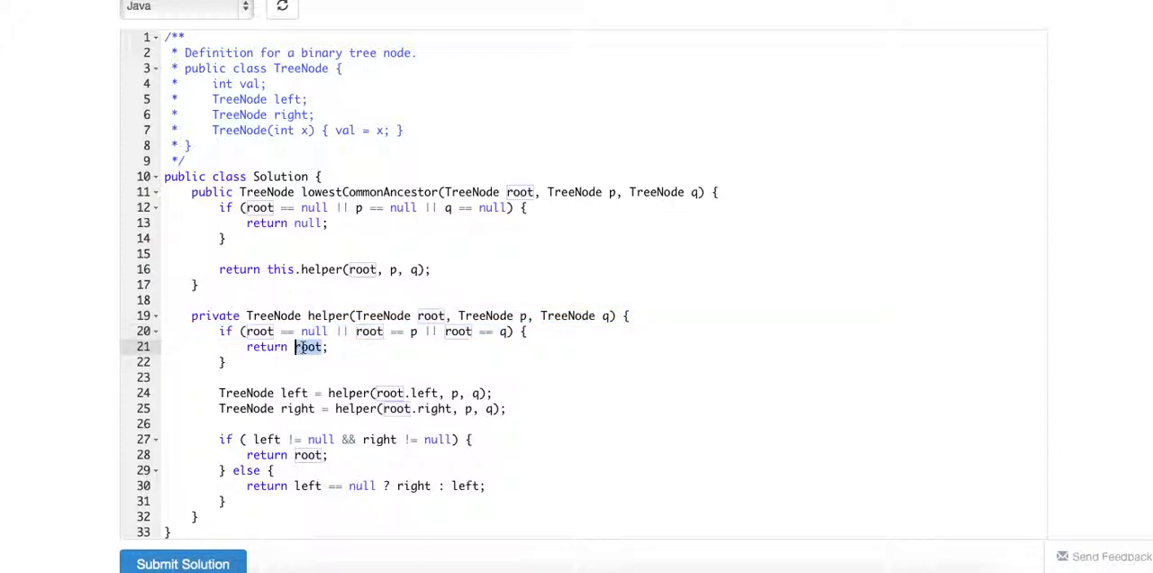
scroll("down", 3)
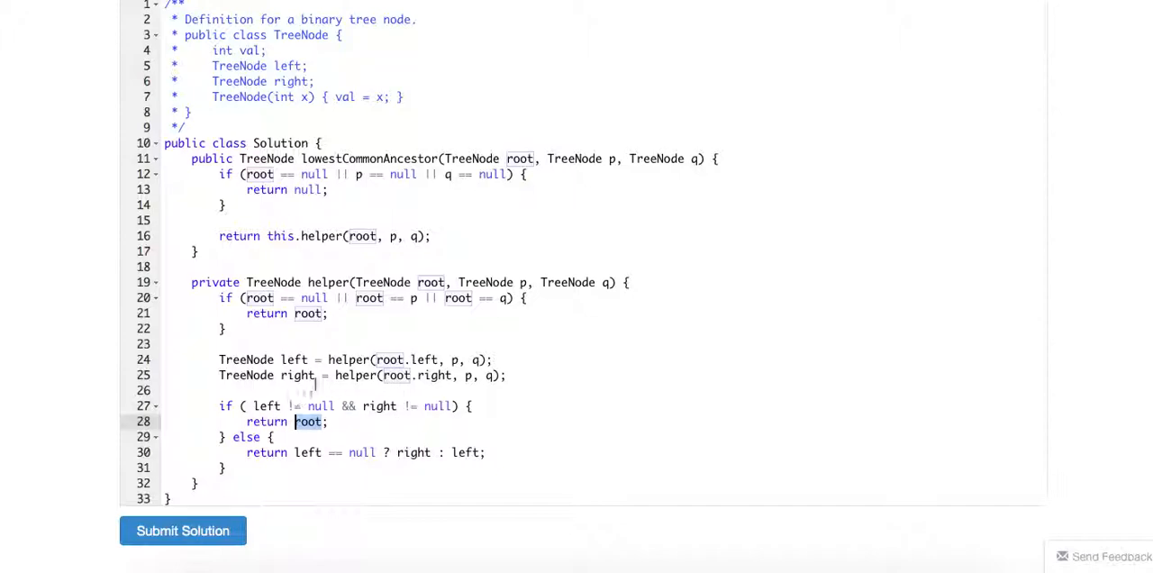
mouse_move(372, 255)
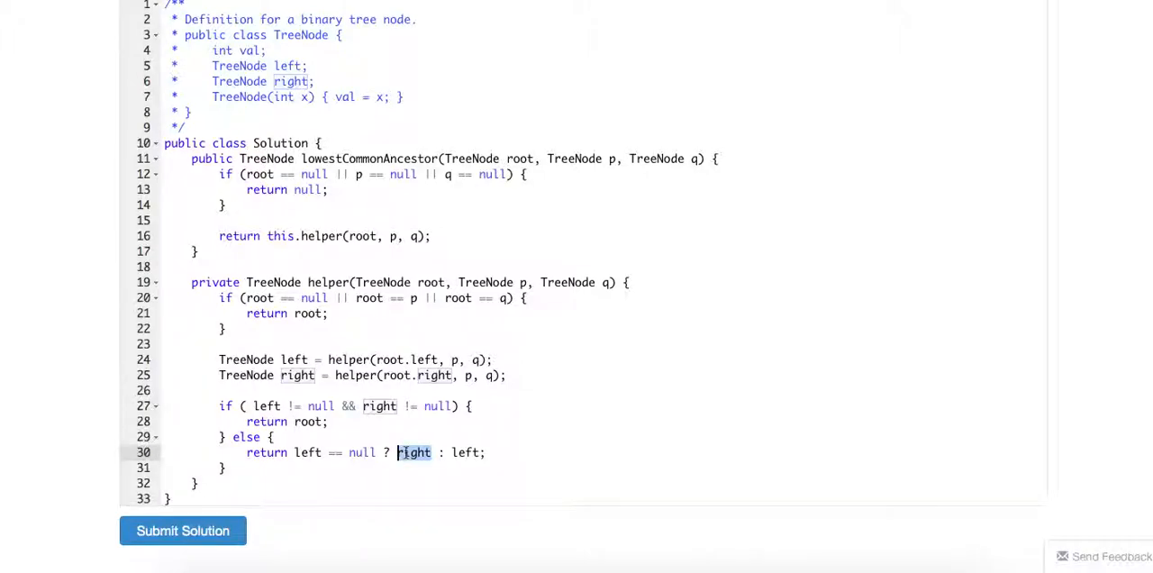
- Submit the lowestCommonAncestor solution and scroll down to the Judging result
left_click(182, 531)
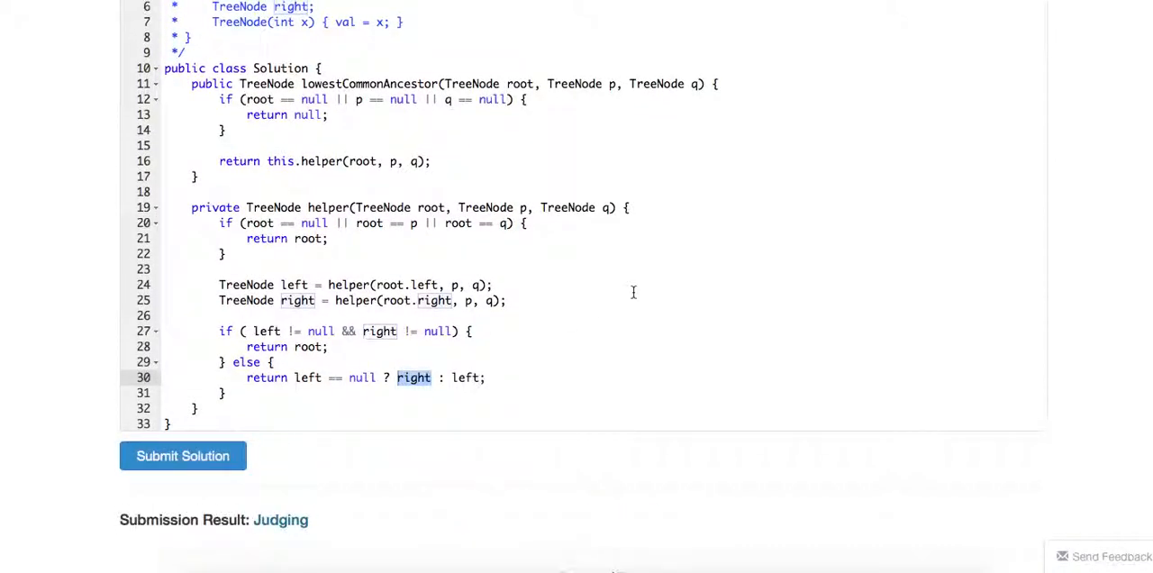
scroll("down", 3)
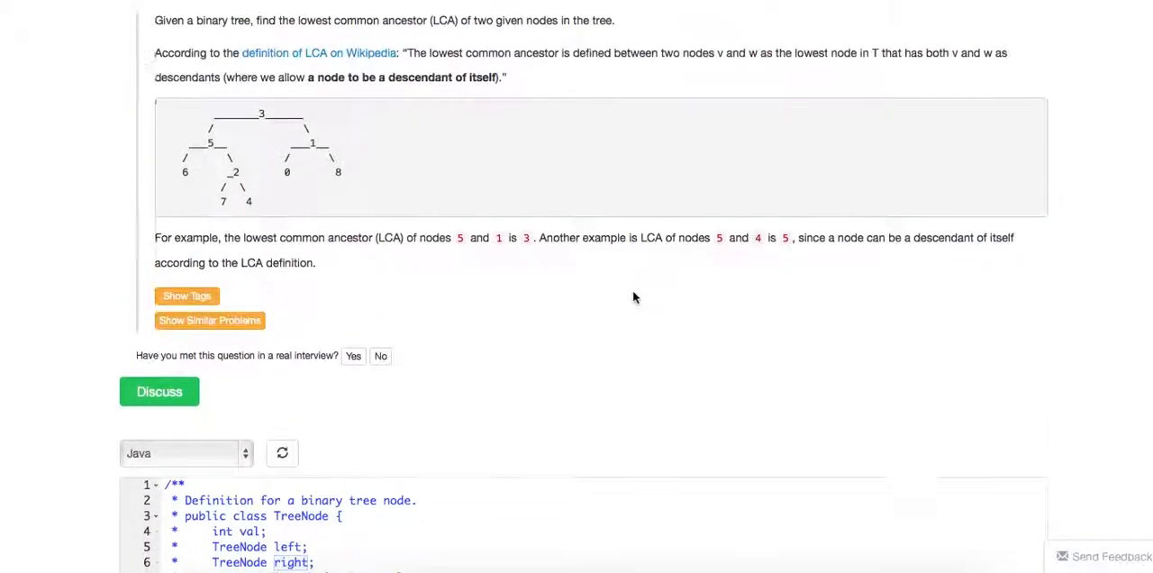
scroll("down", 3)
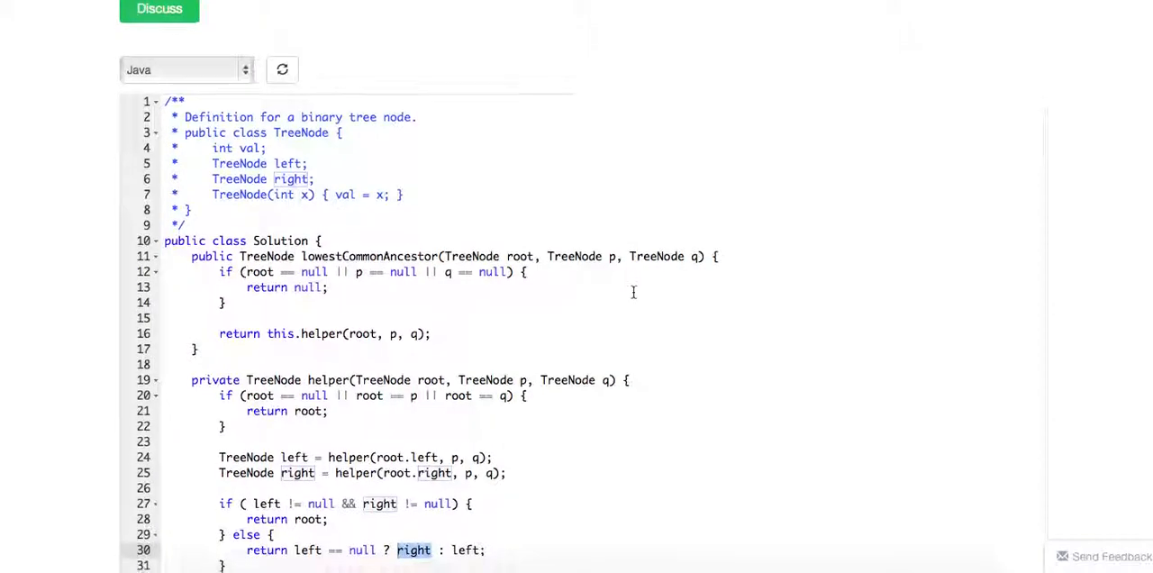